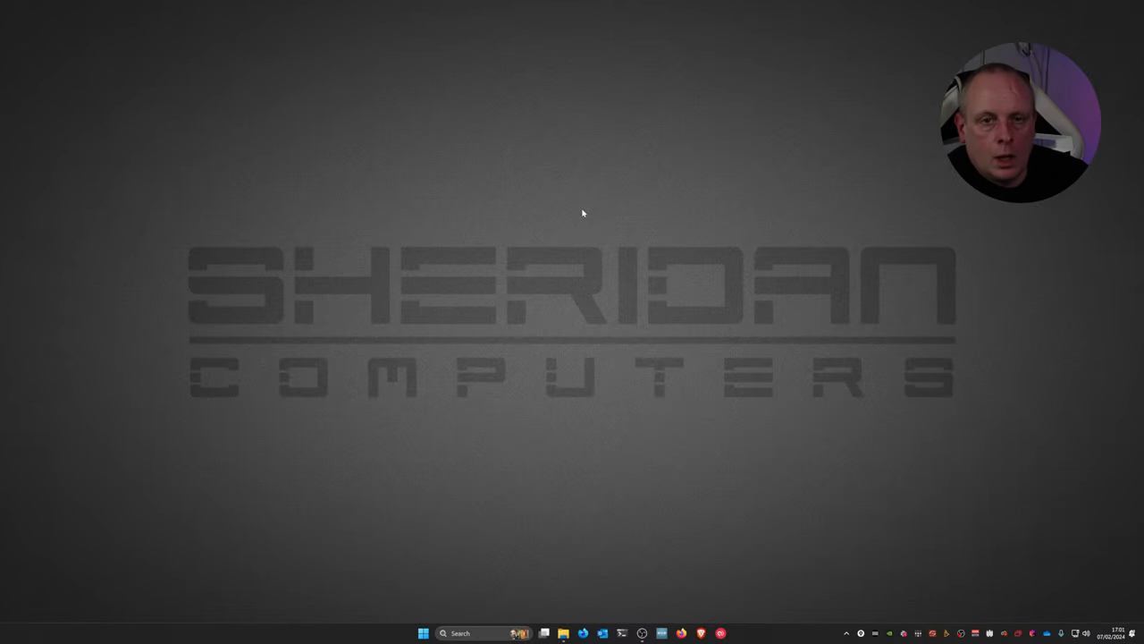
{"action": "mouse_move", "coordinate": [569, 232]}
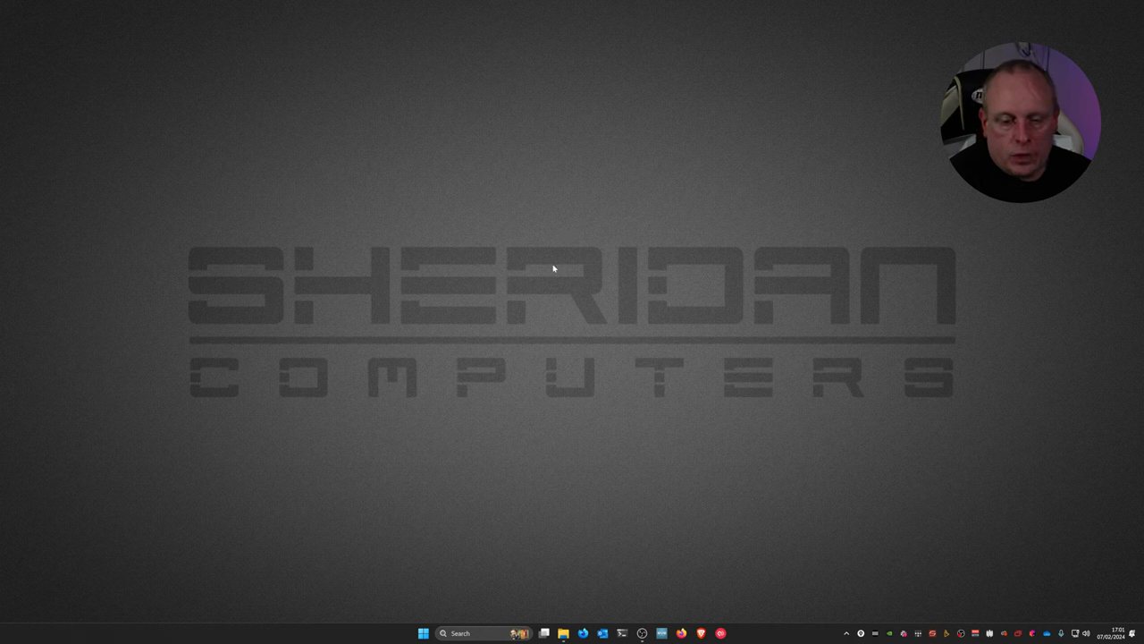
{"action": "mouse_move", "coordinate": [532, 370]}
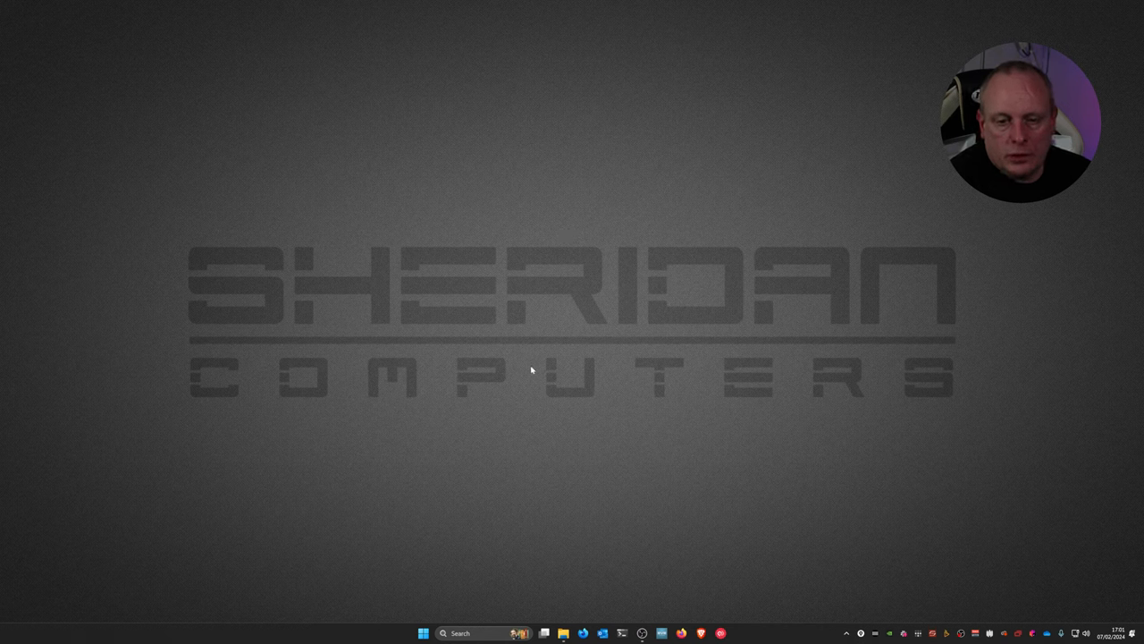
{"action": "mouse_move", "coordinate": [537, 572]}
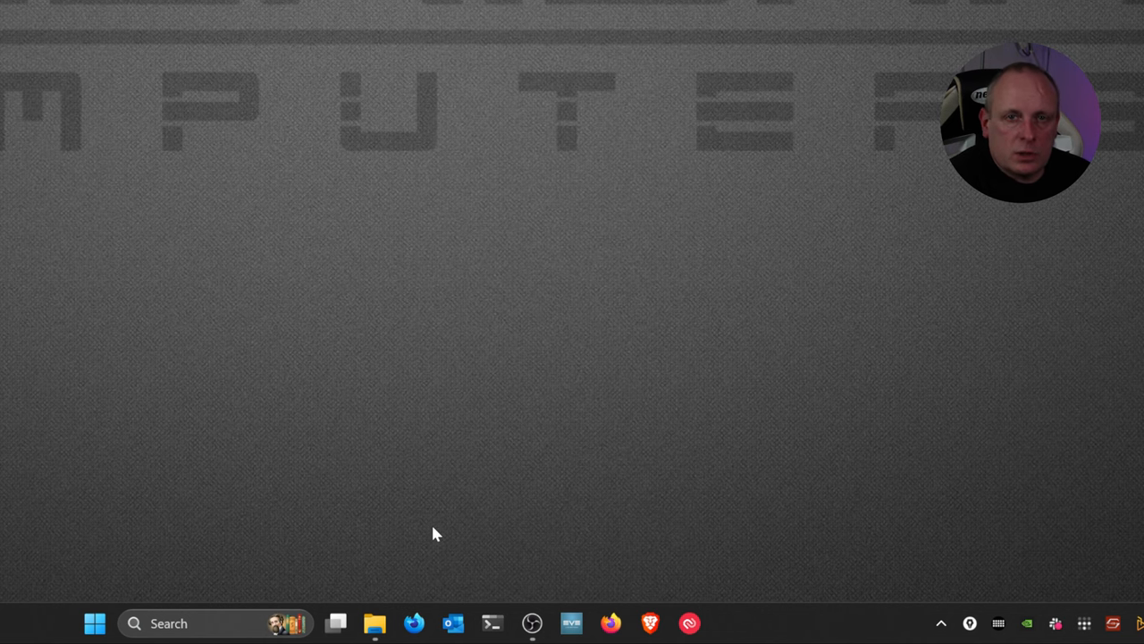
{"action": "mouse_move", "coordinate": [414, 533]}
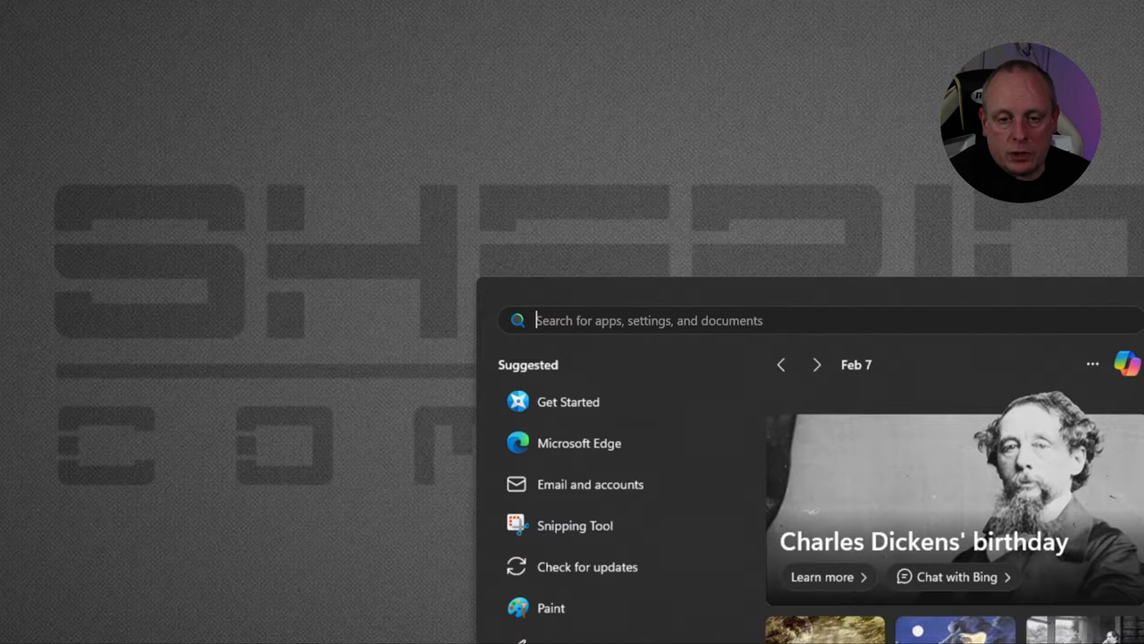
Close Settings, then reopen it on System through the Start button's quick-link menu
{"action": "type", "text": "settings"}
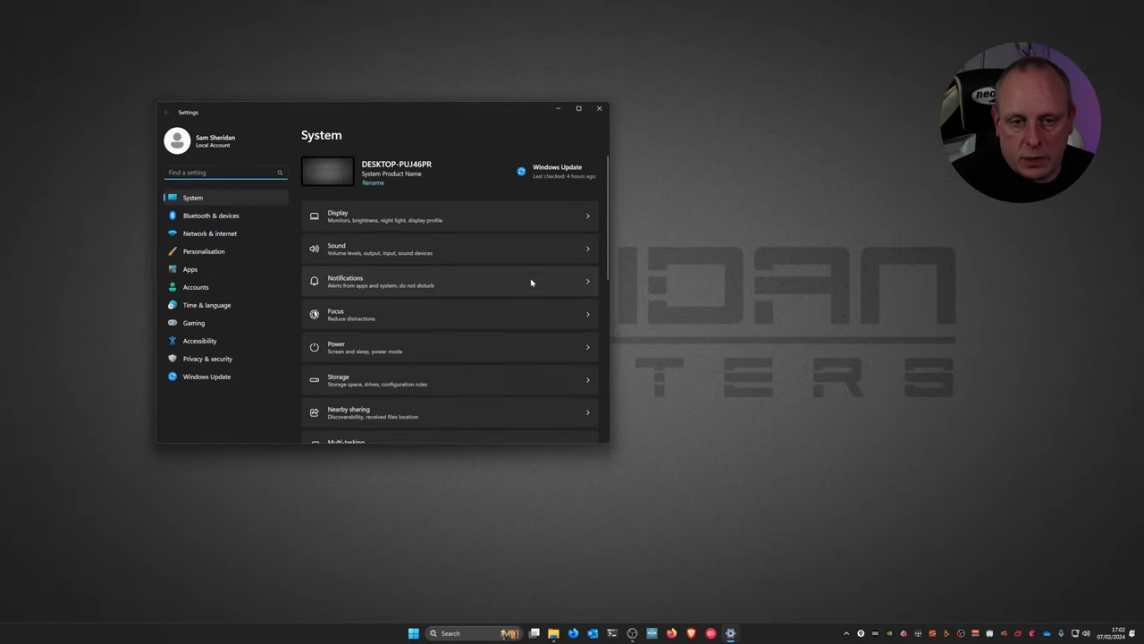
{"action": "left_click", "coordinate": [599, 108]}
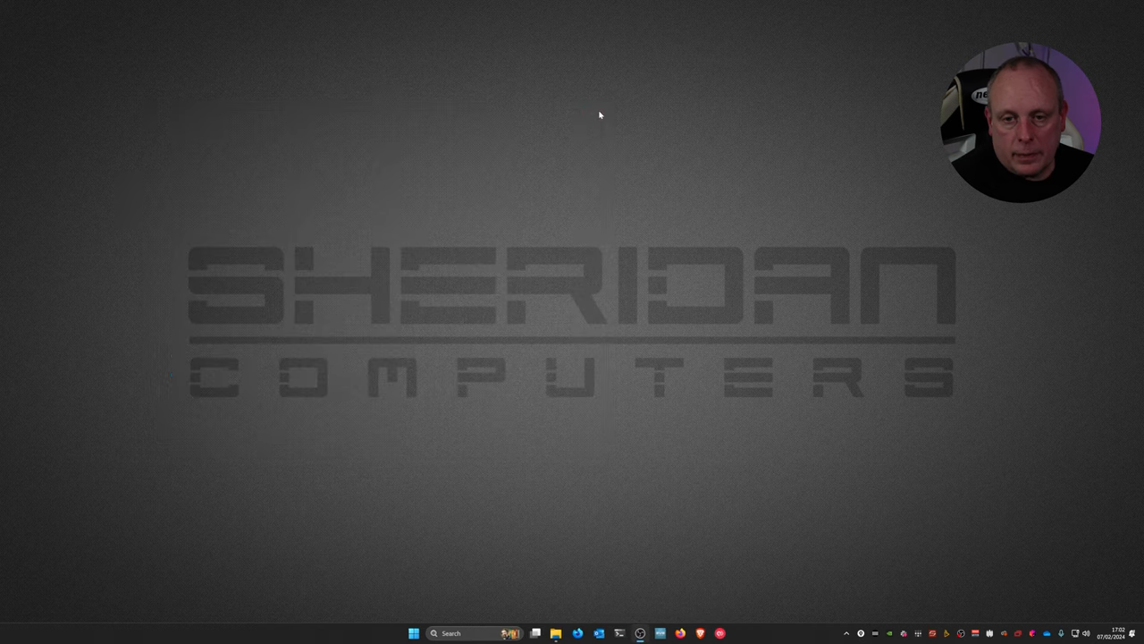
{"action": "mouse_move", "coordinate": [424, 633]}
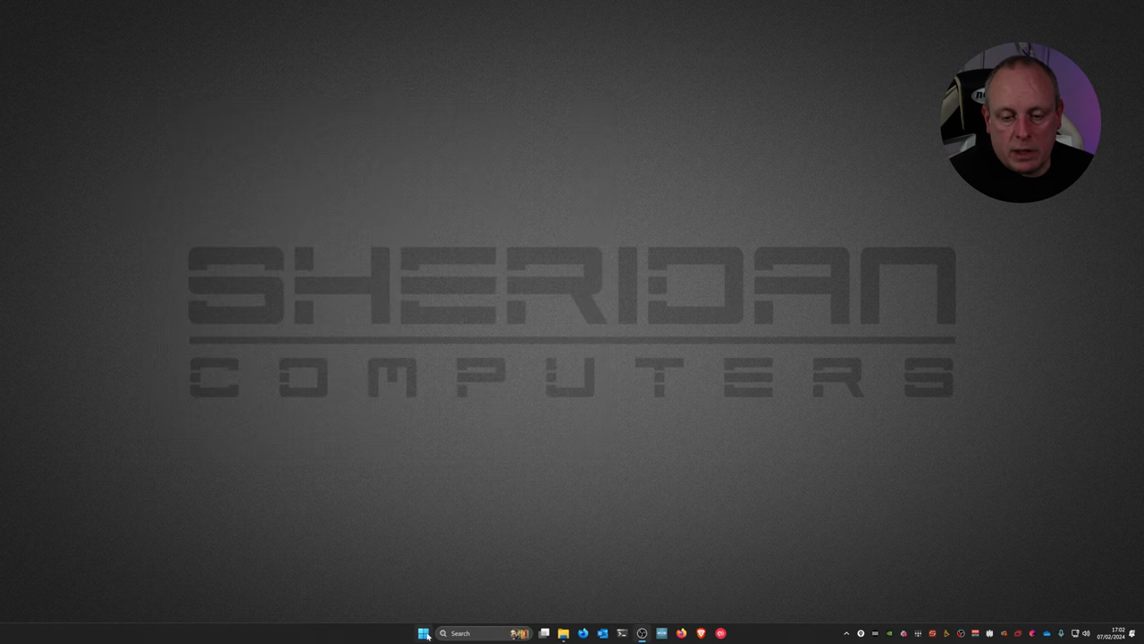
{"action": "right_click", "coordinate": [425, 633]}
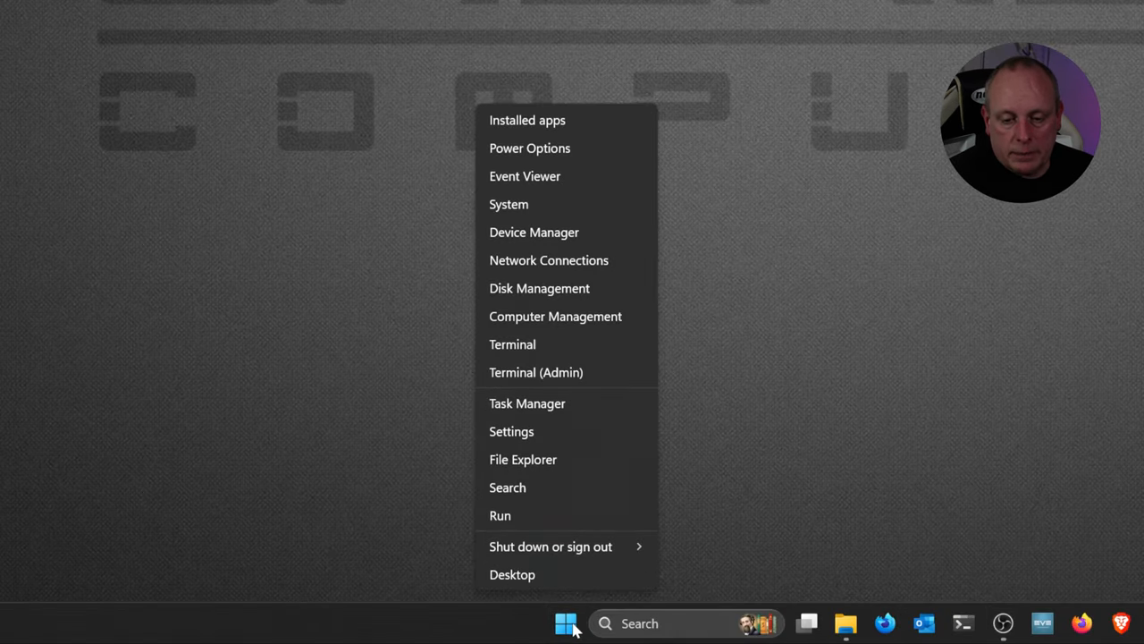
{"action": "mouse_move", "coordinate": [572, 438]}
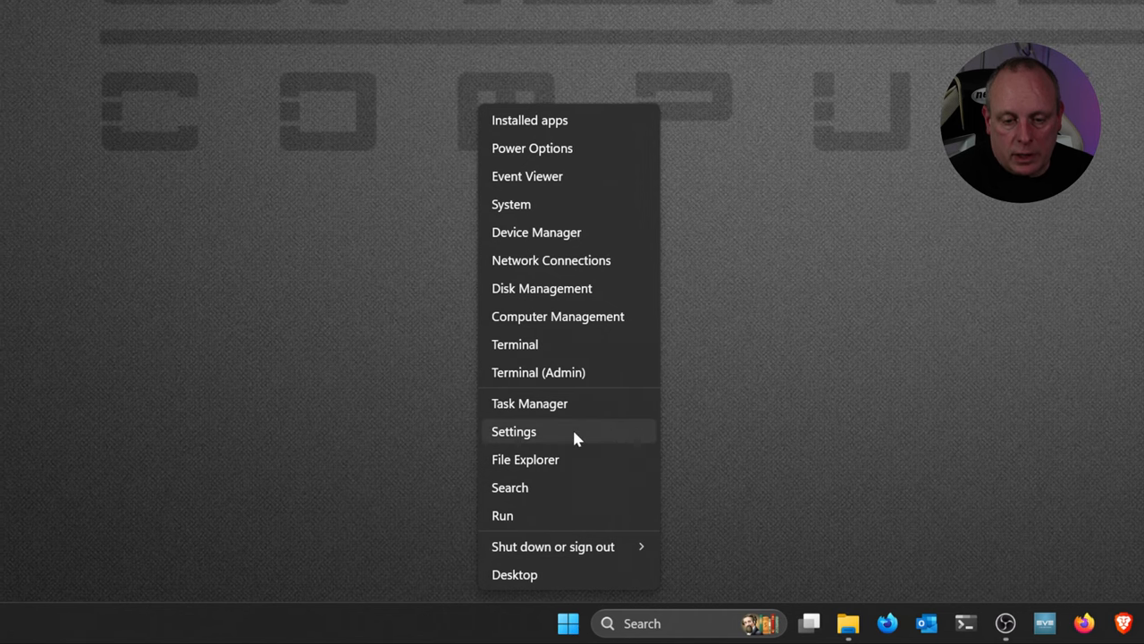
{"action": "left_click", "coordinate": [514, 431]}
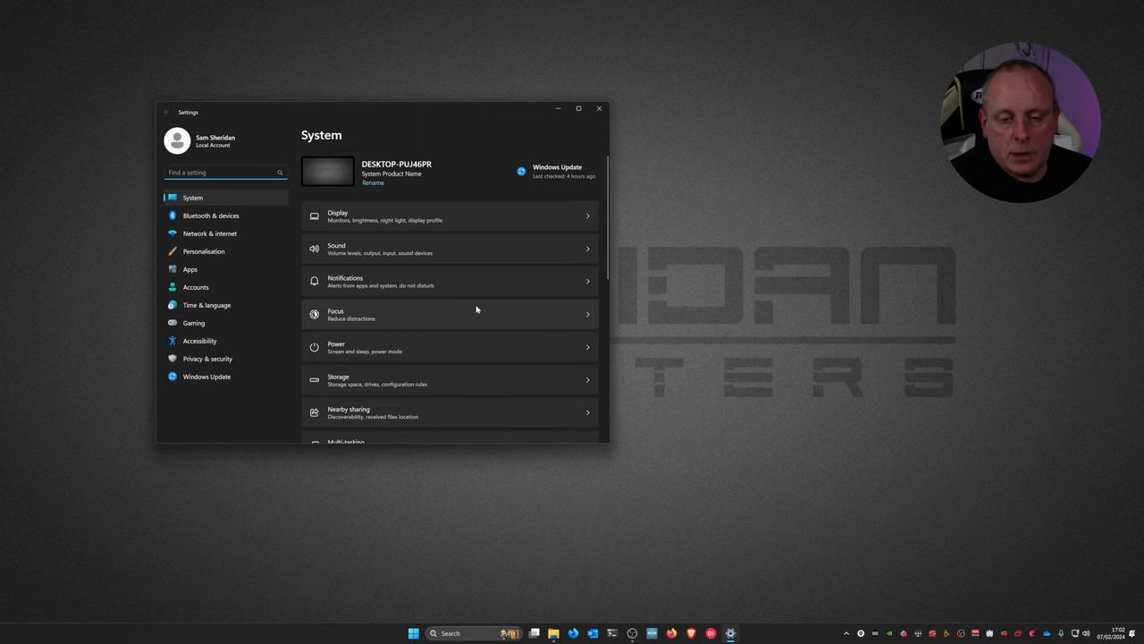
{"action": "mouse_move", "coordinate": [204, 252]}
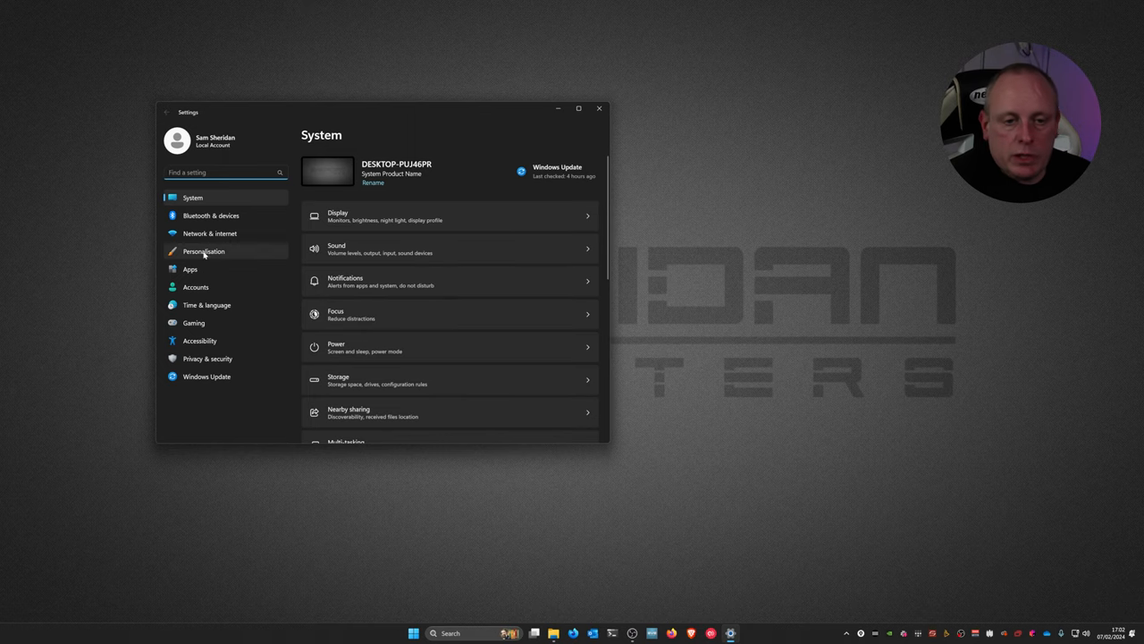
Navigate to Personalisation > Taskbar and scroll to its taskbar items and tray icon options
{"action": "left_click", "coordinate": [579, 108]}
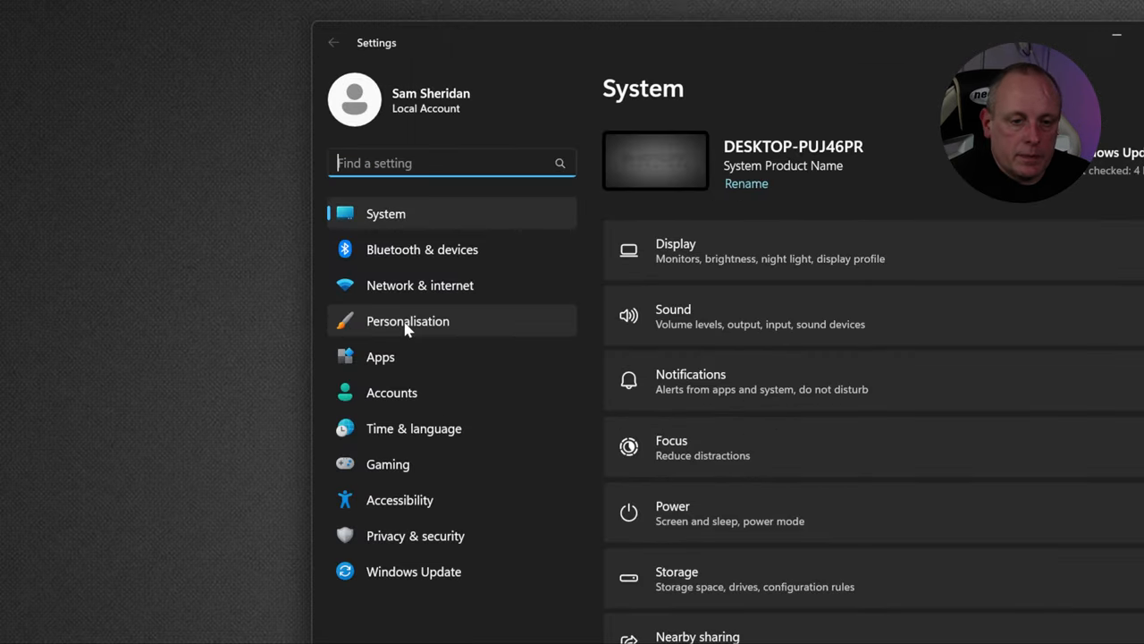
{"action": "left_click", "coordinate": [408, 321]}
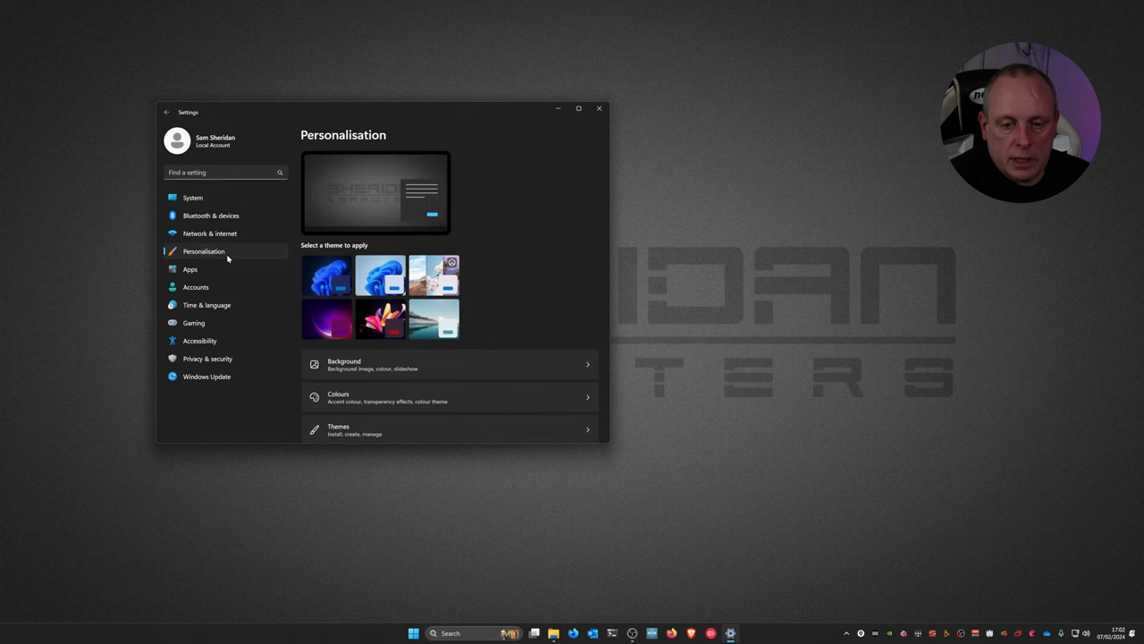
{"action": "scroll", "scroll_direction": "down", "scroll_amount": 3}
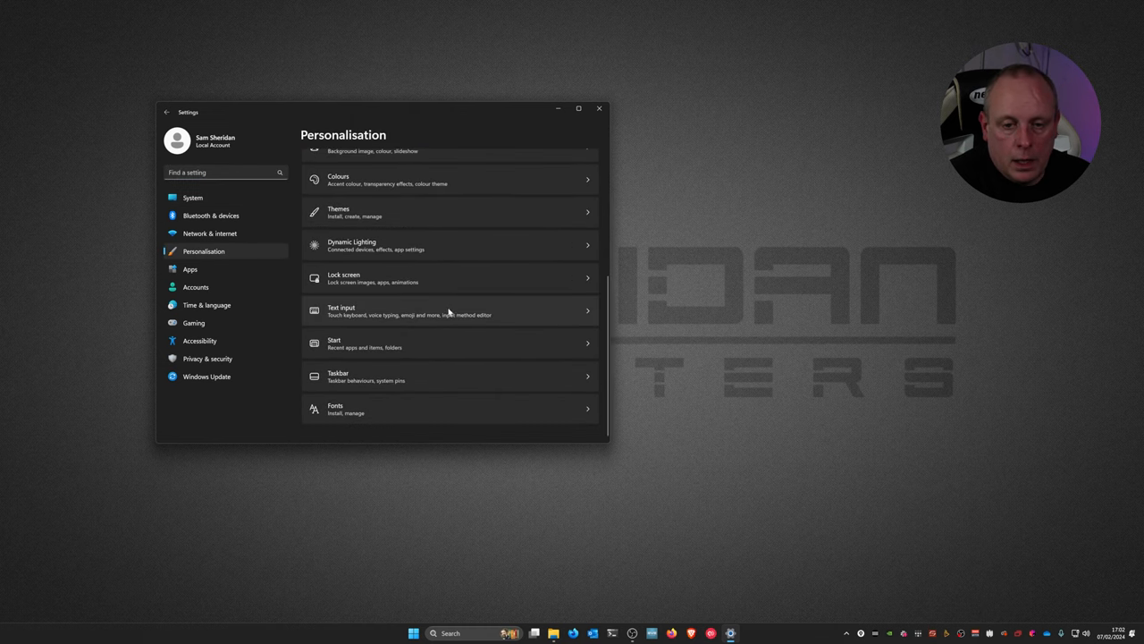
{"action": "left_click", "coordinate": [579, 108]}
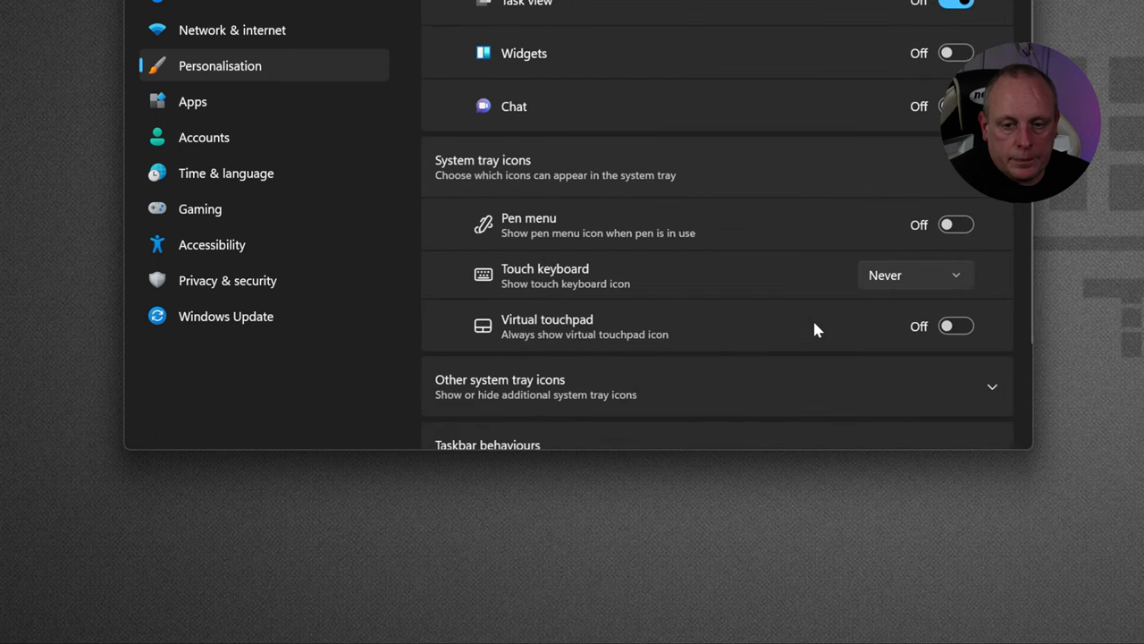
{"action": "left_click", "coordinate": [577, 109]}
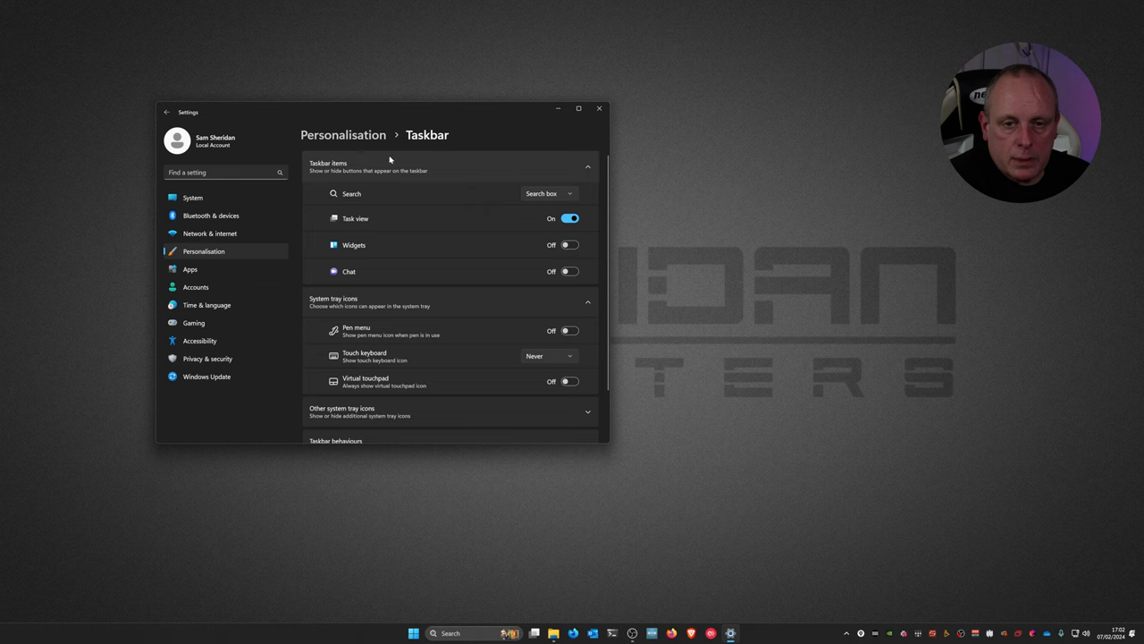
{"action": "mouse_move", "coordinate": [446, 200]}
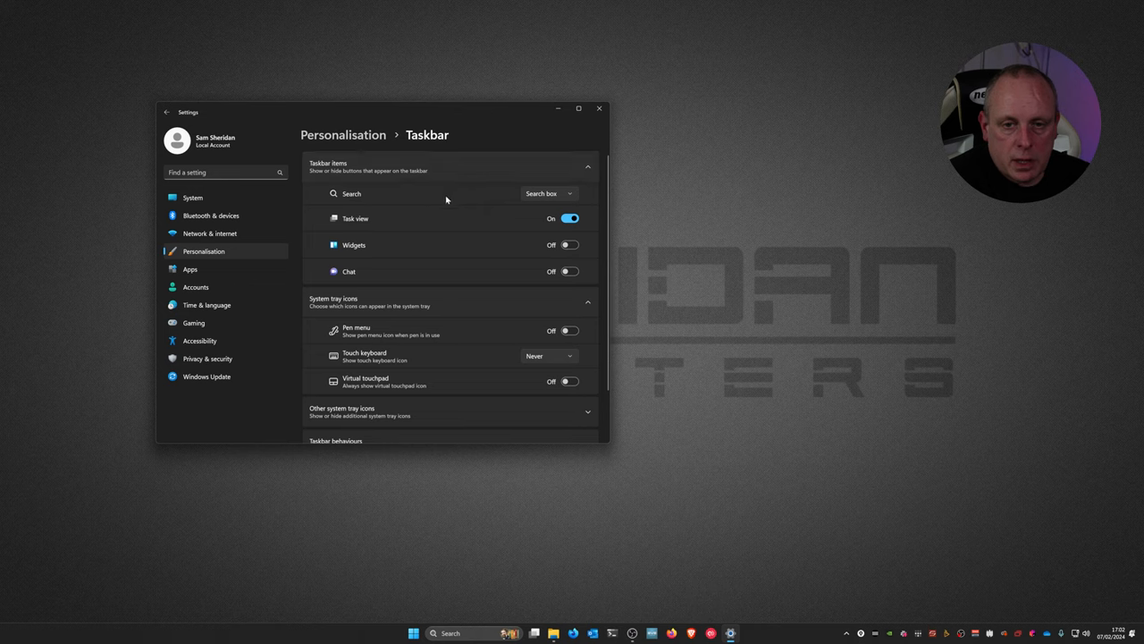
{"action": "scroll", "scroll_direction": "down", "scroll_amount": 3}
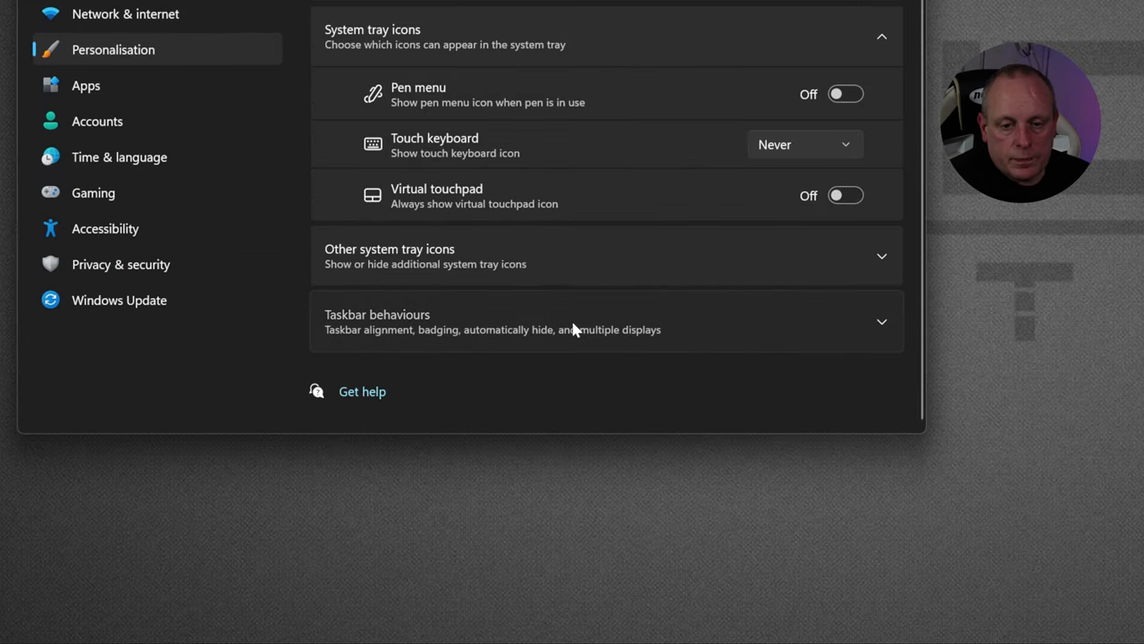
Expand Taskbar behaviours and switch taskbar alignment between Left and Centre, ending on Centre
{"action": "left_click", "coordinate": [607, 321]}
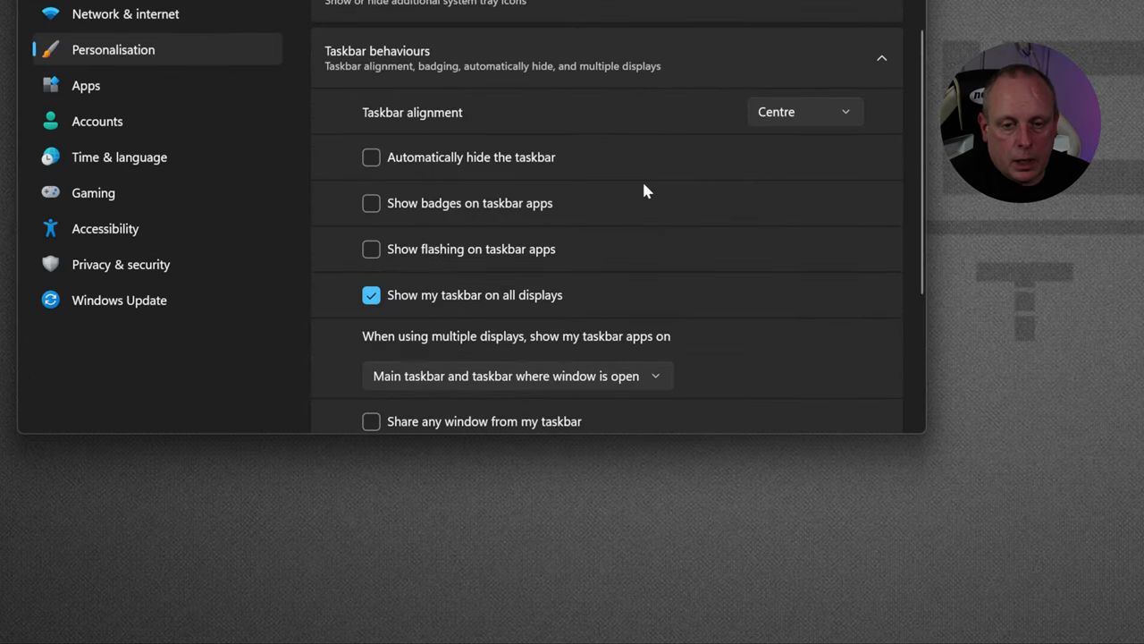
{"action": "mouse_move", "coordinate": [525, 116]}
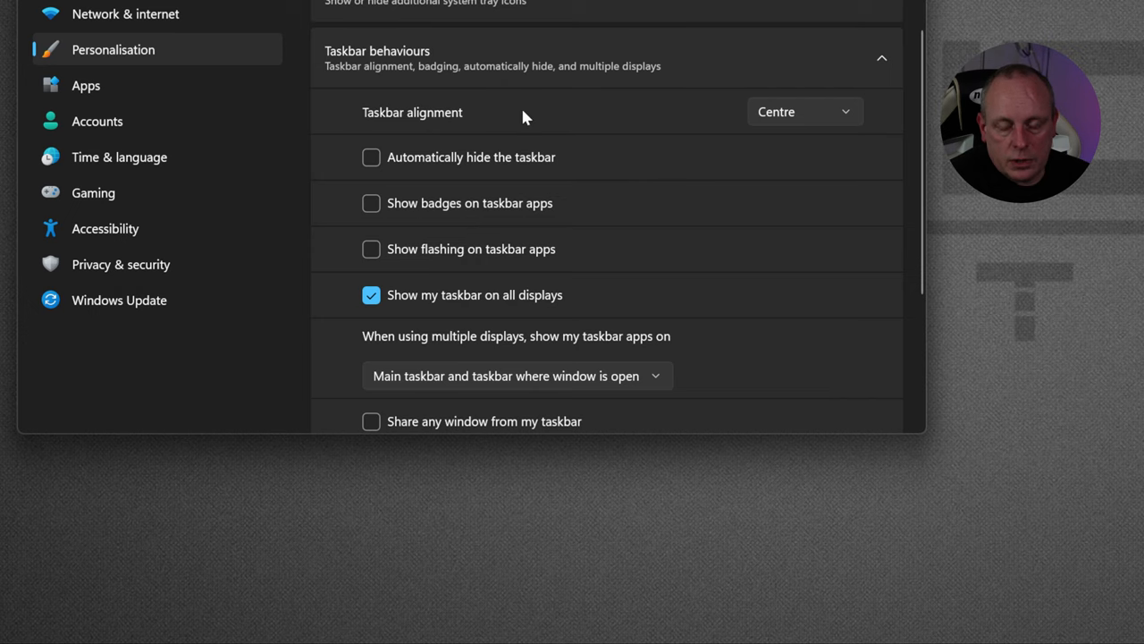
{"action": "mouse_move", "coordinate": [796, 124]}
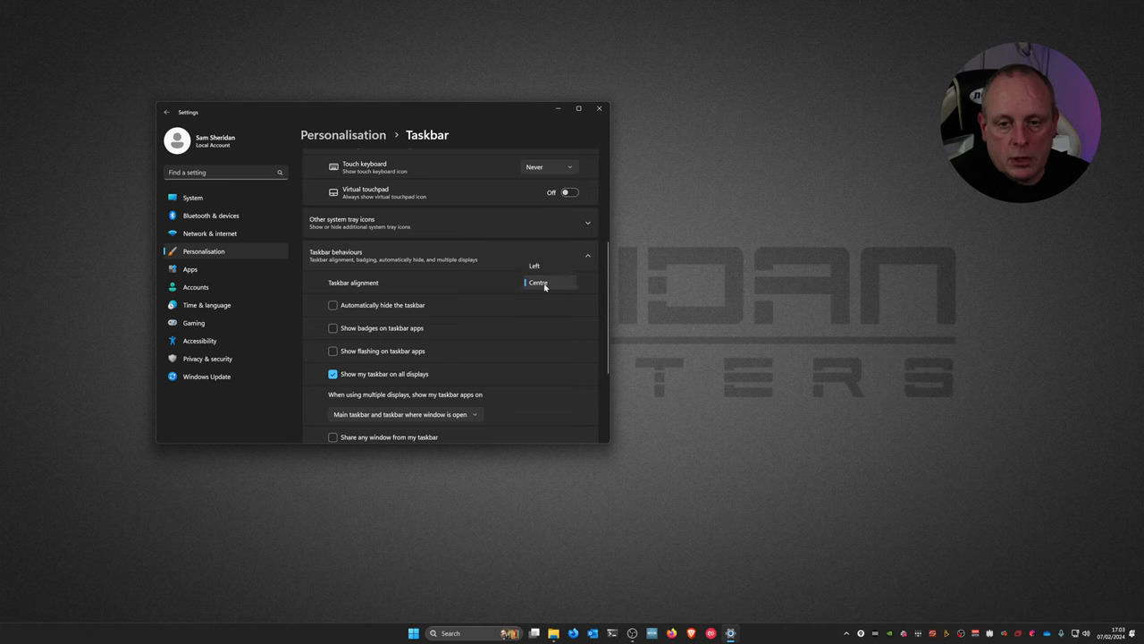
{"action": "left_click", "coordinate": [534, 266]}
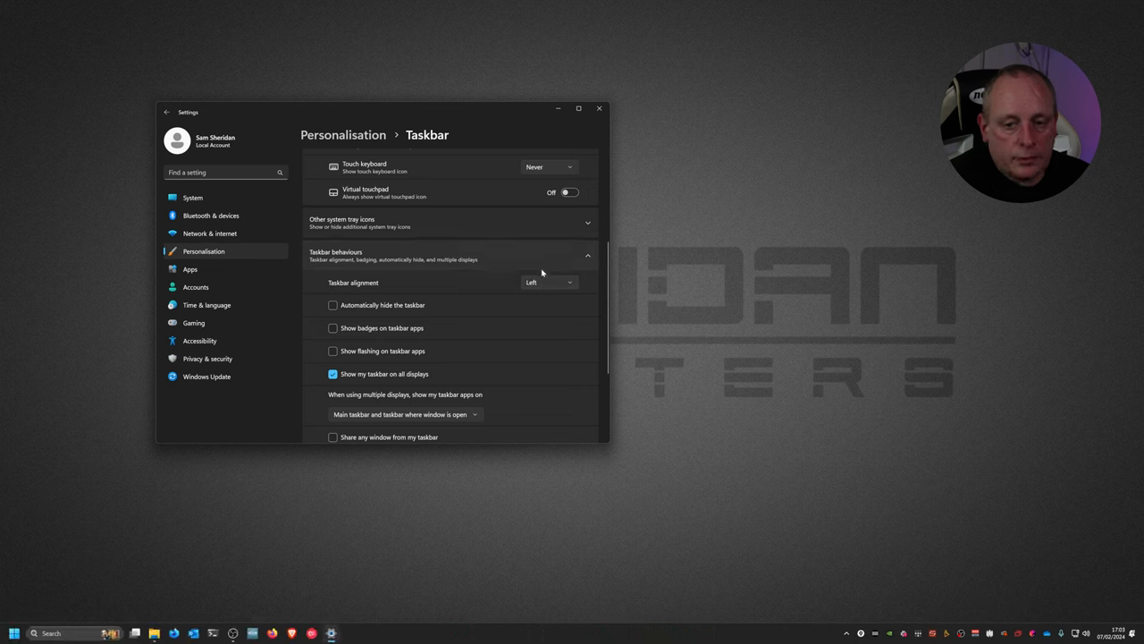
{"action": "left_click", "coordinate": [15, 633]}
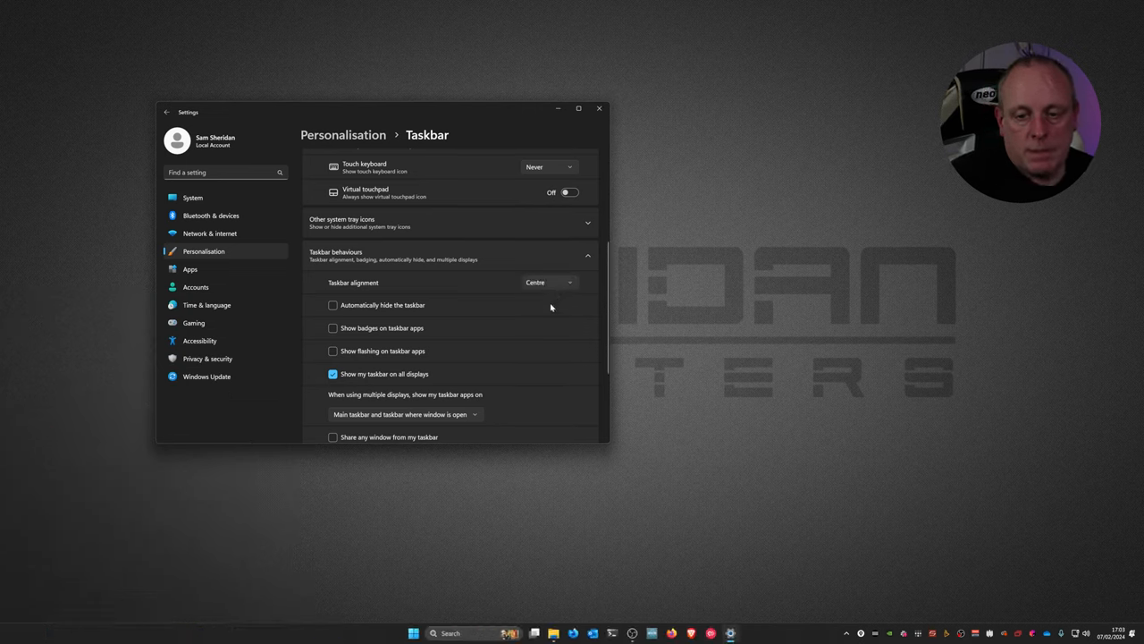
{"action": "mouse_move", "coordinate": [577, 286]}
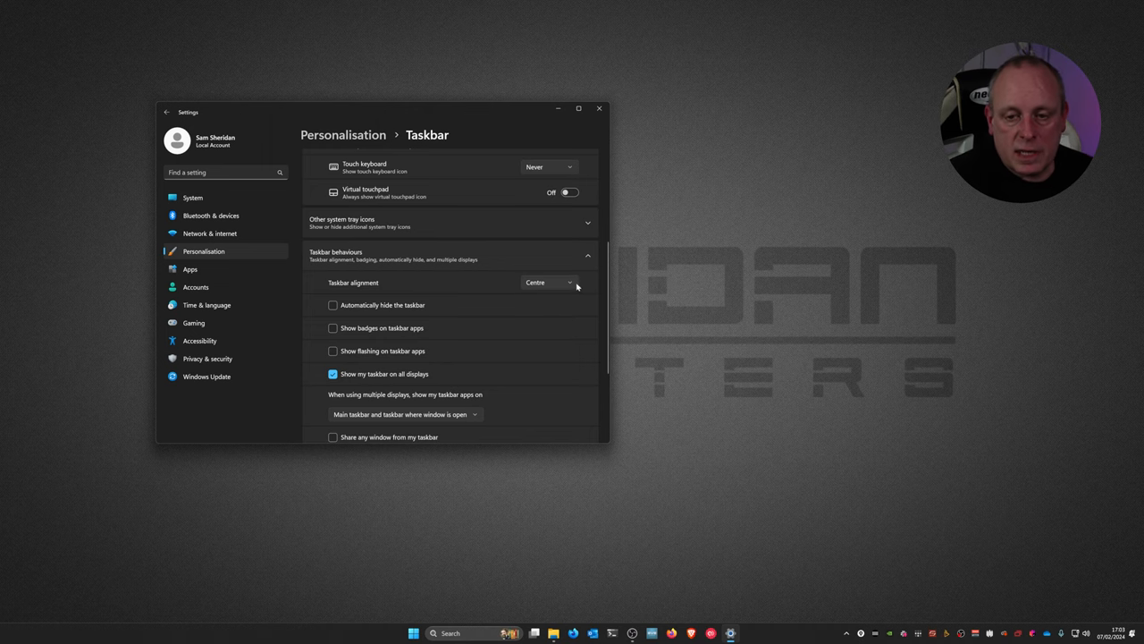
{"action": "left_click", "coordinate": [547, 283]}
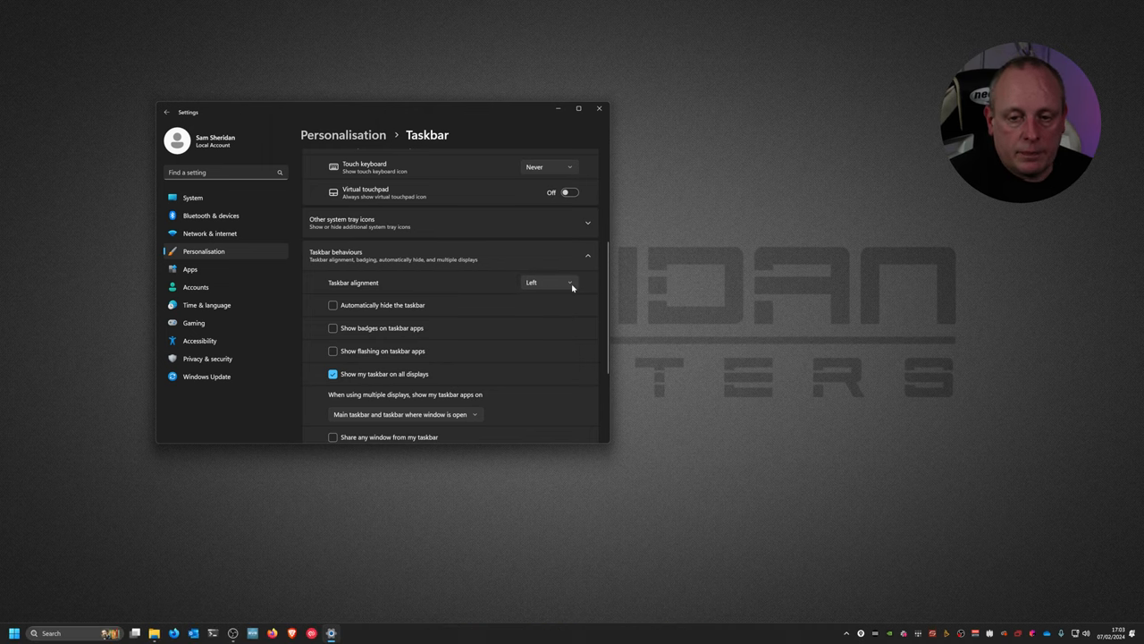
{"action": "left_click", "coordinate": [546, 282]}
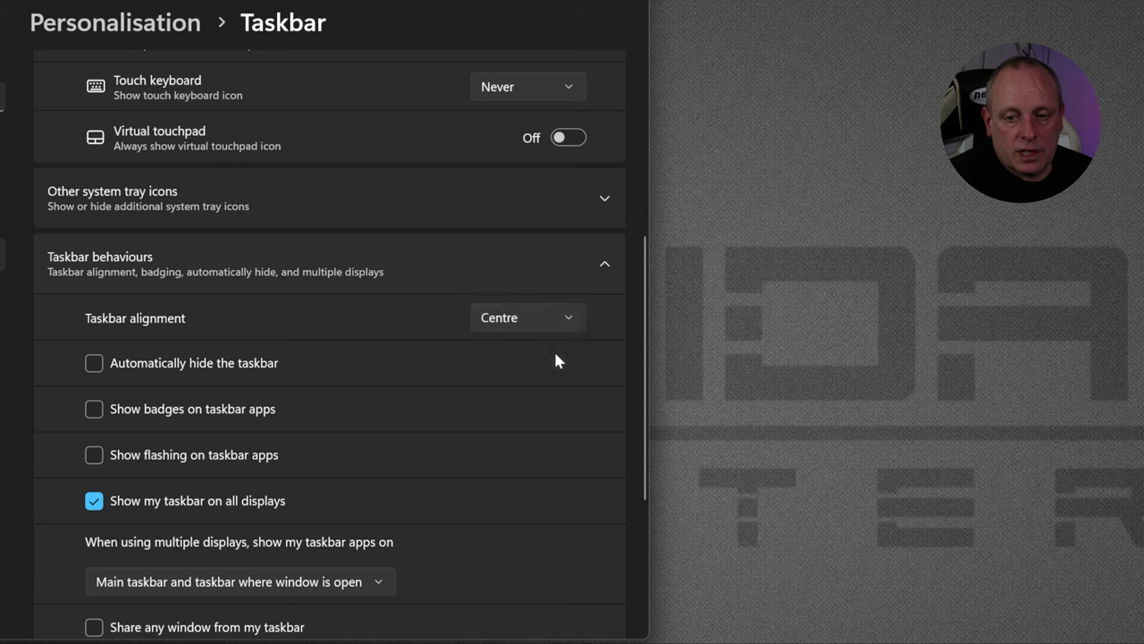
{"action": "mouse_move", "coordinate": [552, 344]}
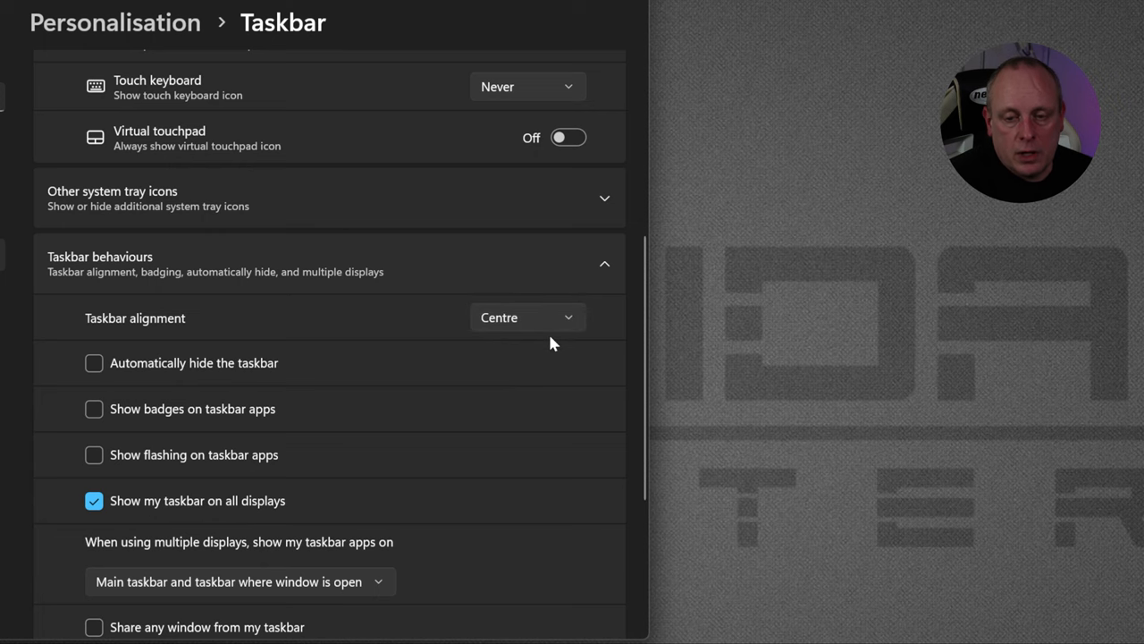
{"action": "left_click", "coordinate": [577, 108]}
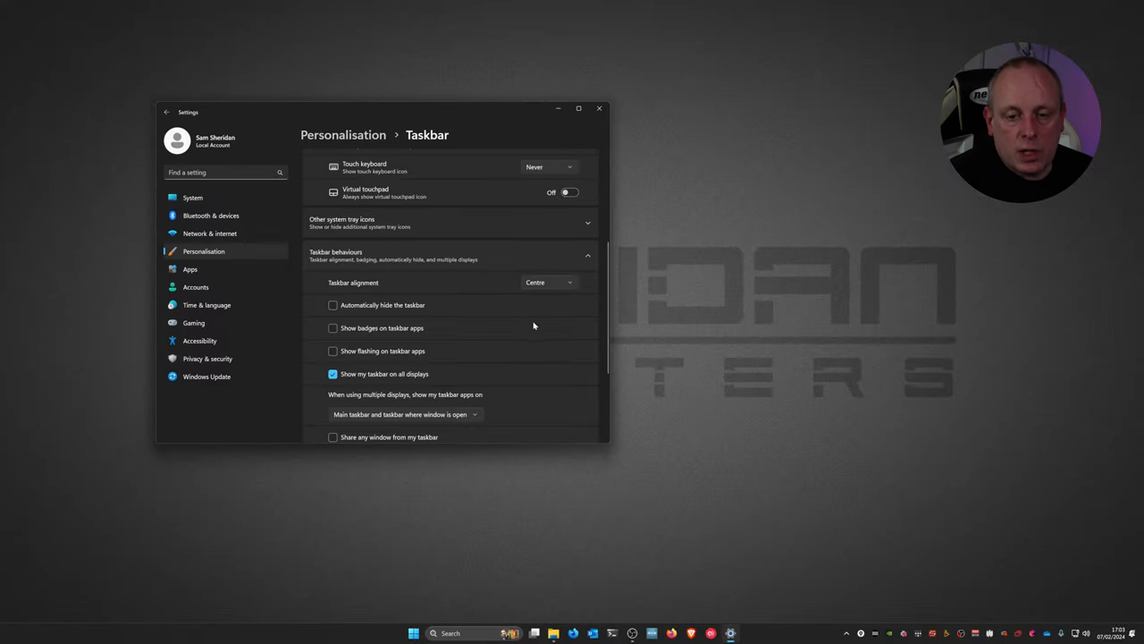
{"action": "mouse_move", "coordinate": [455, 323]}
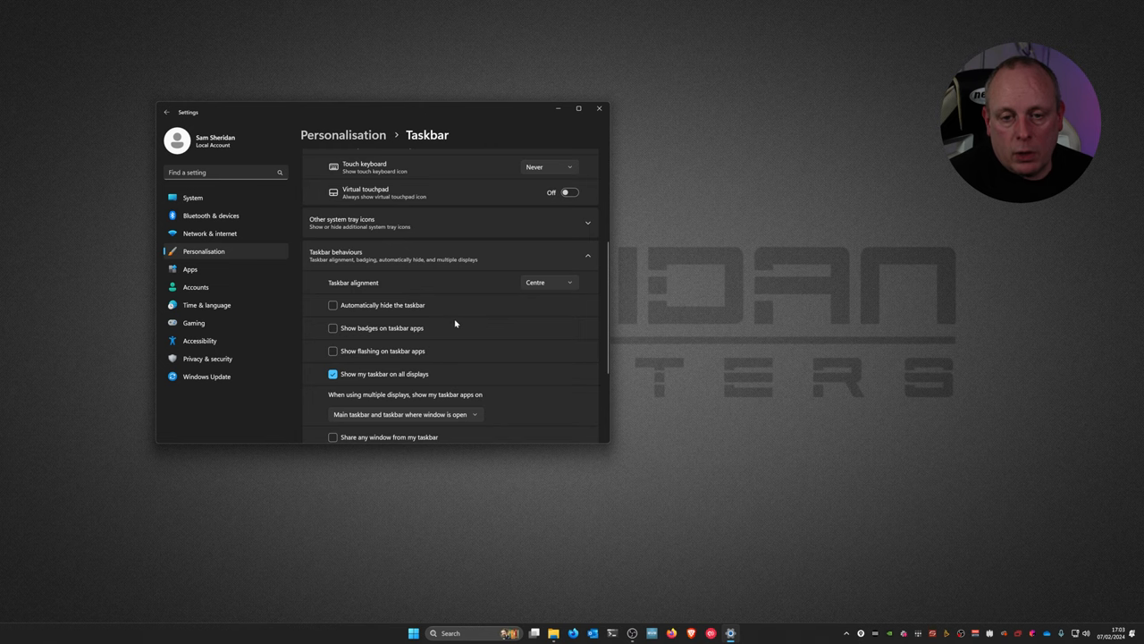
{"action": "mouse_move", "coordinate": [335, 305]}
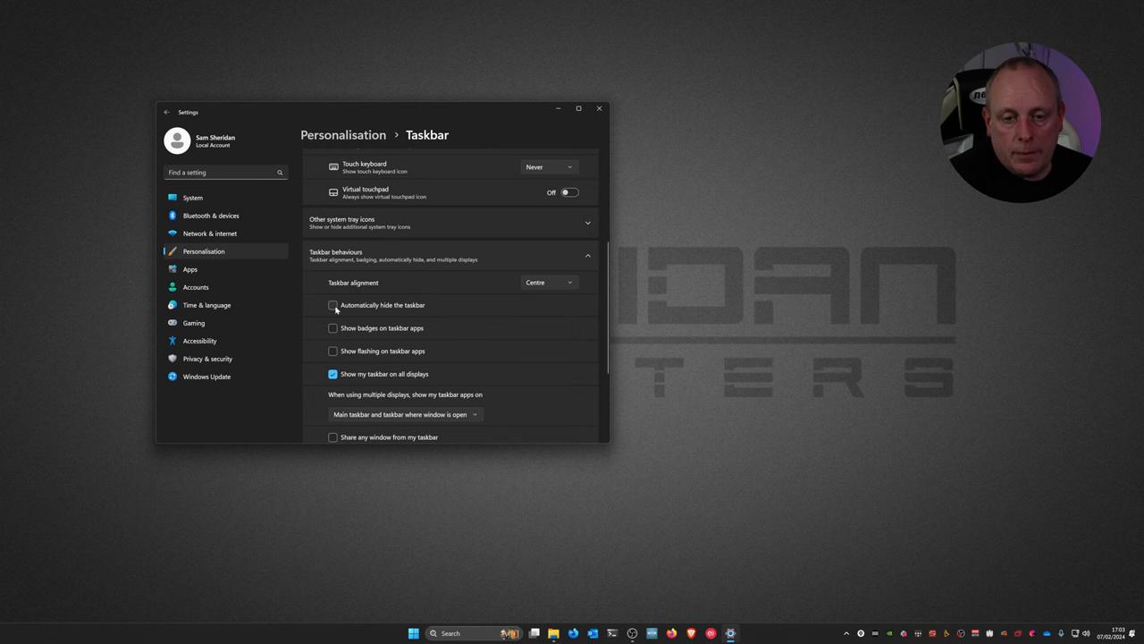
{"action": "left_click", "coordinate": [334, 305]}
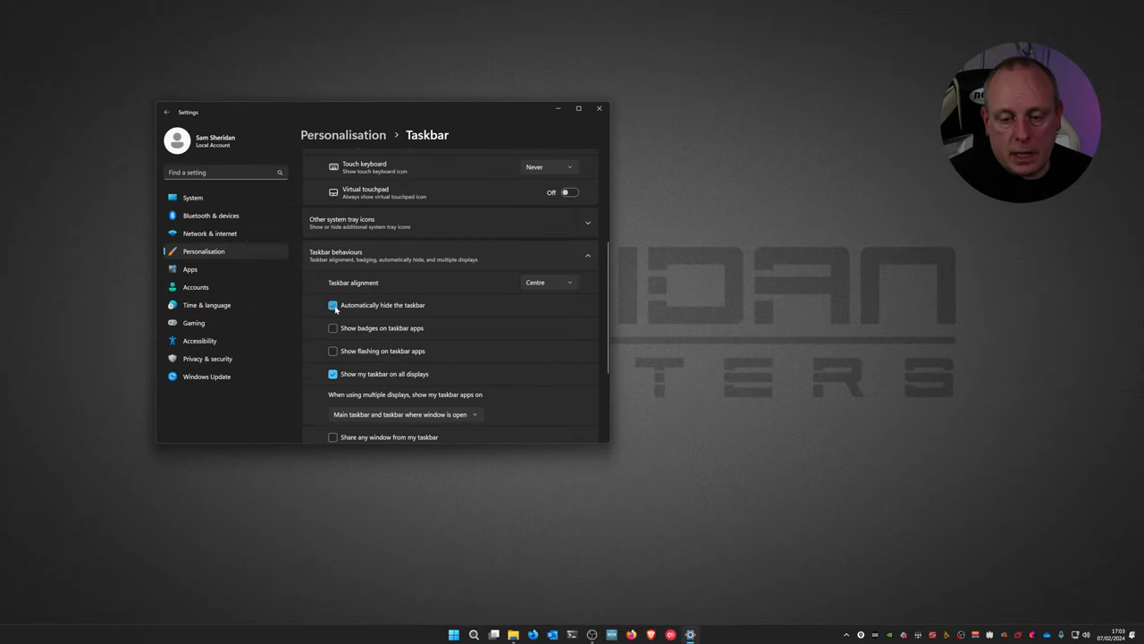
{"action": "left_click", "coordinate": [333, 305]}
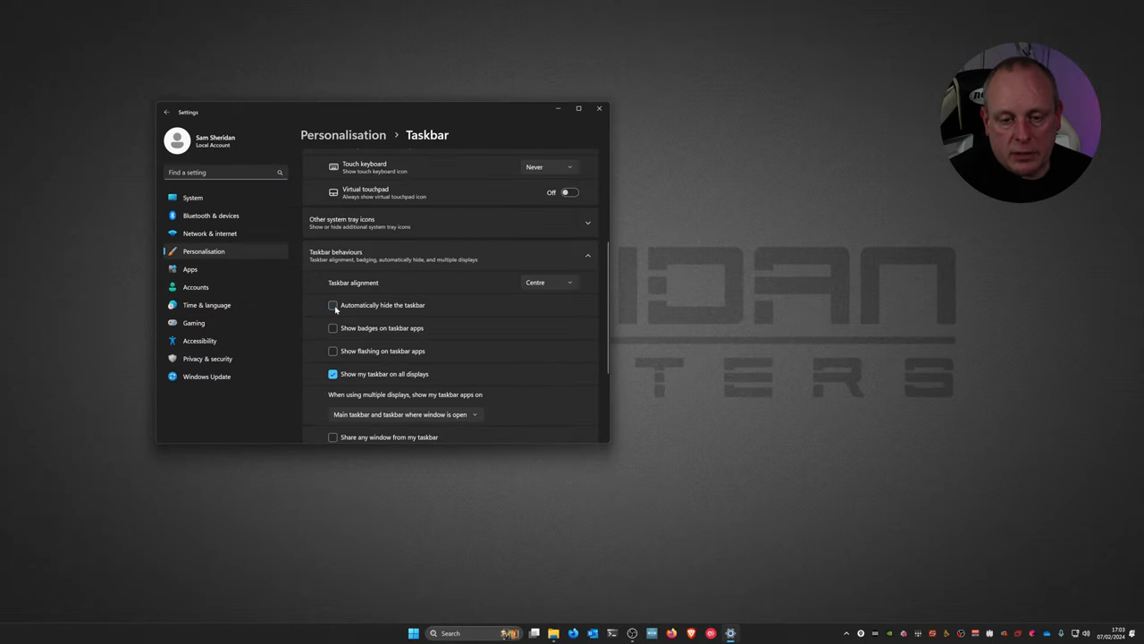
{"action": "left_click", "coordinate": [332, 305]}
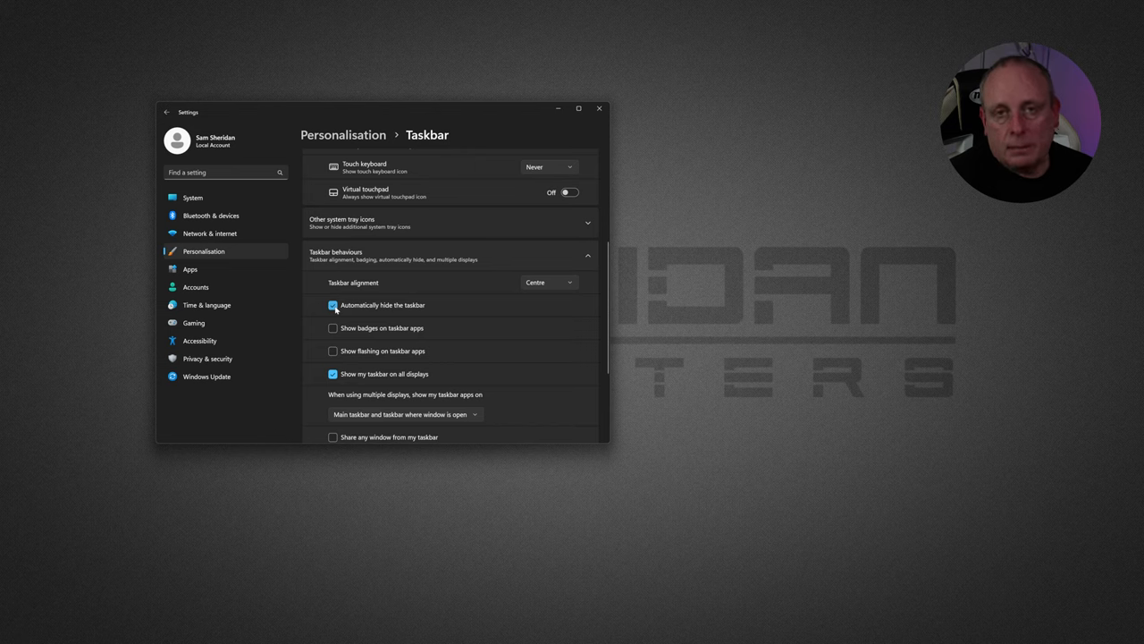
{"action": "left_click", "coordinate": [333, 305]}
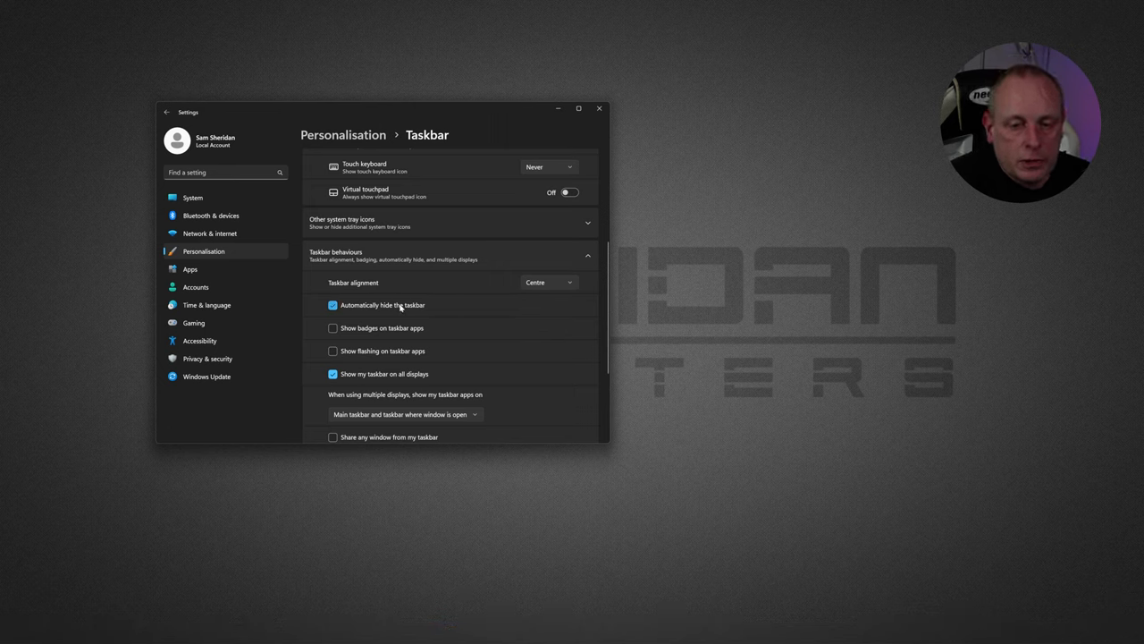
{"action": "left_click", "coordinate": [333, 305]}
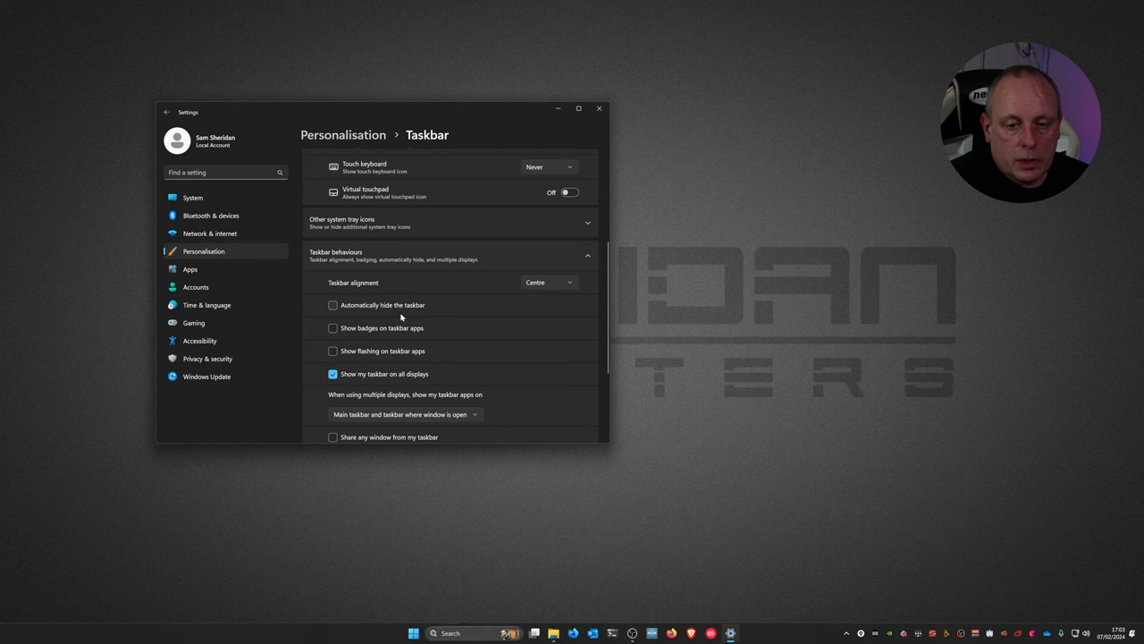
{"action": "mouse_move", "coordinate": [397, 344]}
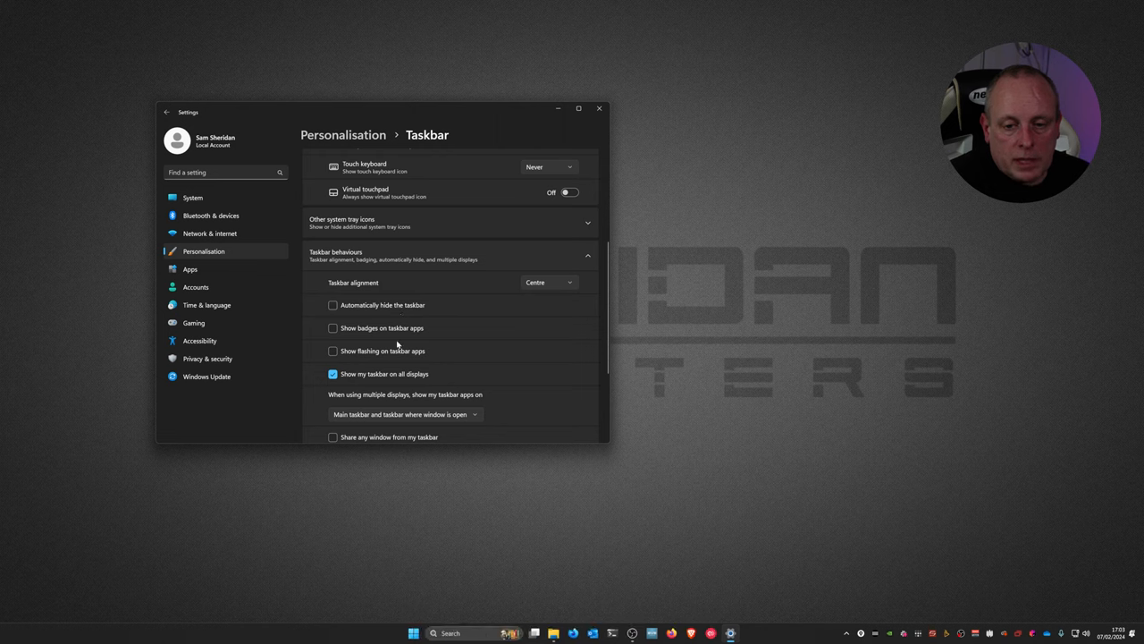
{"action": "mouse_move", "coordinate": [402, 354]}
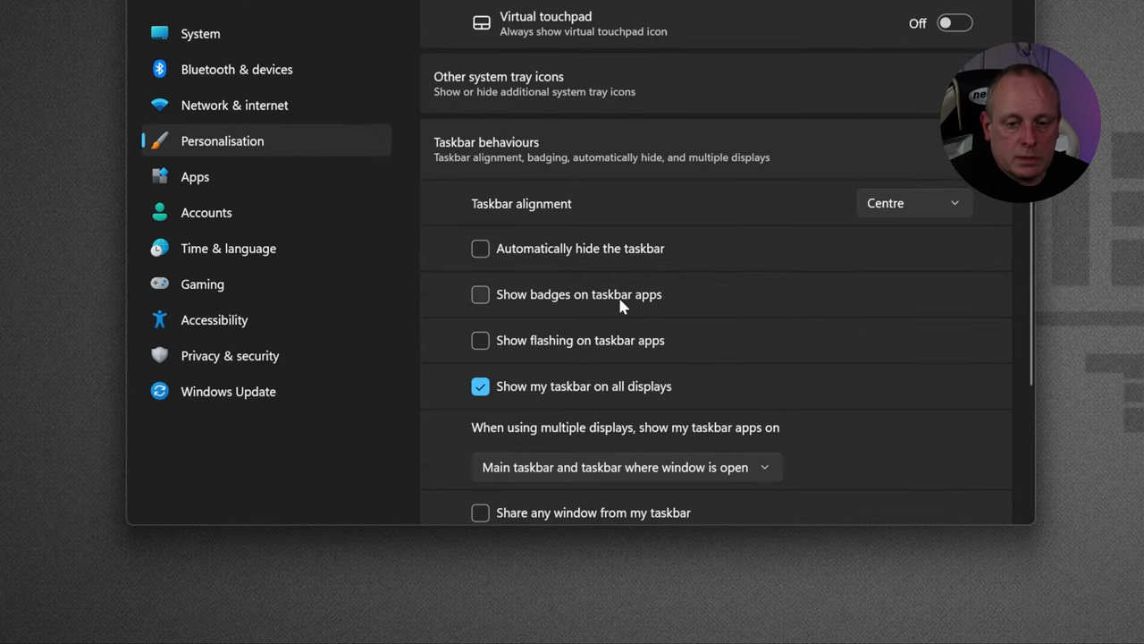
{"action": "mouse_move", "coordinate": [606, 350]}
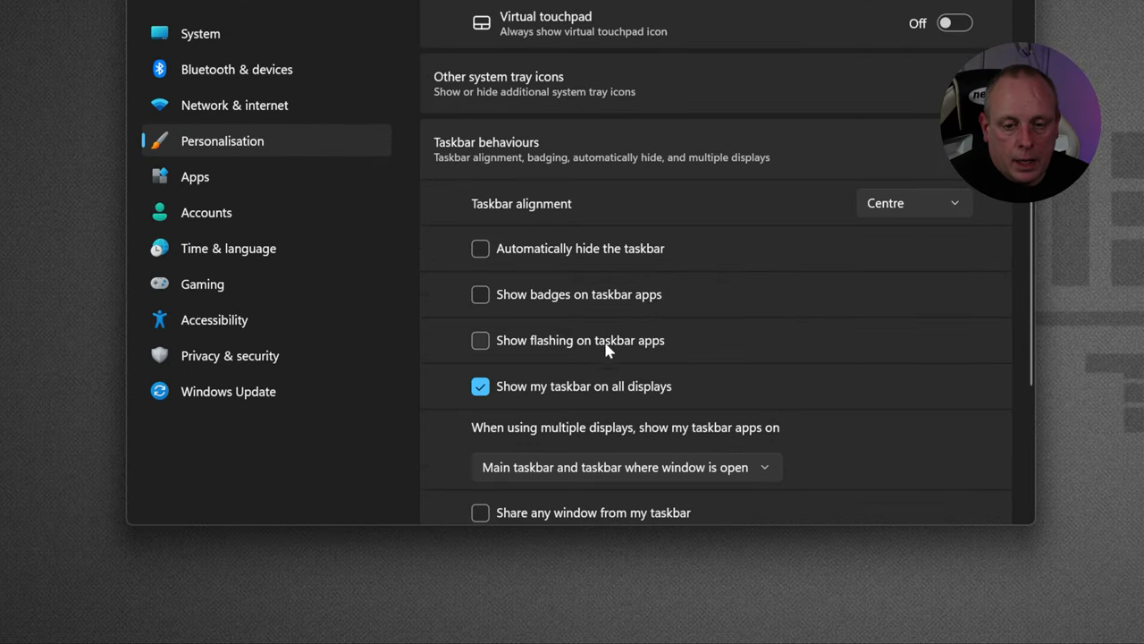
{"action": "mouse_move", "coordinate": [595, 393]}
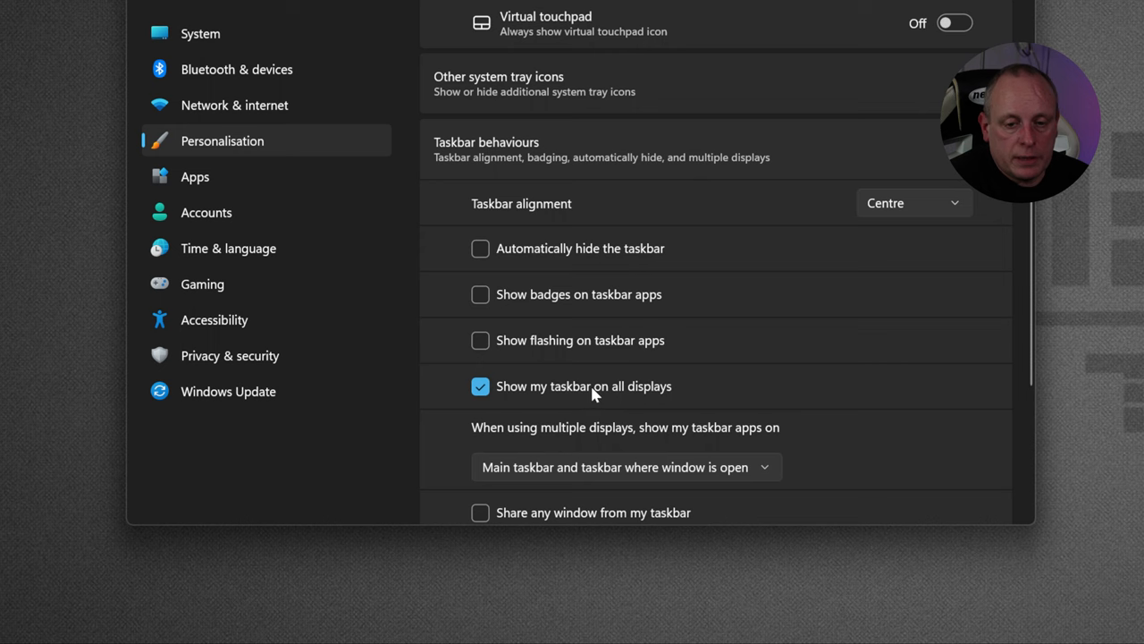
Set multi-display taskbar apps to All taskbars and enable 'Share any window from my taskbar'
{"action": "scroll", "scroll_direction": "down", "scroll_amount": 3}
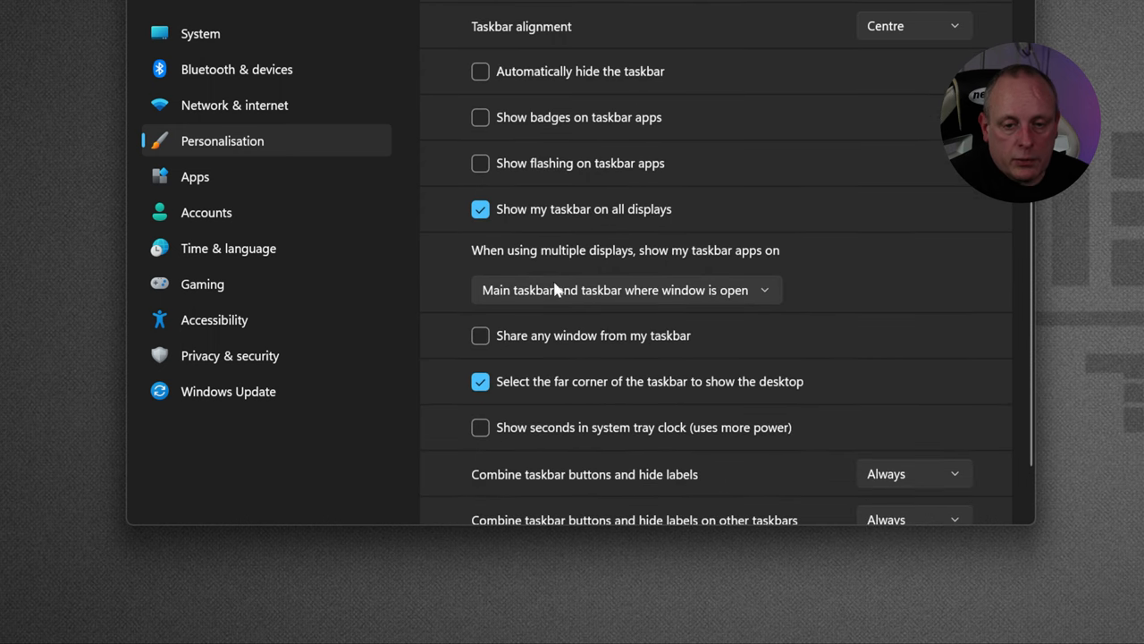
{"action": "mouse_move", "coordinate": [651, 270]}
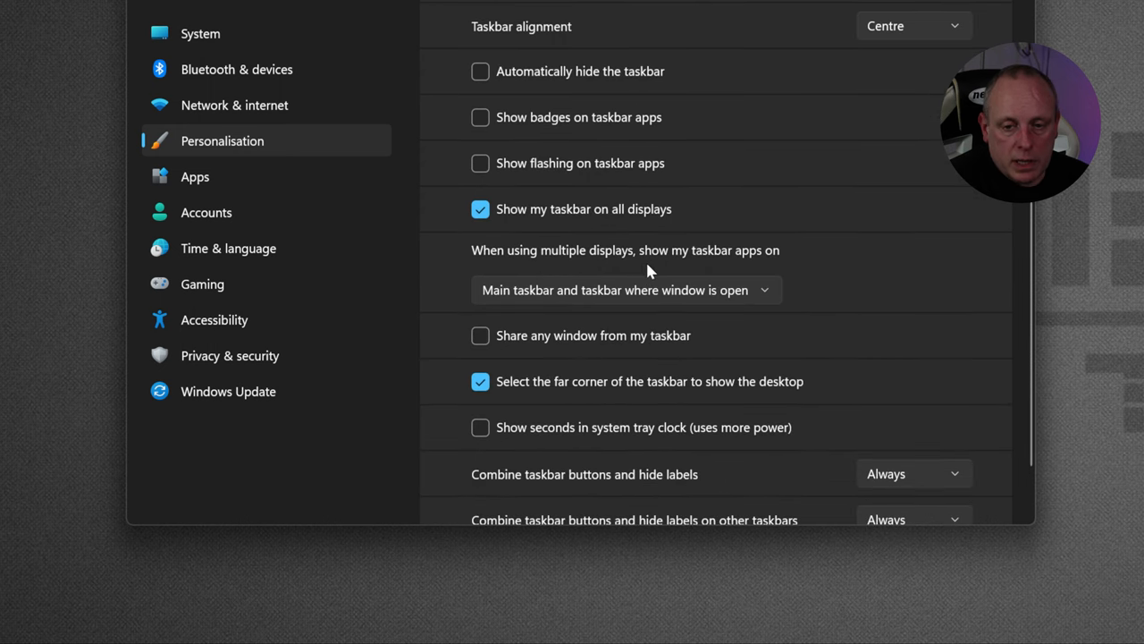
{"action": "mouse_move", "coordinate": [762, 278]}
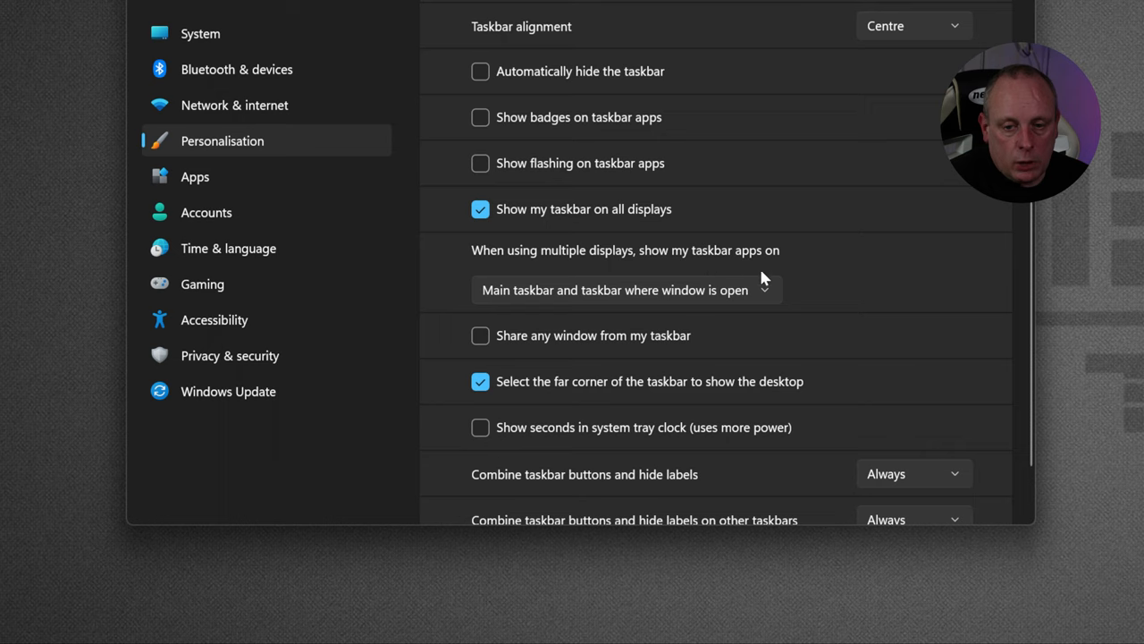
{"action": "mouse_move", "coordinate": [652, 304]}
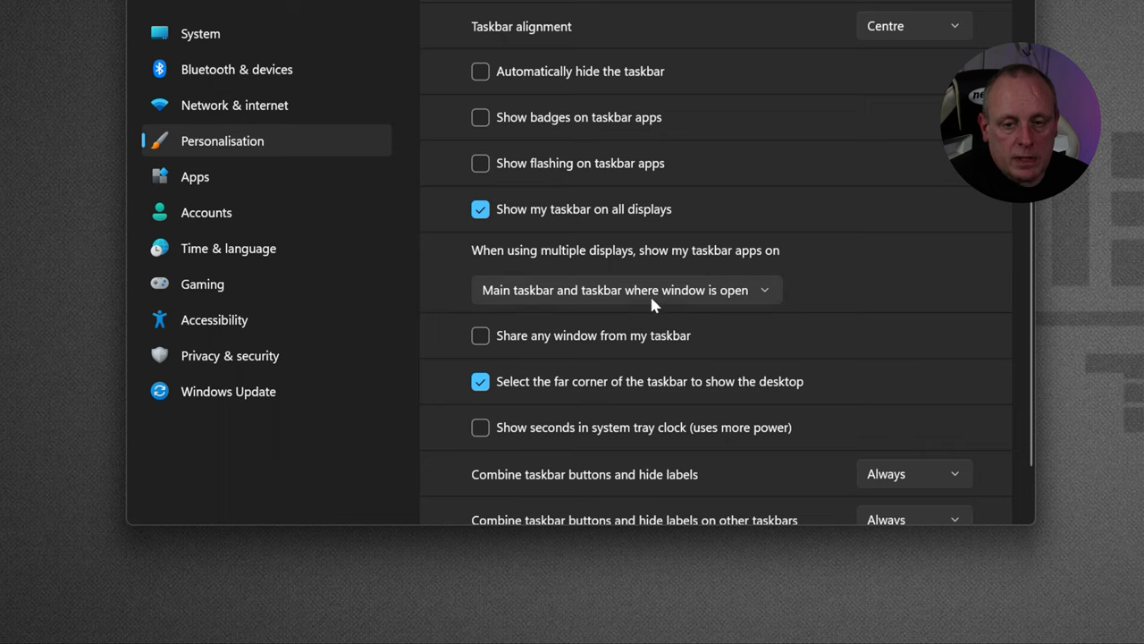
{"action": "mouse_move", "coordinate": [766, 298]}
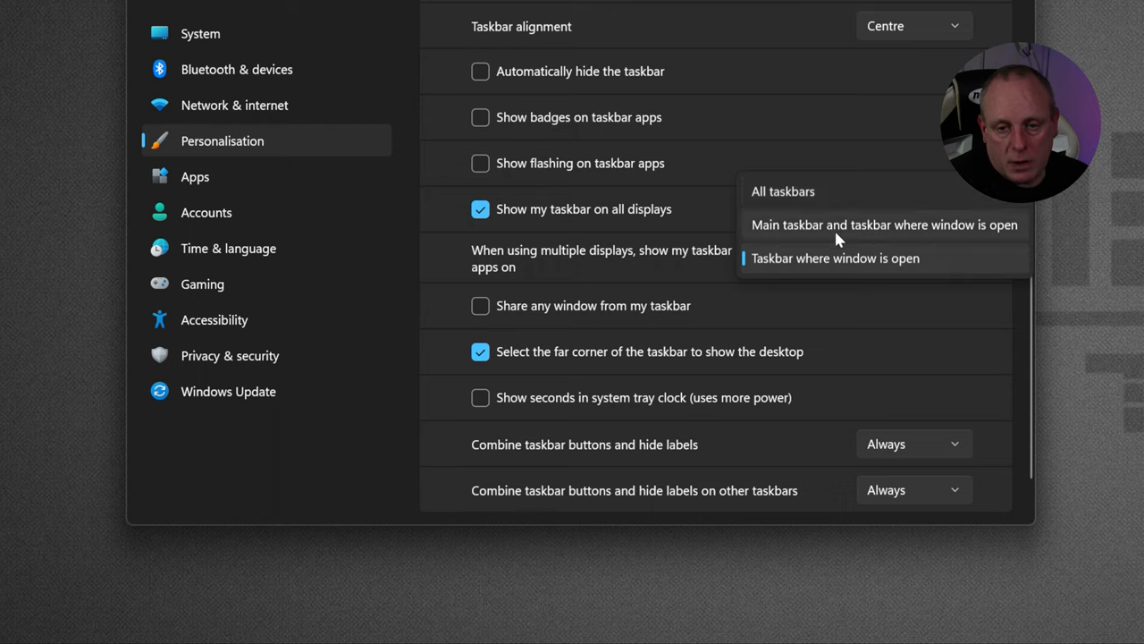
{"action": "left_click", "coordinate": [834, 257]}
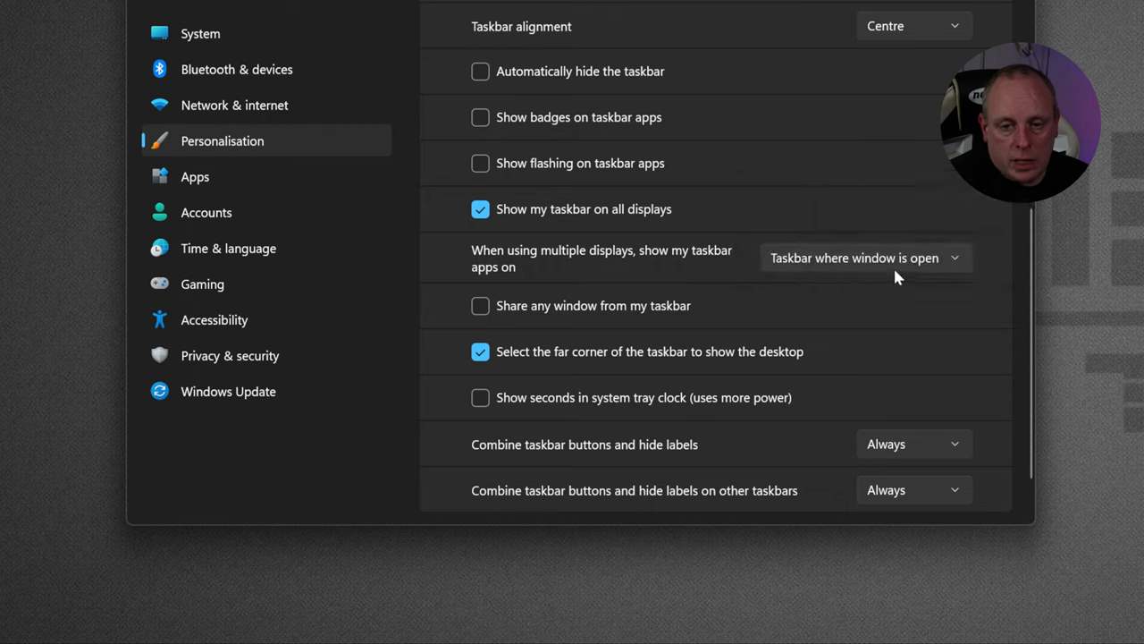
{"action": "mouse_move", "coordinate": [906, 272]}
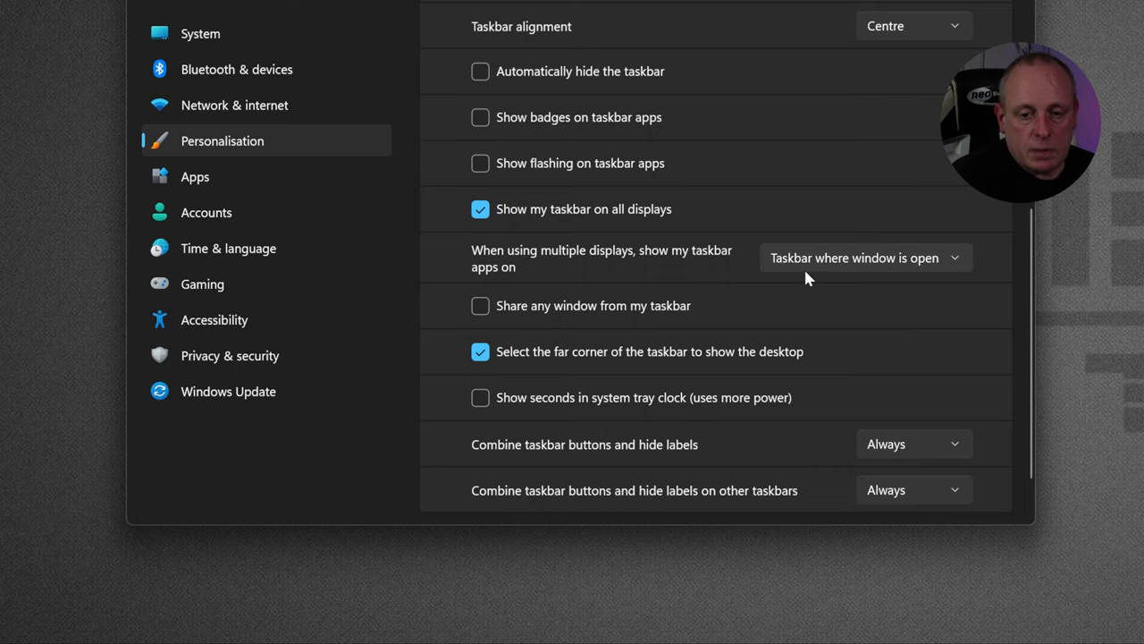
{"action": "left_click", "coordinate": [863, 257]}
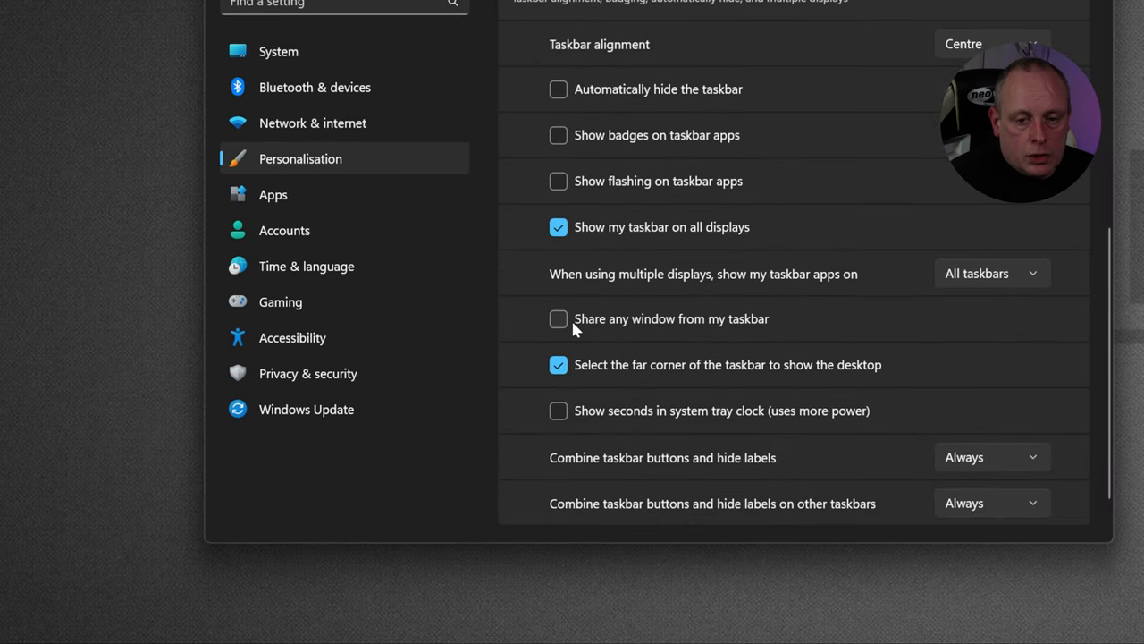
{"action": "mouse_move", "coordinate": [695, 335]}
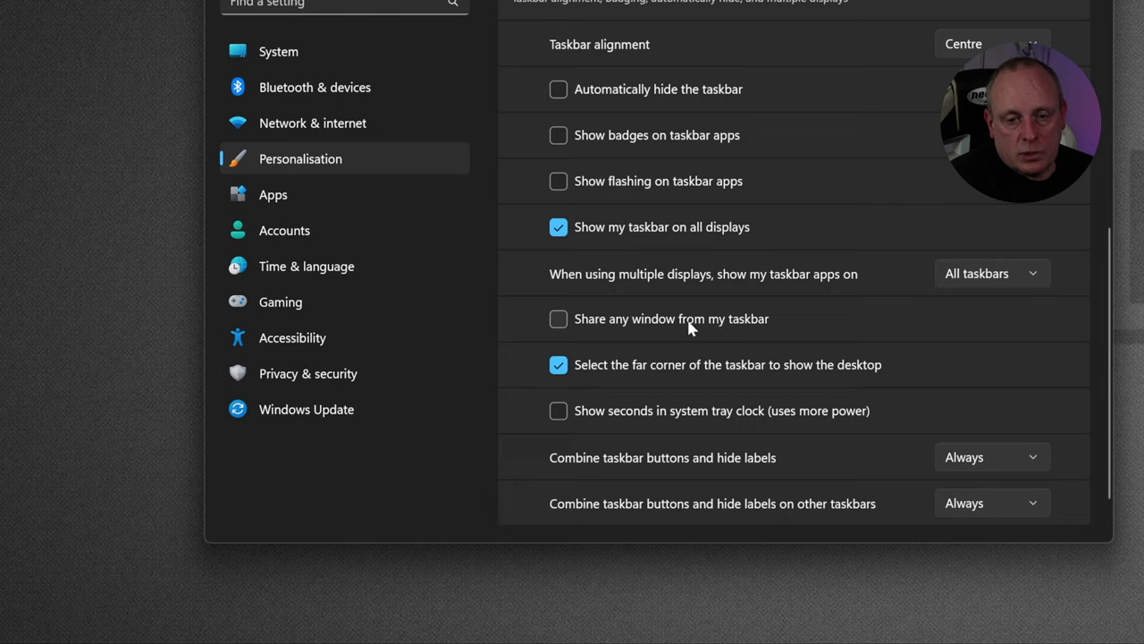
{"action": "left_click", "coordinate": [559, 318]}
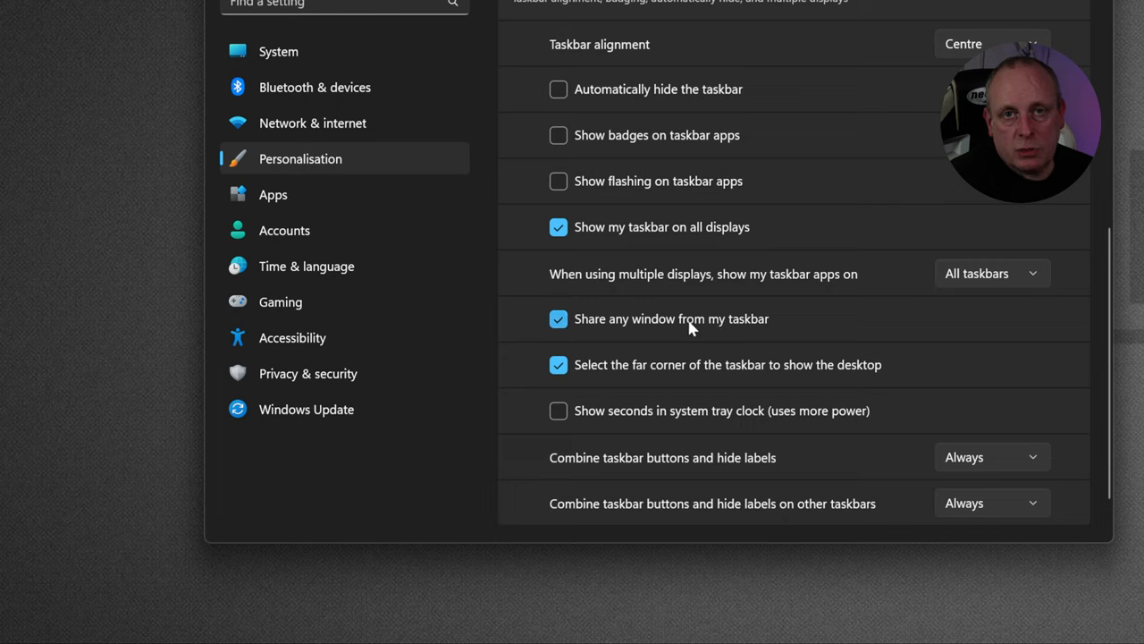
{"action": "mouse_move", "coordinate": [715, 339]}
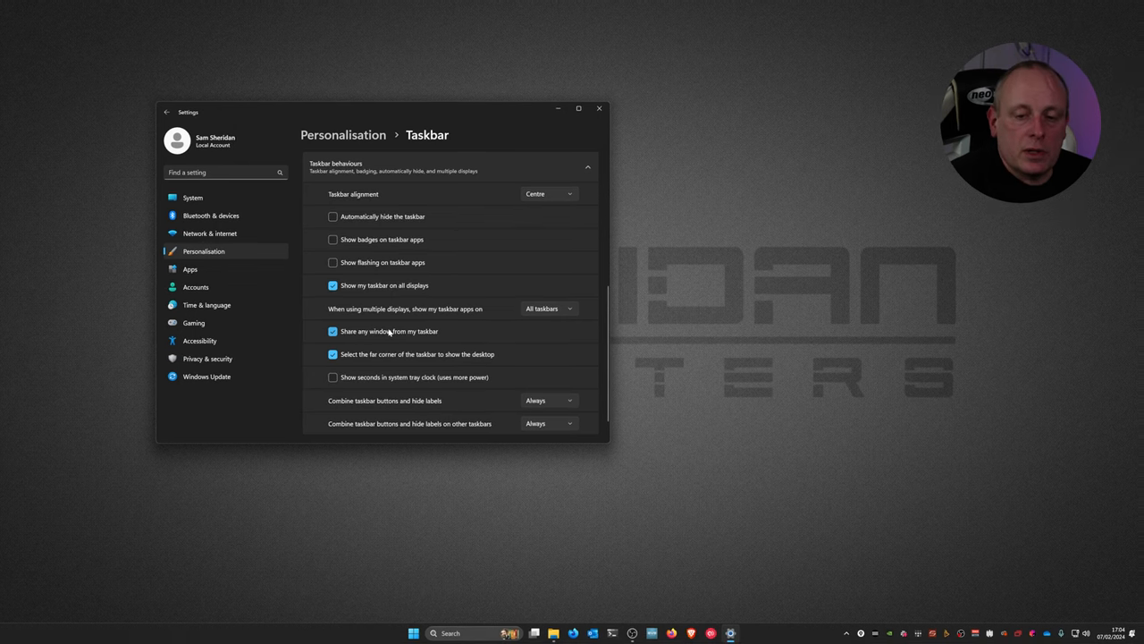
{"action": "mouse_move", "coordinate": [418, 332]}
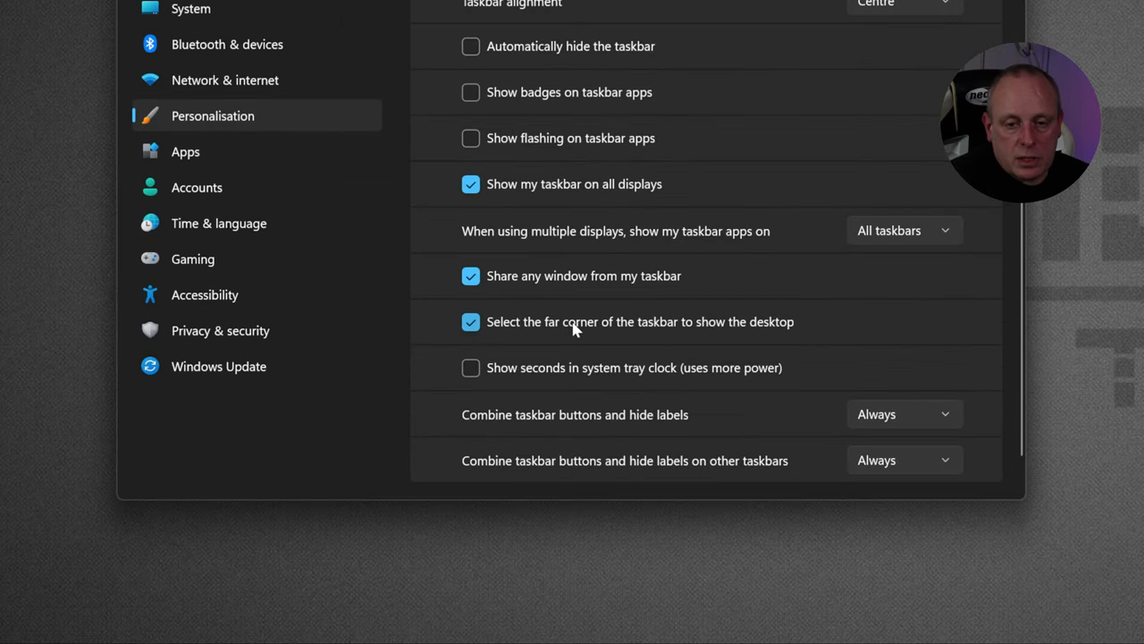
{"action": "mouse_move", "coordinate": [630, 334]}
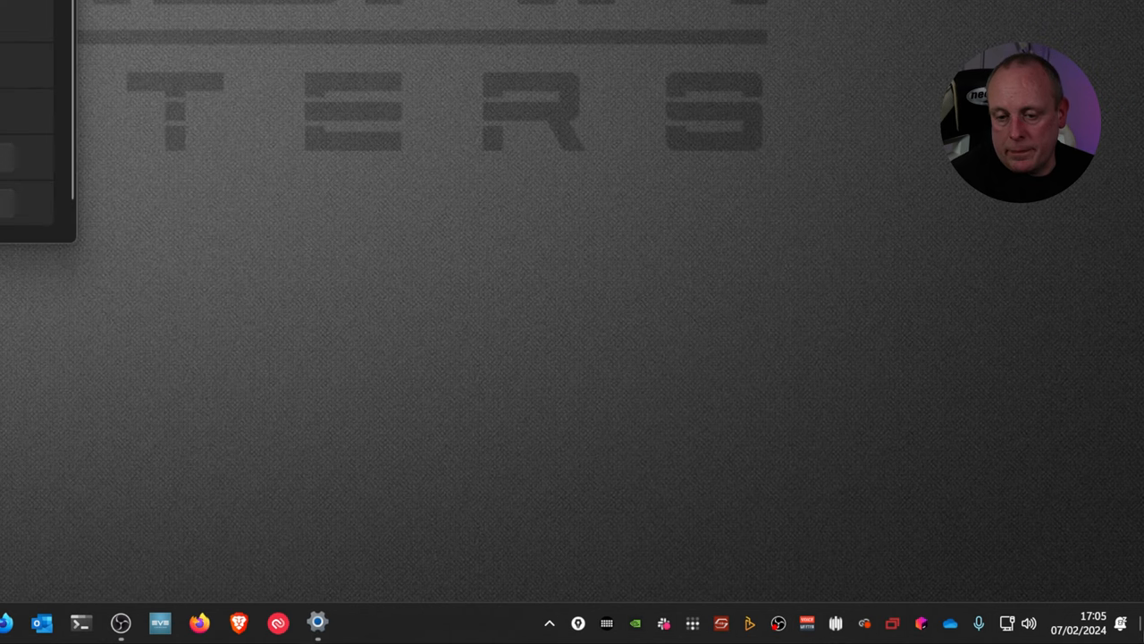
{"action": "left_click", "coordinate": [317, 623]}
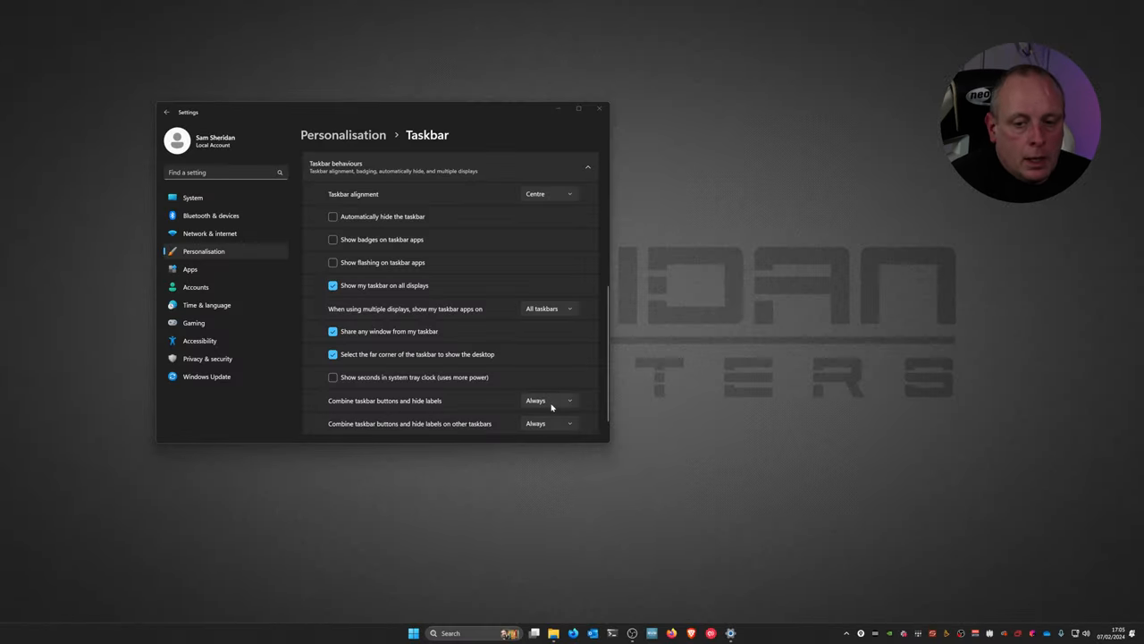
{"action": "mouse_move", "coordinate": [418, 376]}
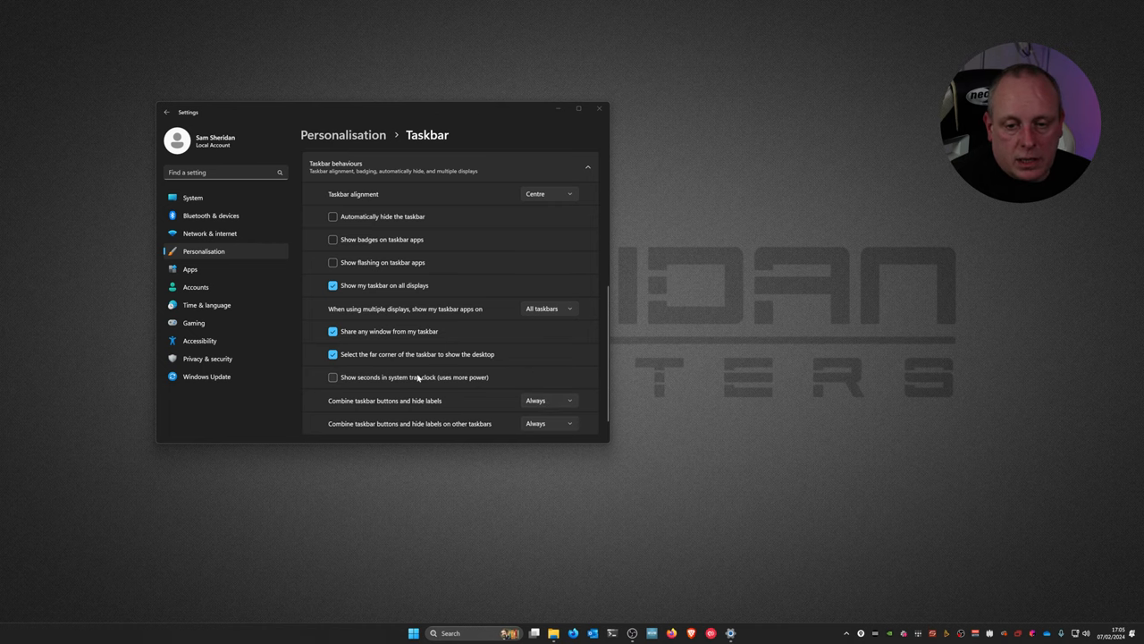
{"action": "left_click", "coordinate": [332, 376]}
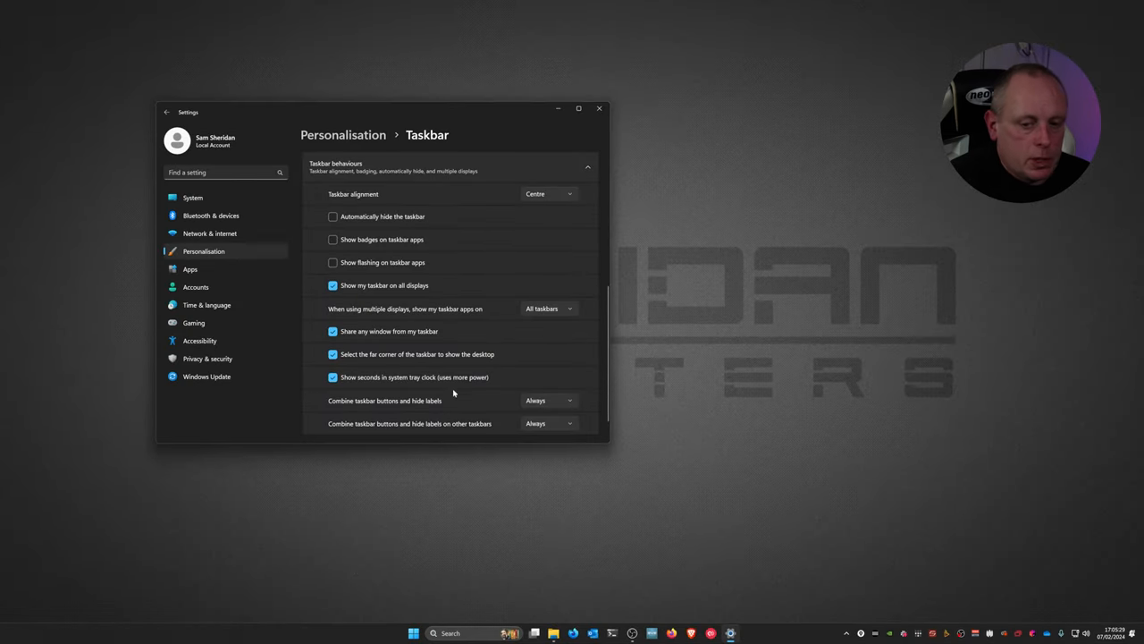
{"action": "left_click", "coordinate": [332, 376]}
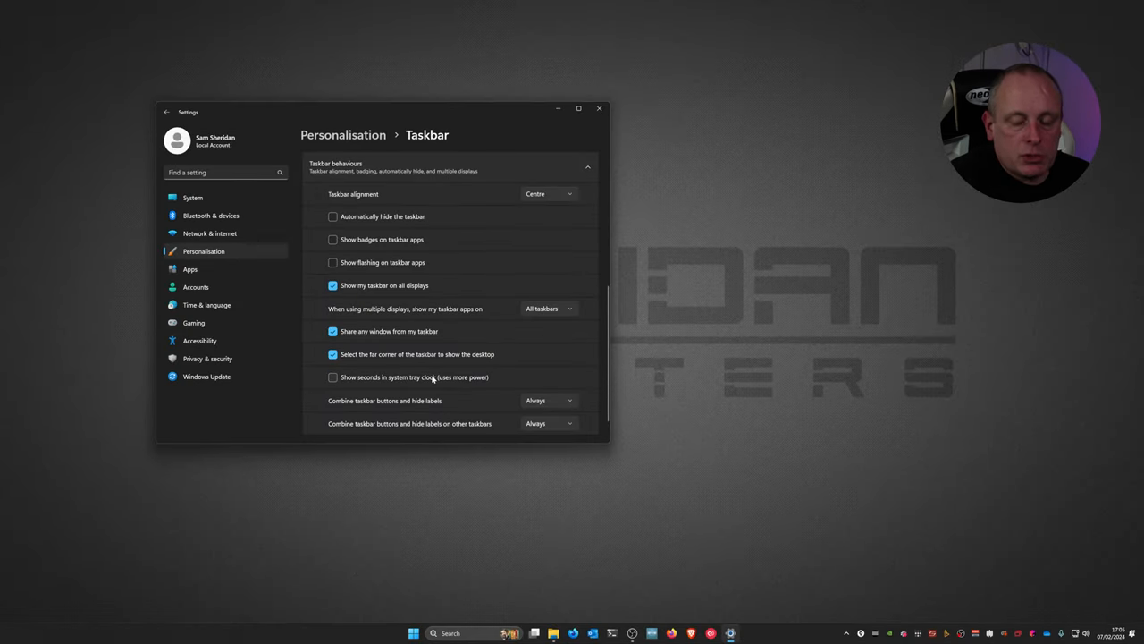
{"action": "scroll", "scroll_direction": "down", "scroll_amount": 3}
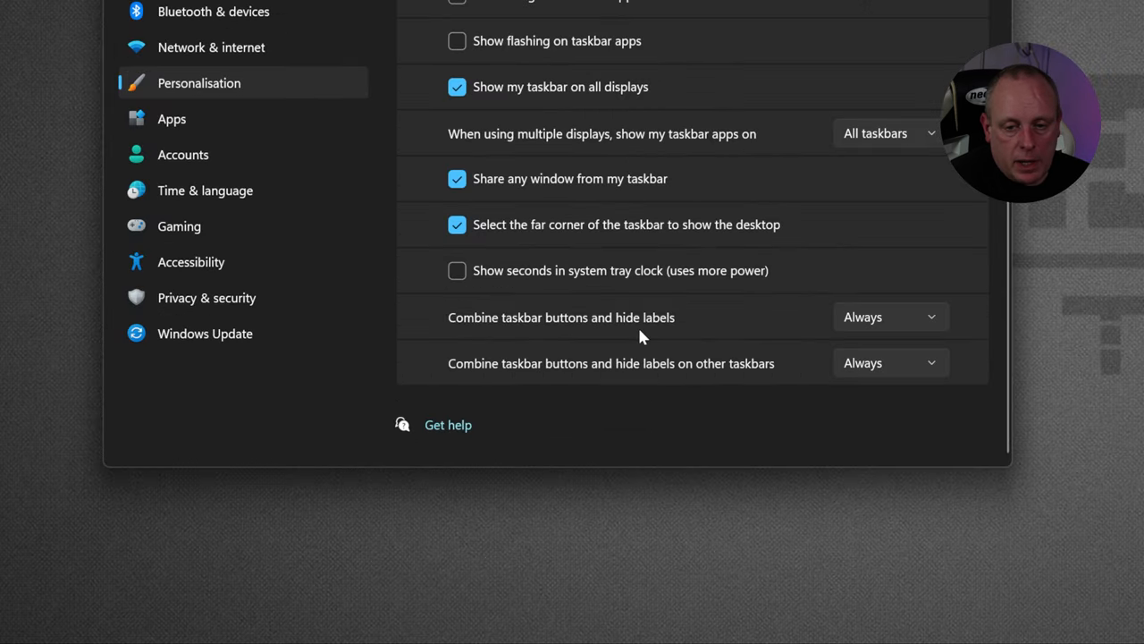
{"action": "mouse_move", "coordinate": [712, 340]}
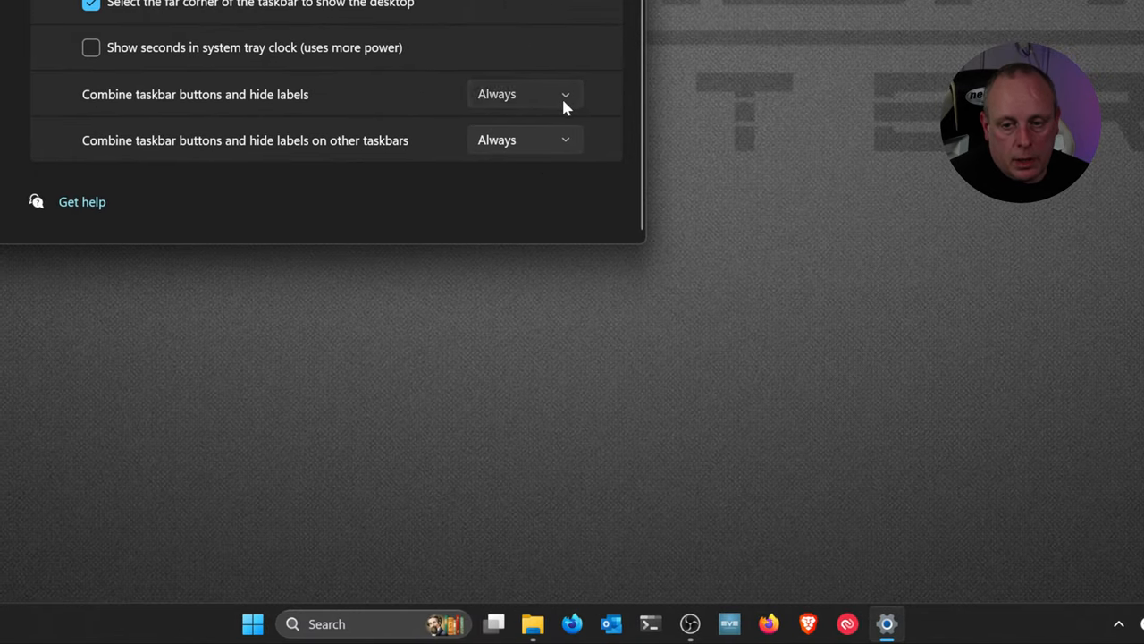
{"action": "left_click", "coordinate": [522, 94]}
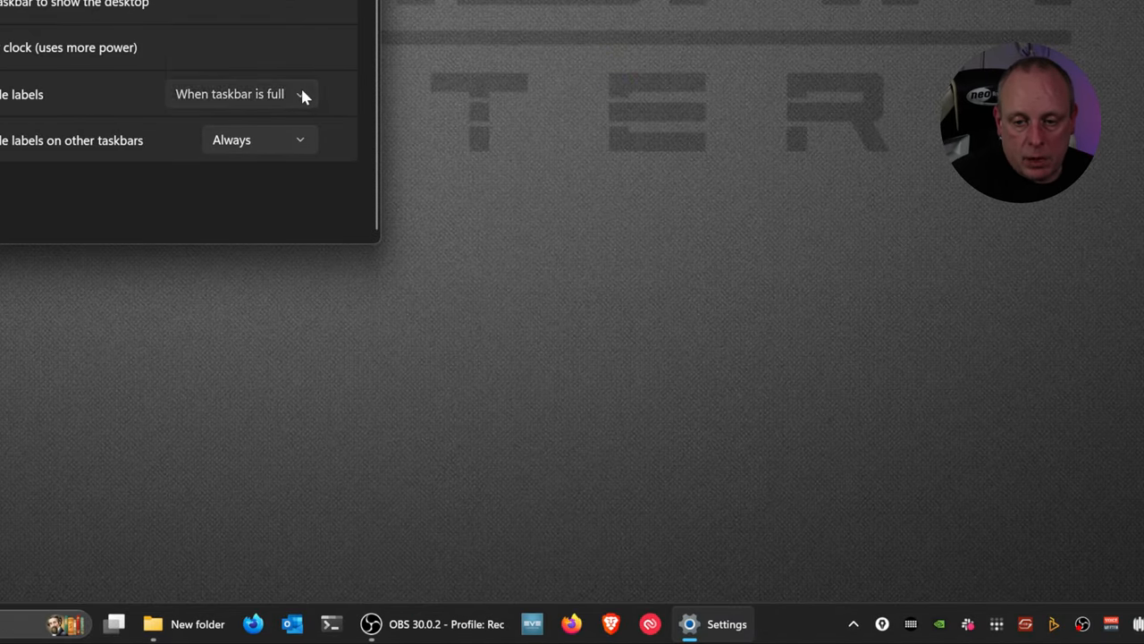
{"action": "left_click", "coordinate": [241, 94]}
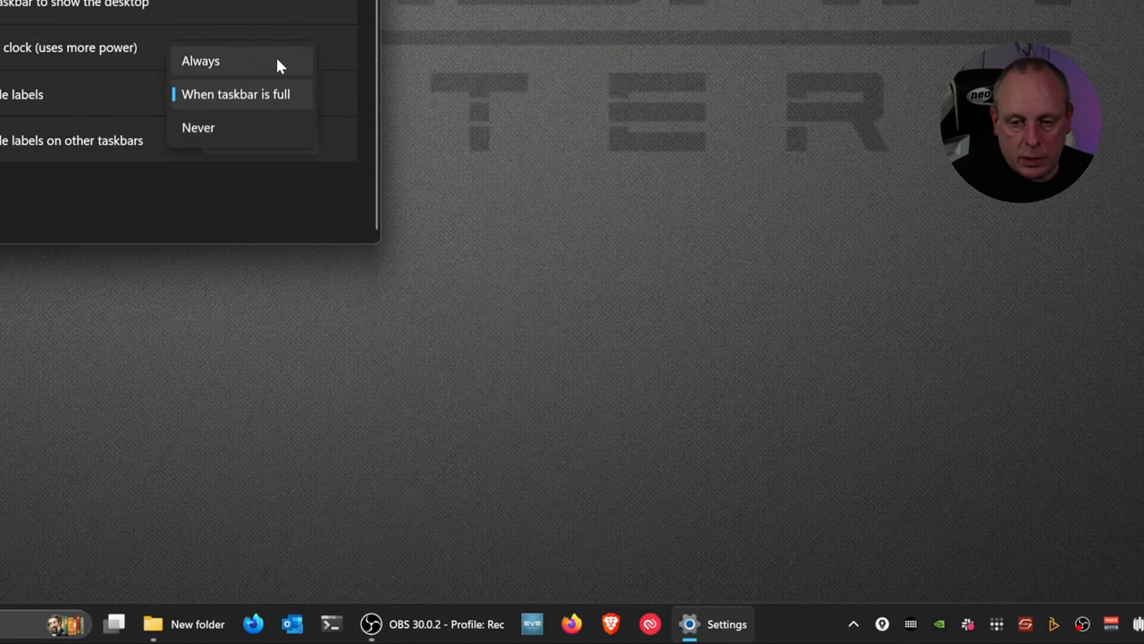
{"action": "left_click", "coordinate": [200, 60]}
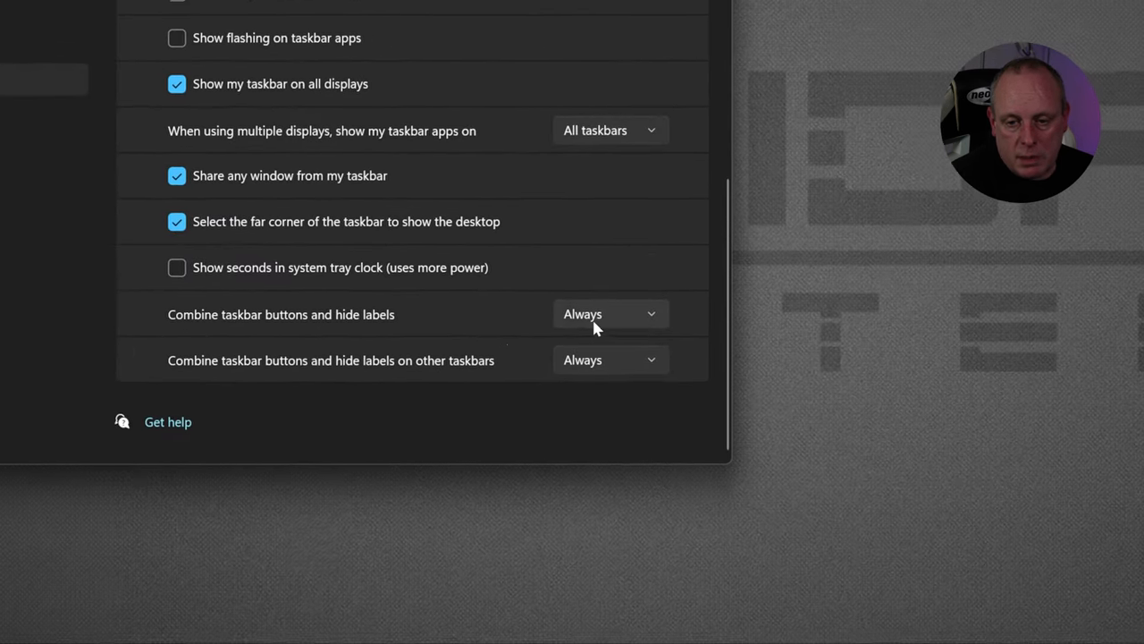
{"action": "left_click", "coordinate": [610, 314]}
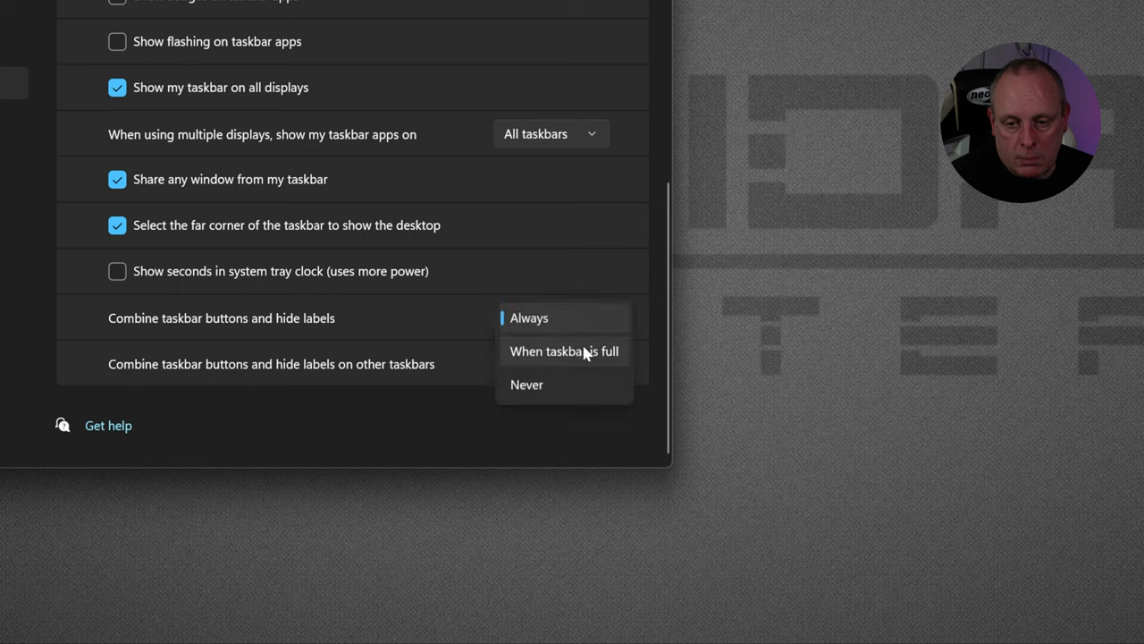
{"action": "left_click", "coordinate": [563, 351]}
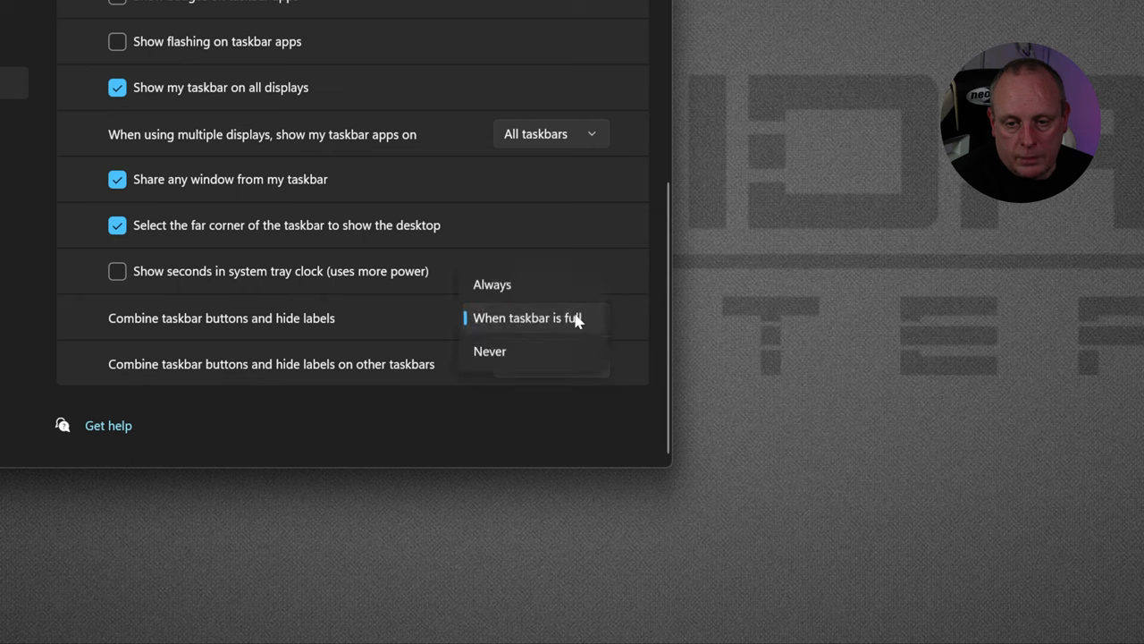
{"action": "left_click", "coordinate": [492, 284]}
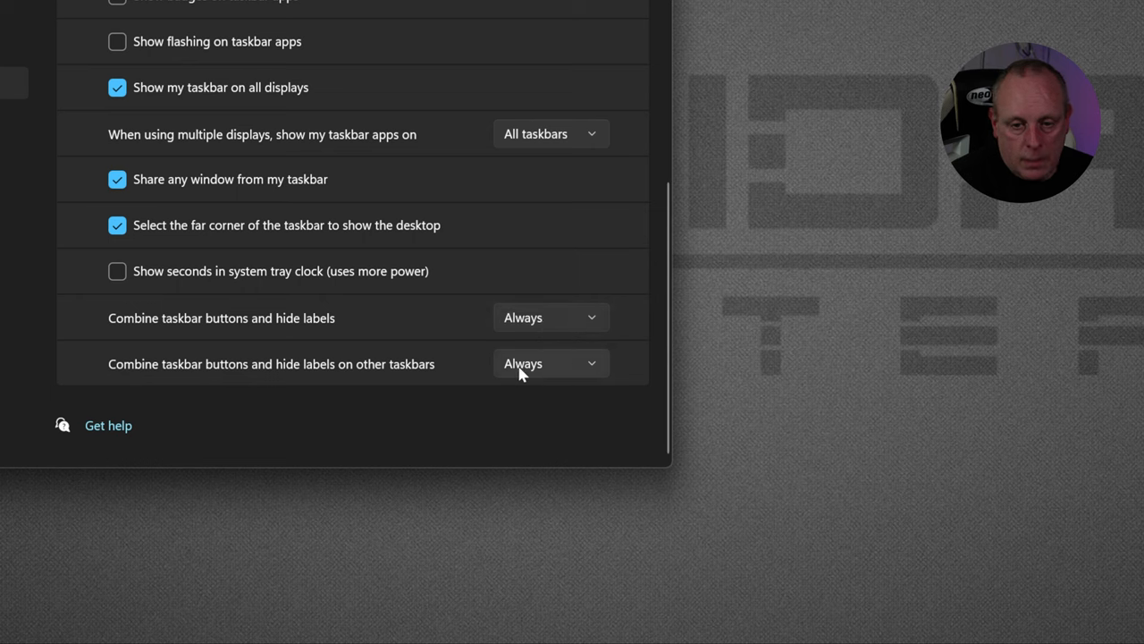
{"action": "left_click", "coordinate": [550, 363]}
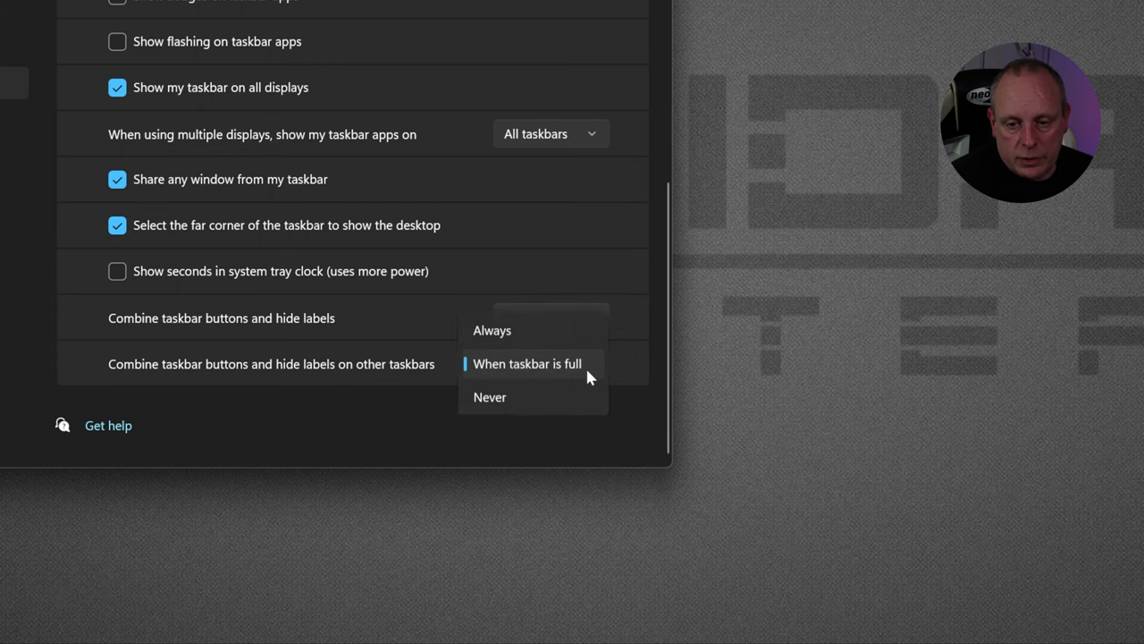
{"action": "left_click", "coordinate": [492, 330]}
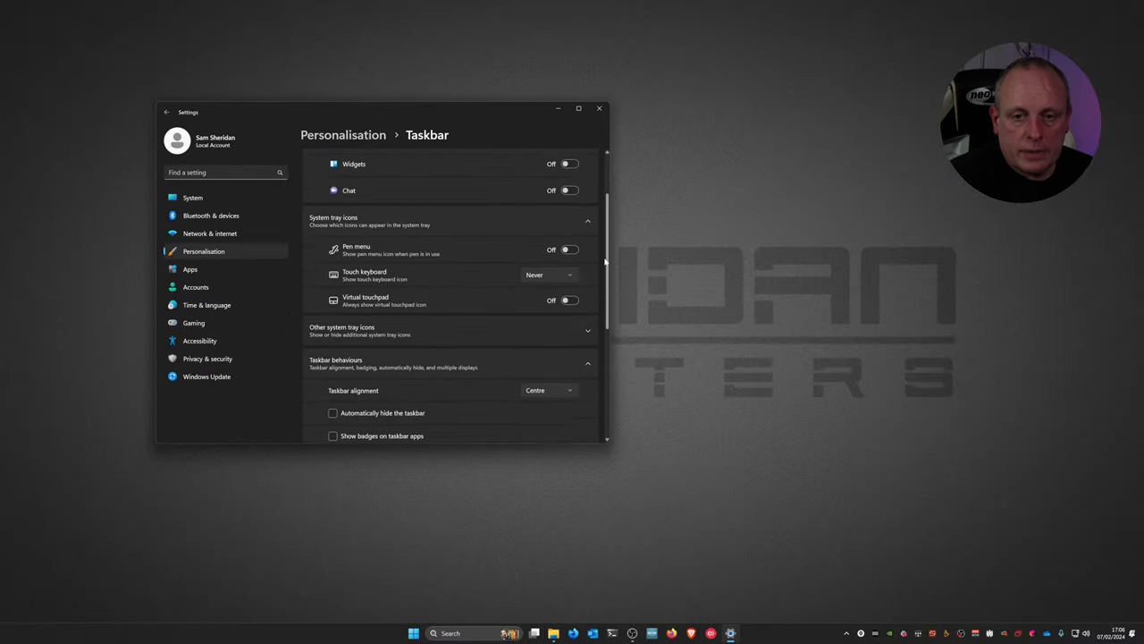
Return from the Personalisation list to the Taskbar settings page
{"action": "scroll", "scroll_direction": "up", "scroll_amount": 3}
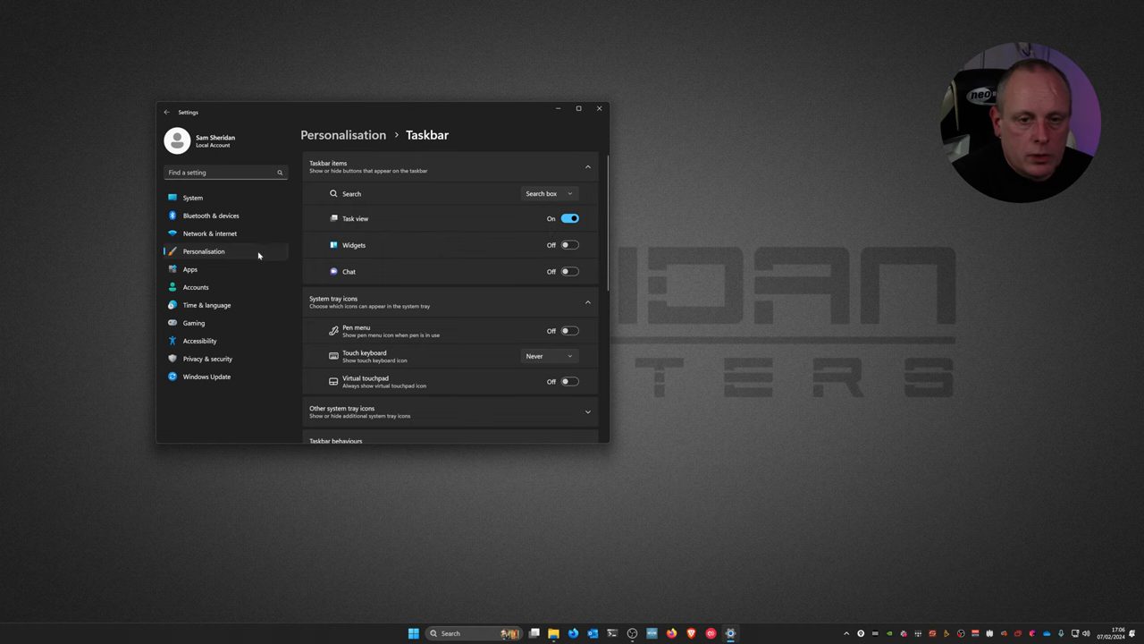
{"action": "left_click", "coordinate": [166, 111]}
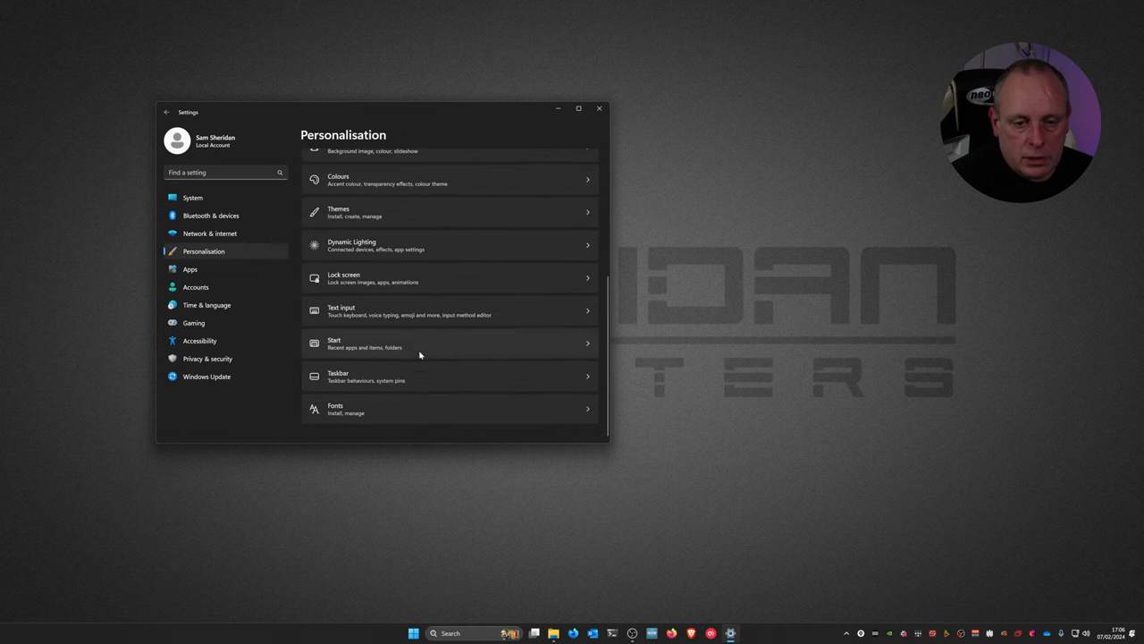
{"action": "left_click", "coordinate": [578, 108]}
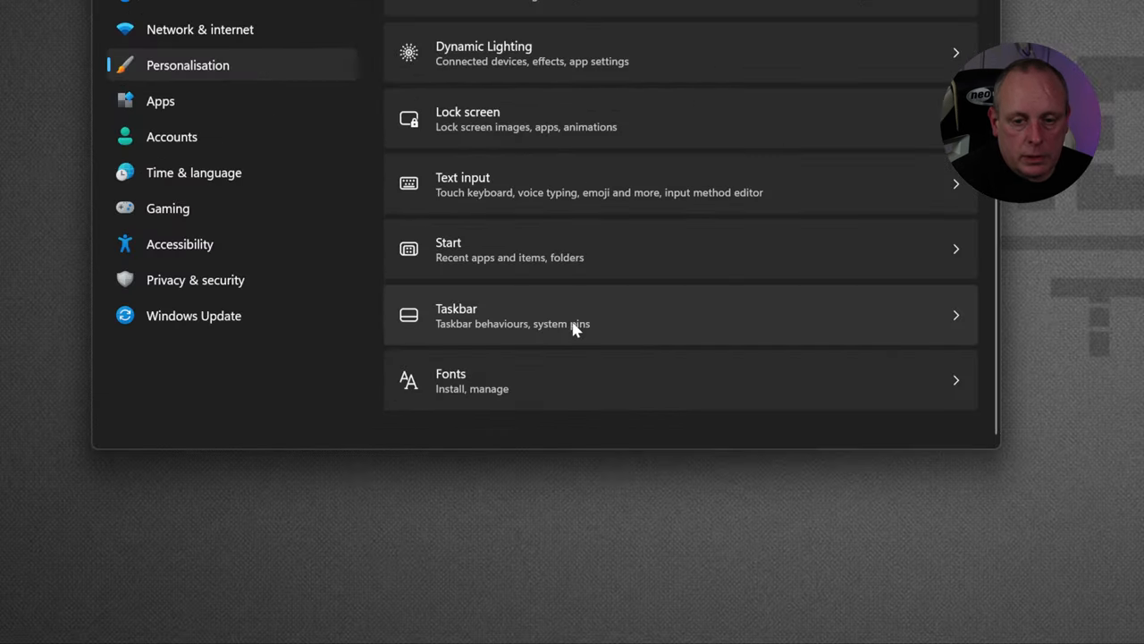
{"action": "left_click", "coordinate": [679, 314]}
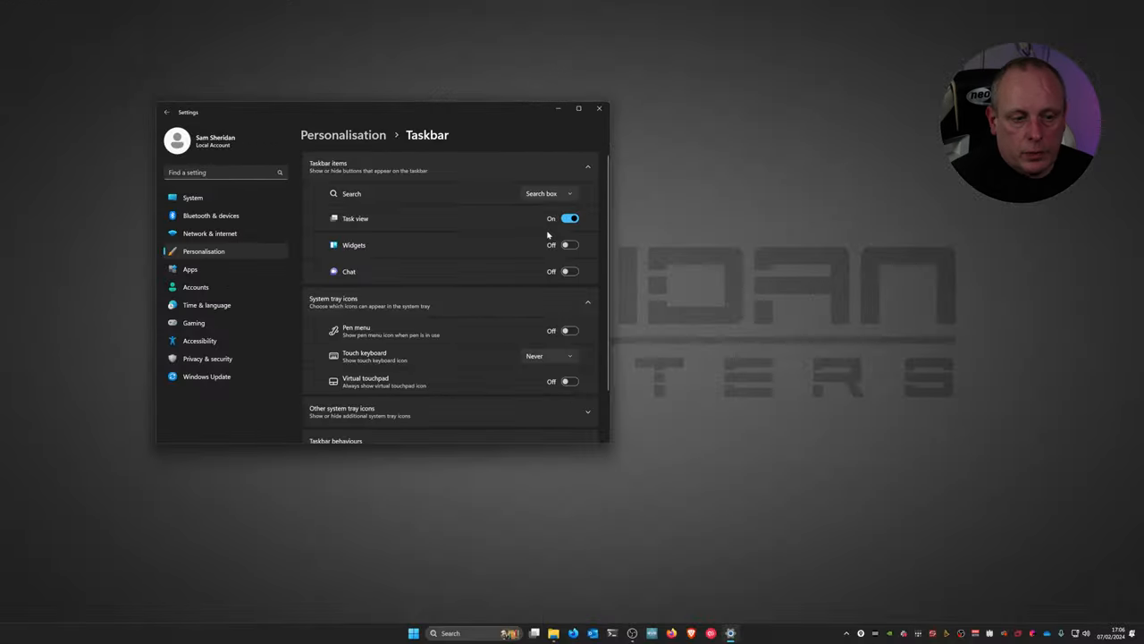
Try Search icon only, icon with label and other styles, ending on Search box
{"action": "left_click", "coordinate": [549, 193]}
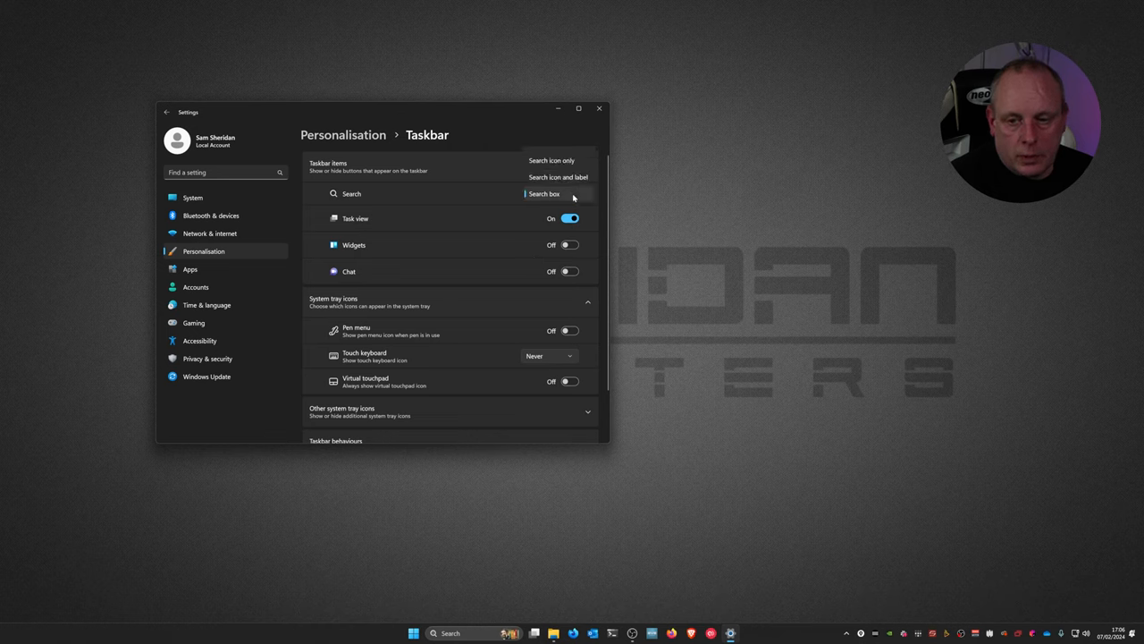
{"action": "left_click", "coordinate": [534, 193]}
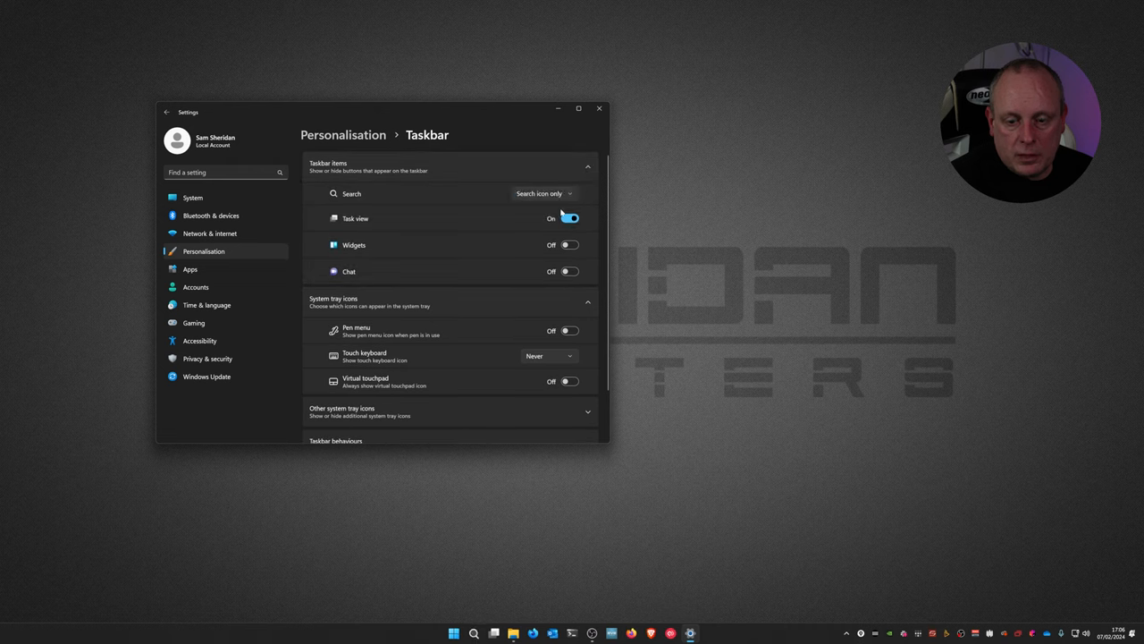
{"action": "left_click", "coordinate": [474, 633]}
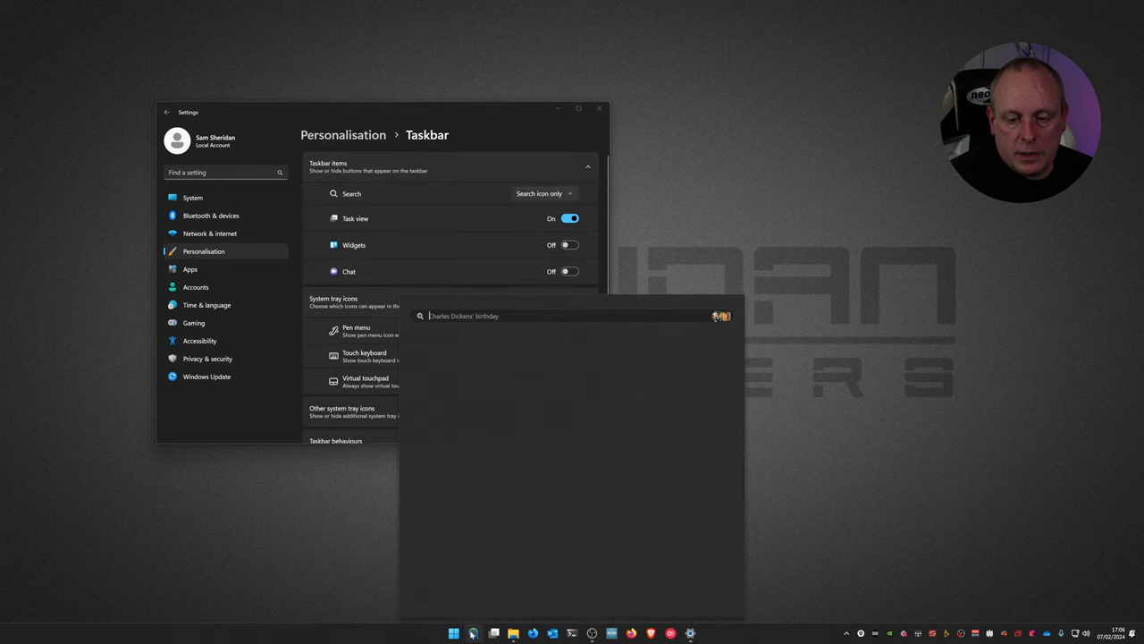
{"action": "left_click", "coordinate": [571, 218]}
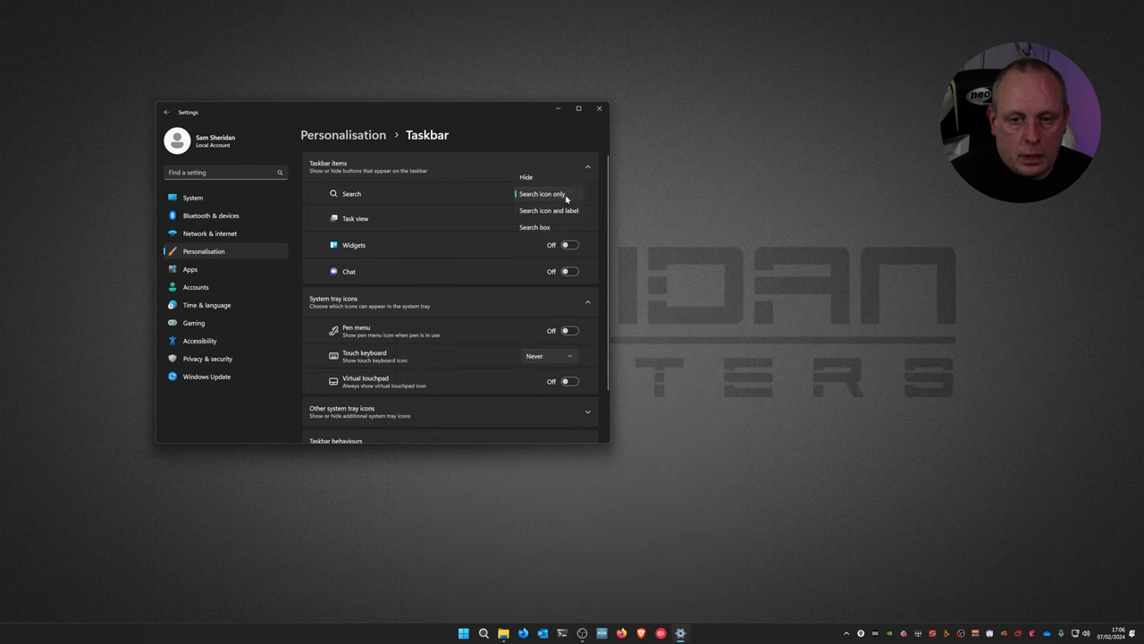
{"action": "left_click", "coordinate": [548, 210]}
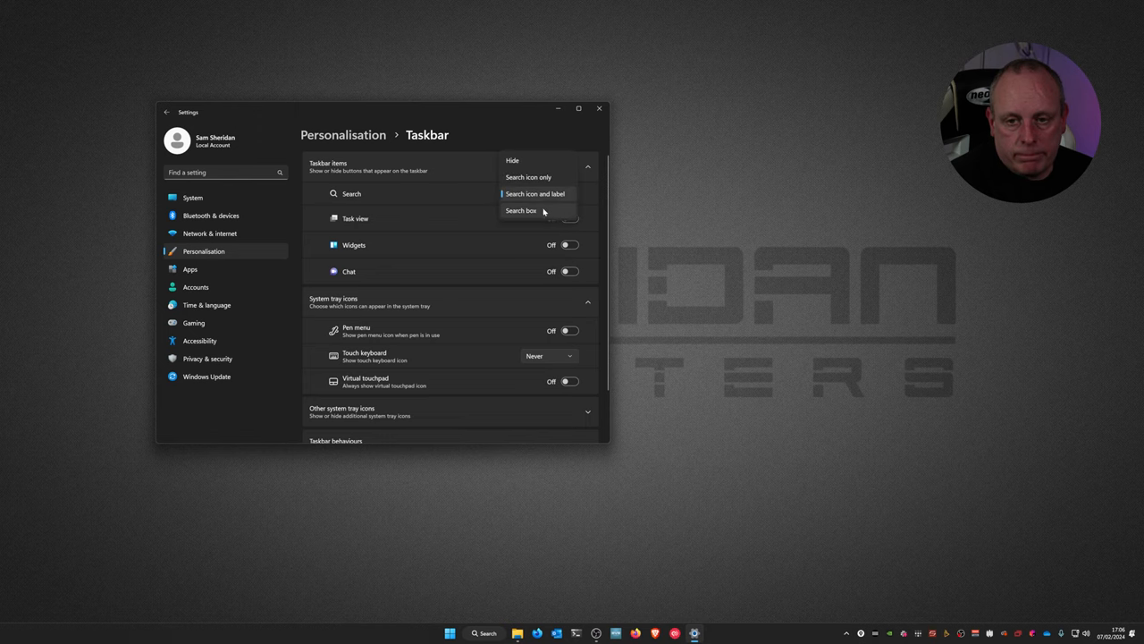
{"action": "left_click", "coordinate": [520, 210]}
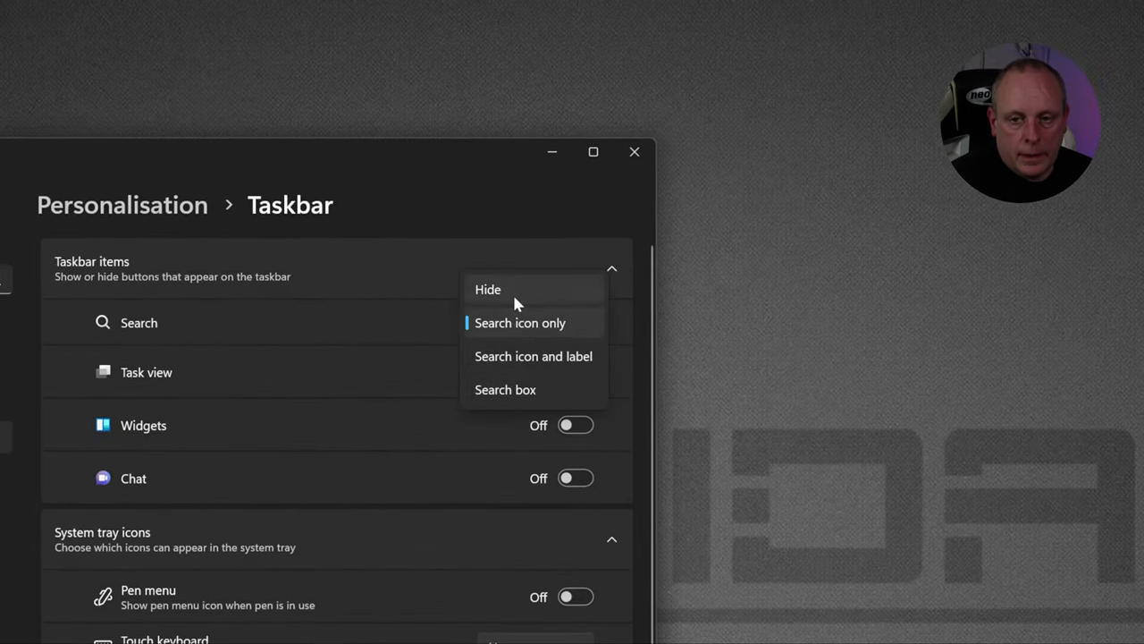
{"action": "left_click", "coordinate": [505, 389]}
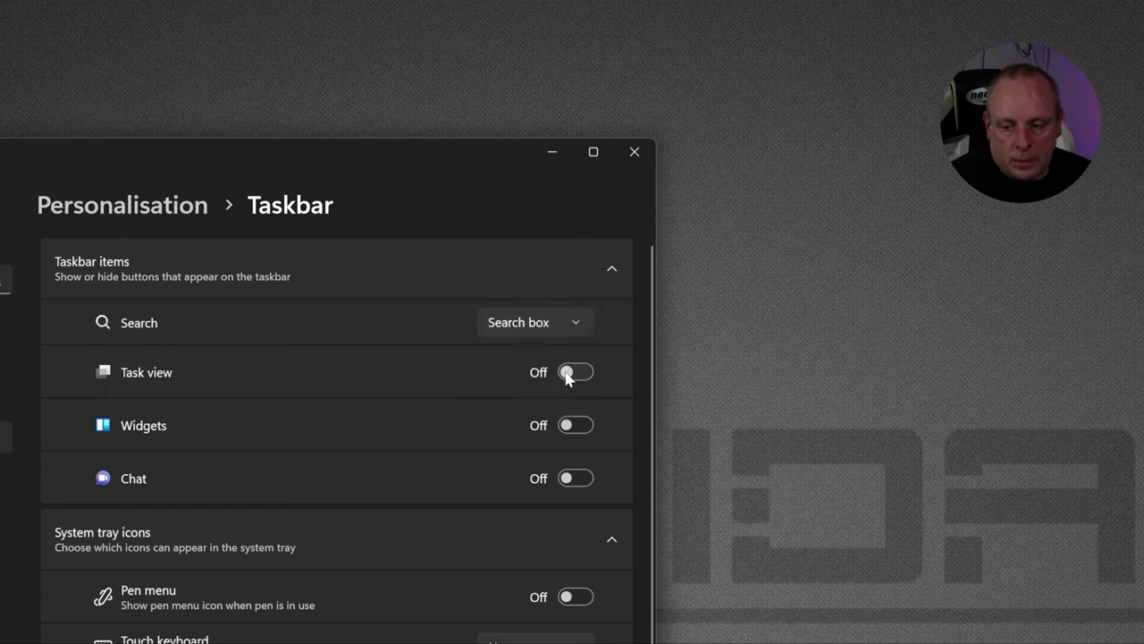
{"action": "scroll", "scroll_direction": "down", "scroll_amount": 3}
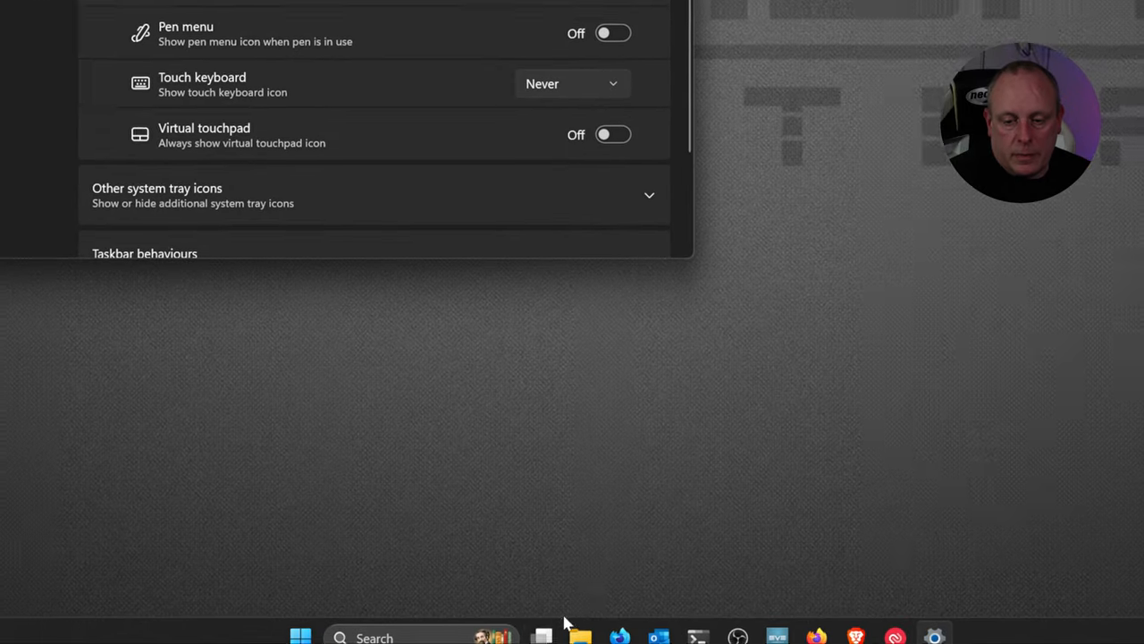
{"action": "left_click", "coordinate": [568, 637]}
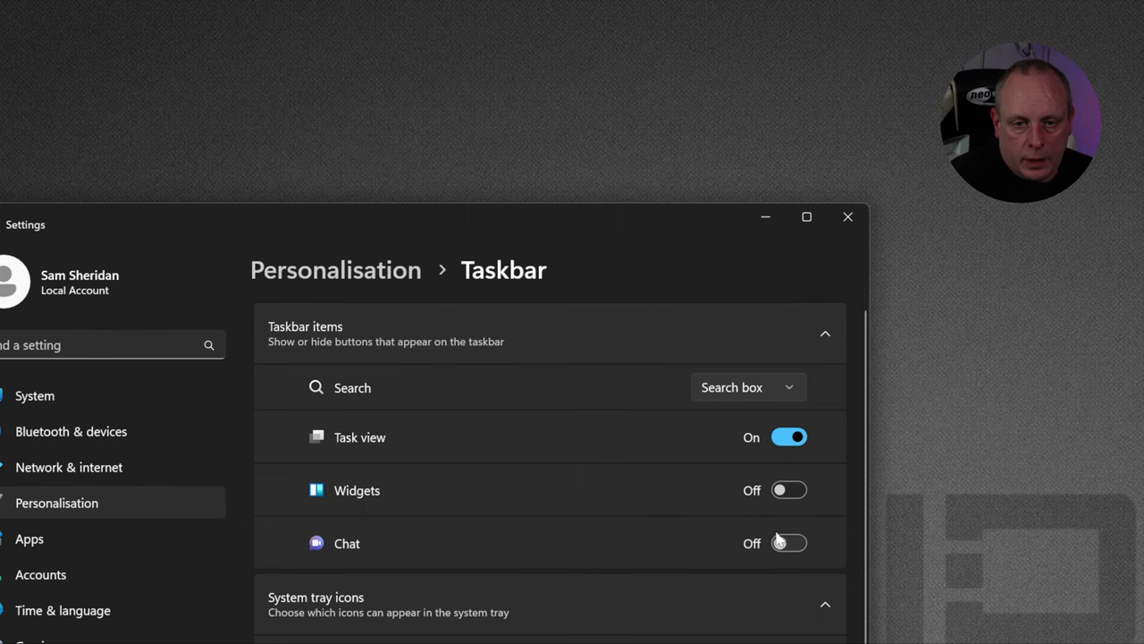
{"action": "left_click", "coordinate": [788, 489]}
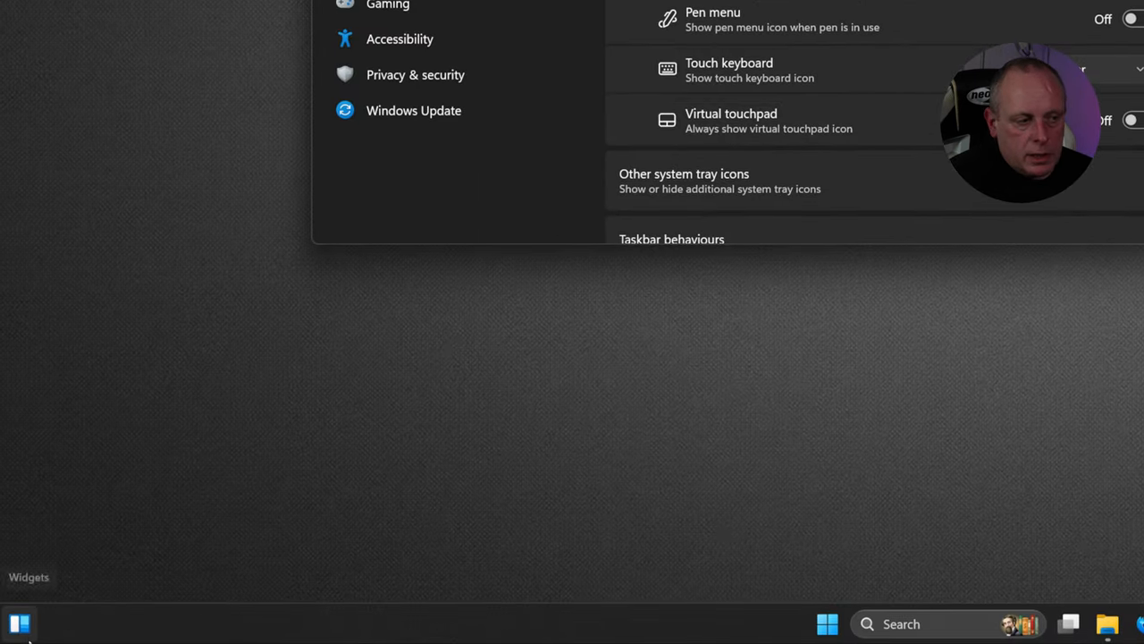
{"action": "left_click", "coordinate": [19, 623]}
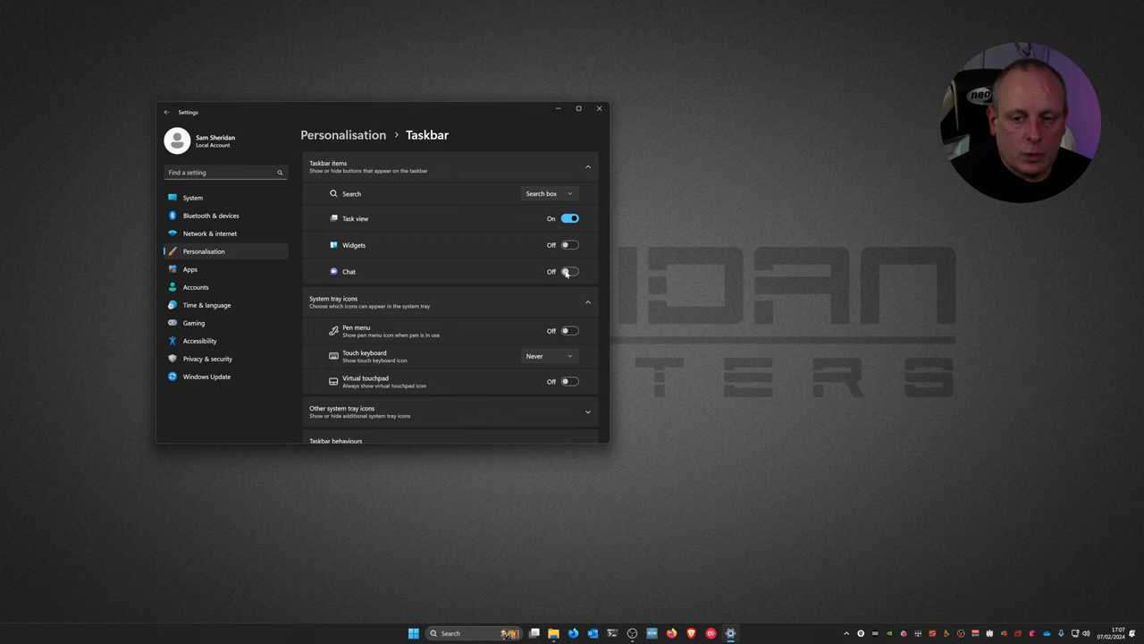
{"action": "left_click", "coordinate": [570, 271]}
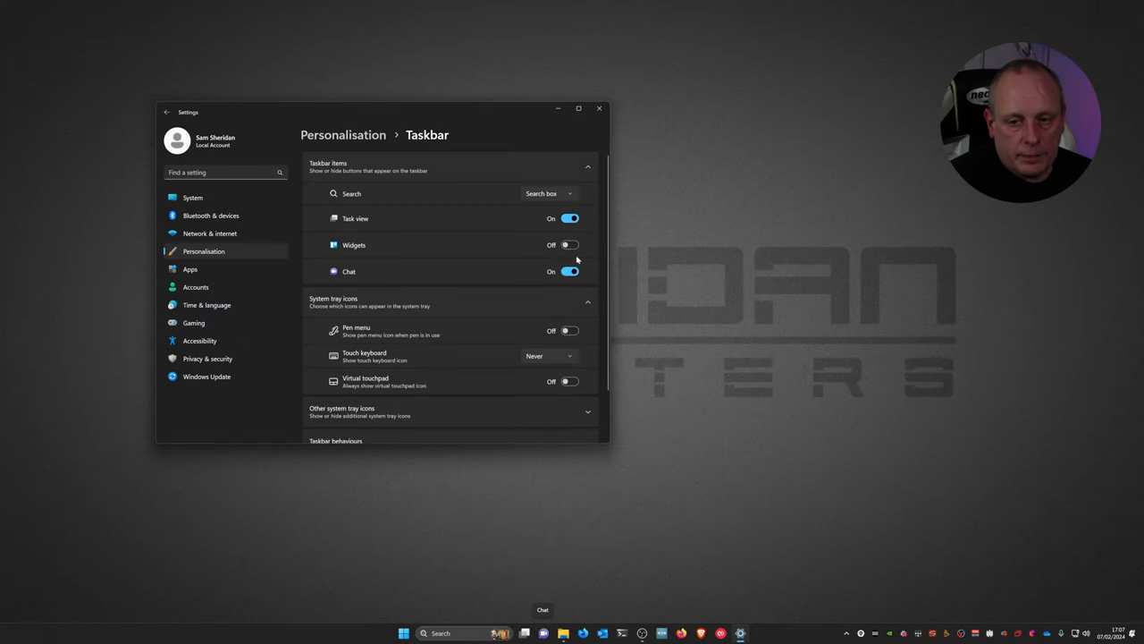
{"action": "left_click", "coordinate": [571, 271]}
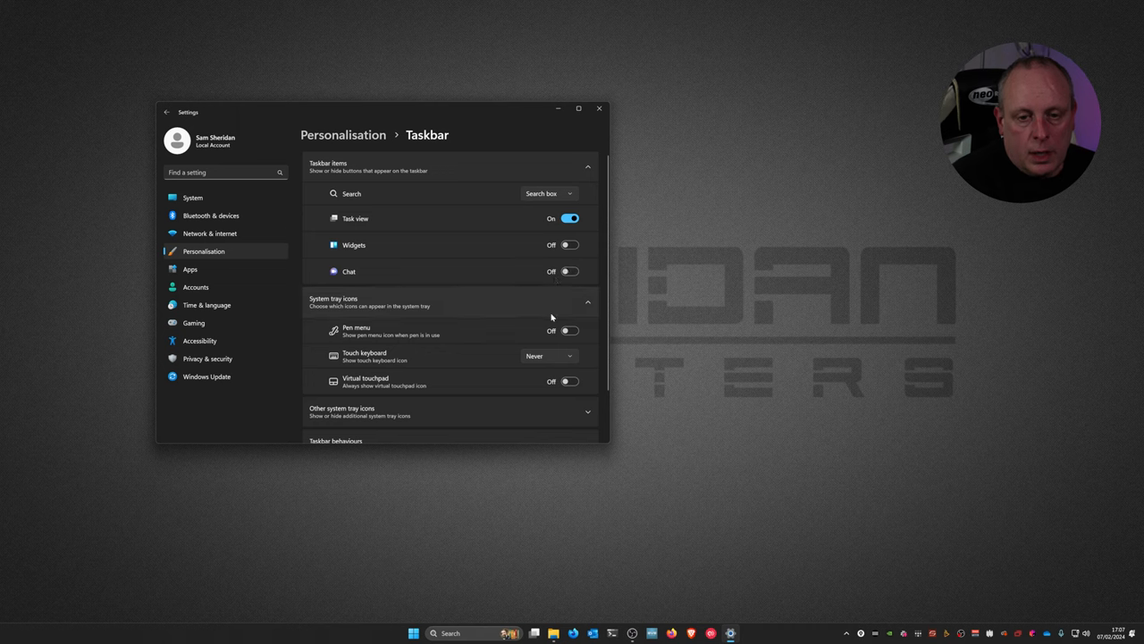
Hide and re-show Slack's tray icon, then scroll through the other system tray icons
{"action": "scroll", "scroll_direction": "down", "scroll_amount": 3}
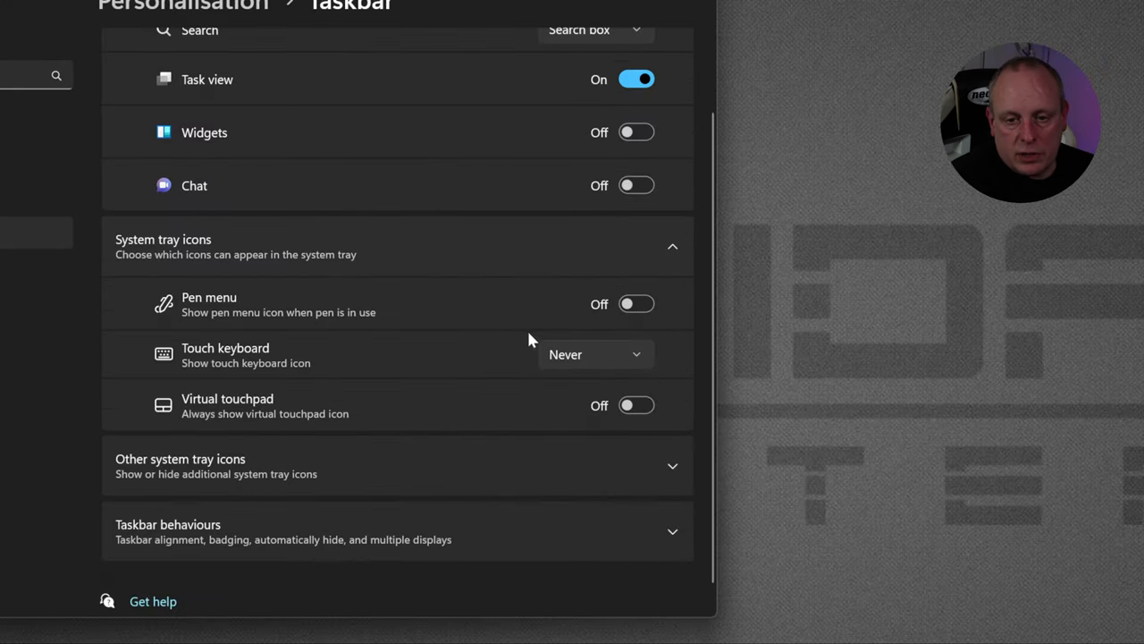
{"action": "mouse_move", "coordinate": [525, 337]}
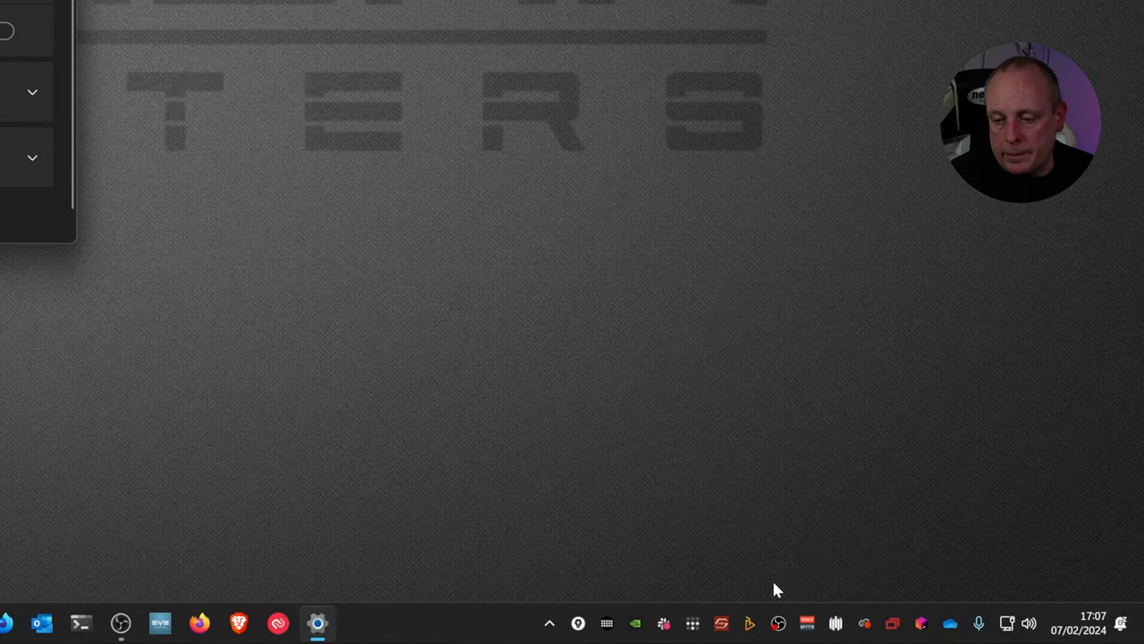
{"action": "mouse_move", "coordinate": [689, 617]}
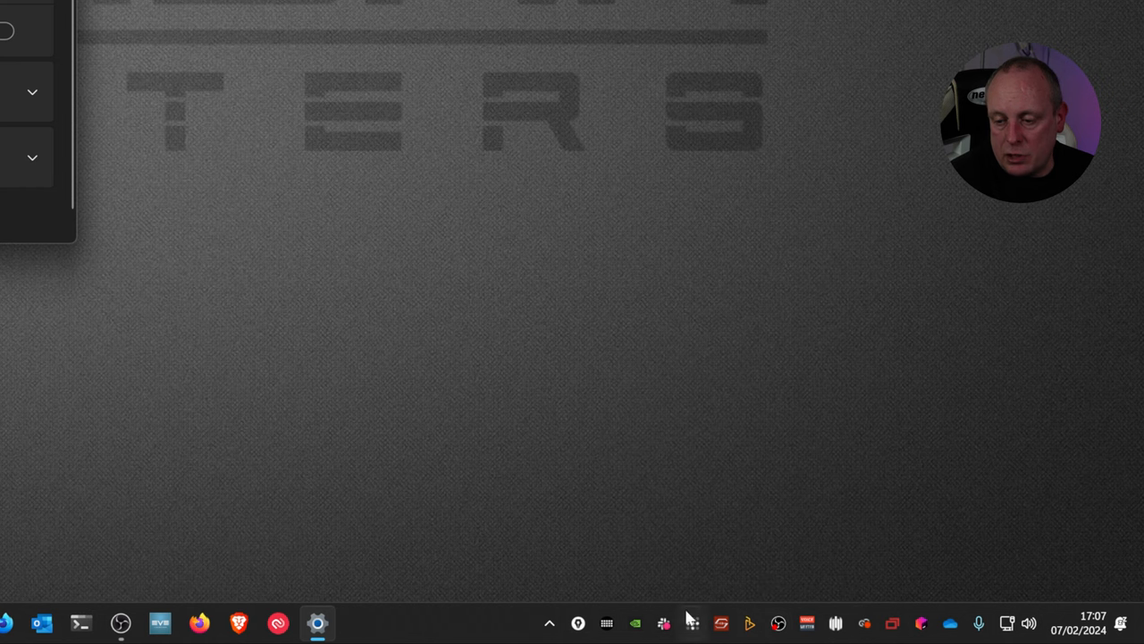
{"action": "mouse_move", "coordinate": [823, 634]}
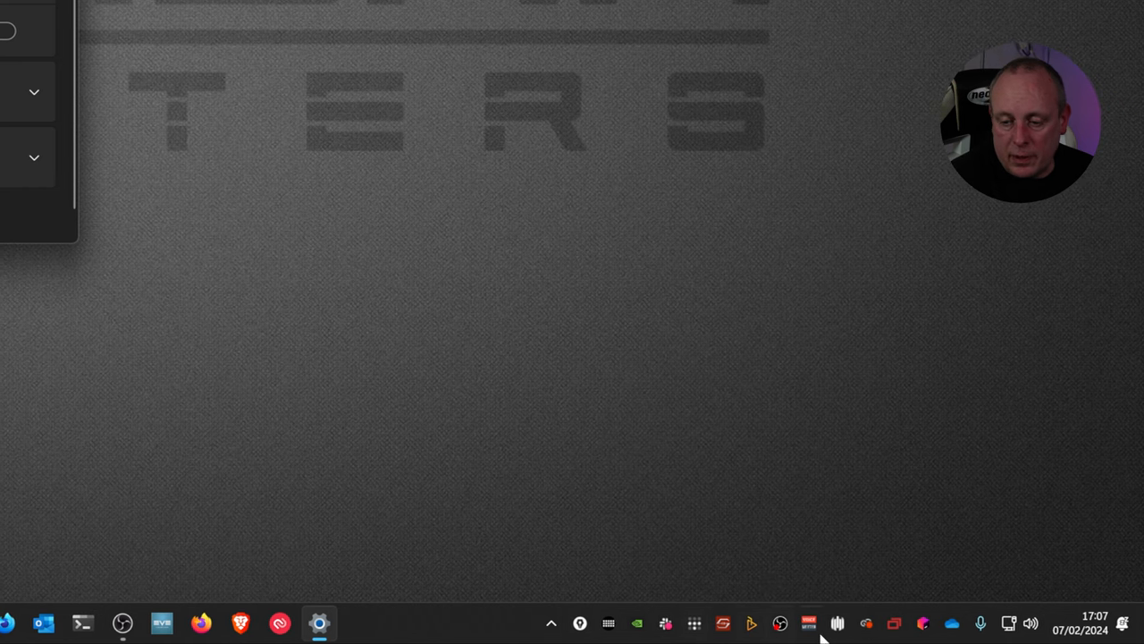
{"action": "mouse_move", "coordinate": [304, 374]}
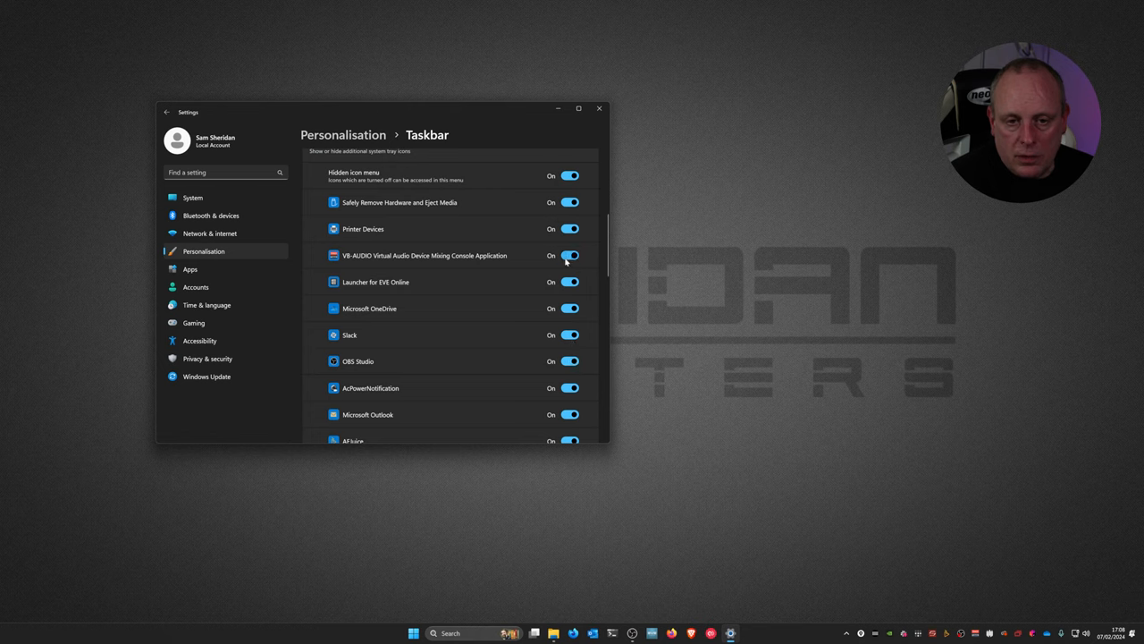
{"action": "mouse_move", "coordinate": [545, 249]}
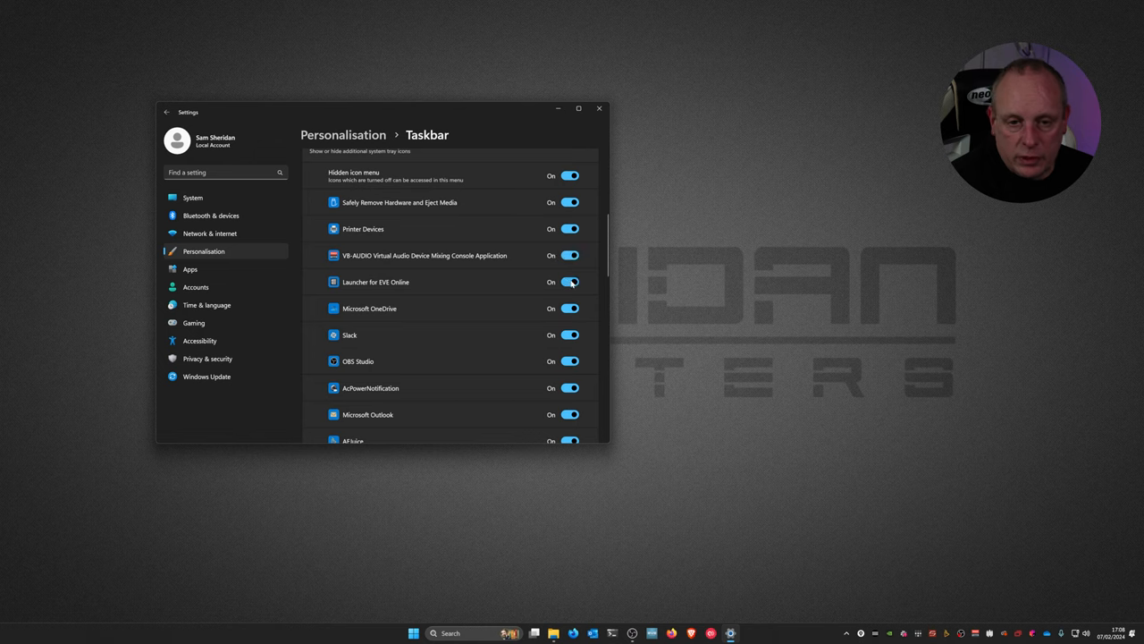
{"action": "mouse_move", "coordinate": [545, 305]}
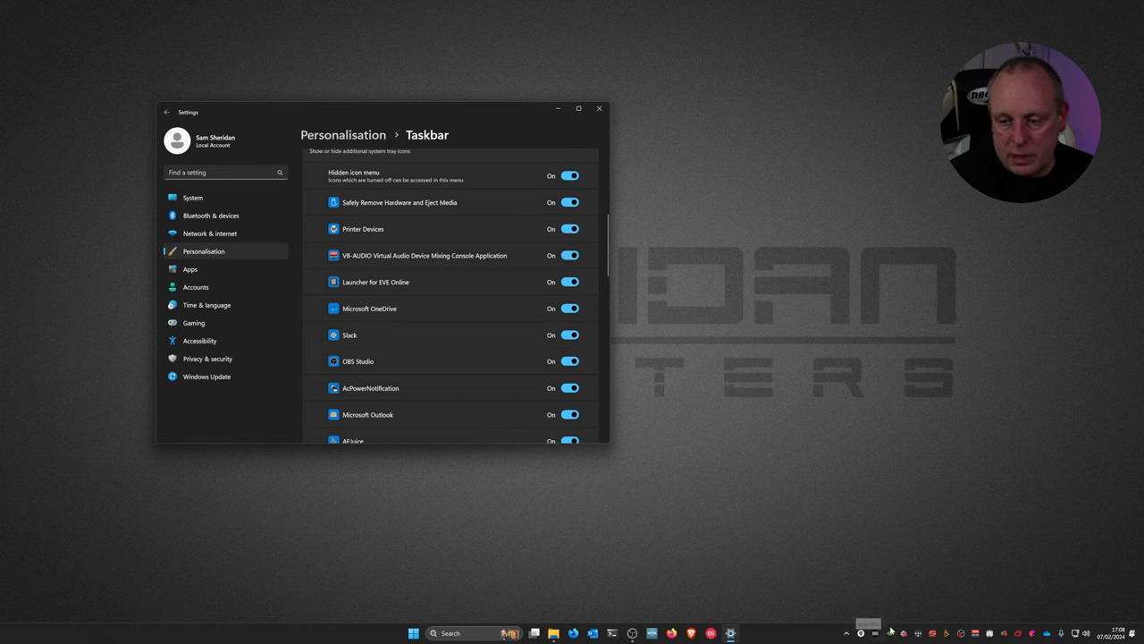
{"action": "left_click", "coordinate": [570, 335]}
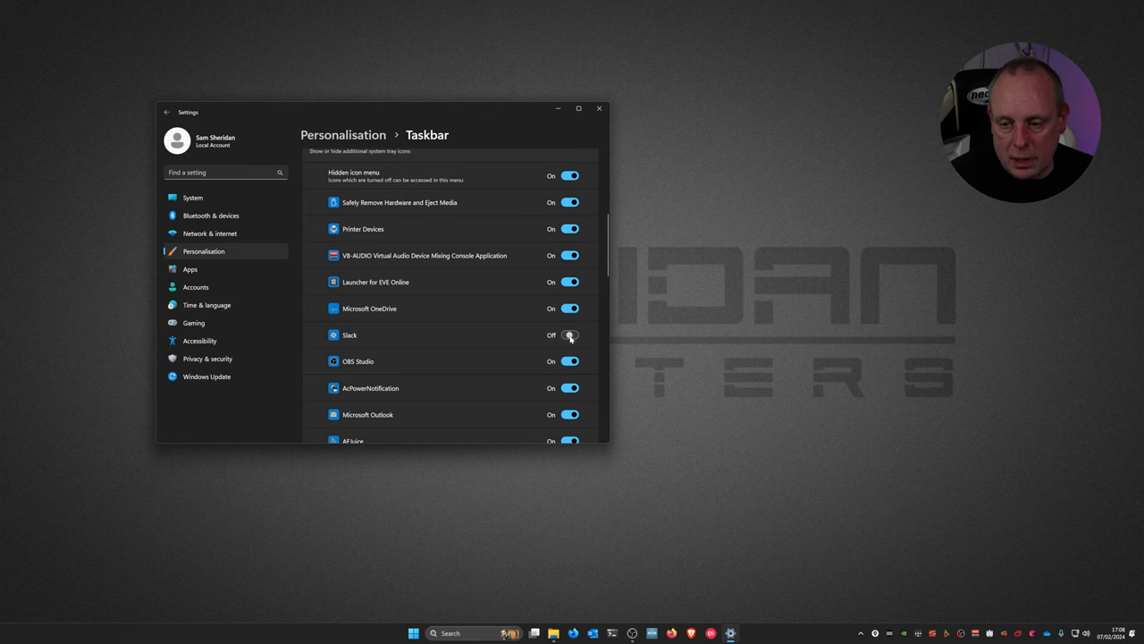
{"action": "left_click", "coordinate": [569, 334]}
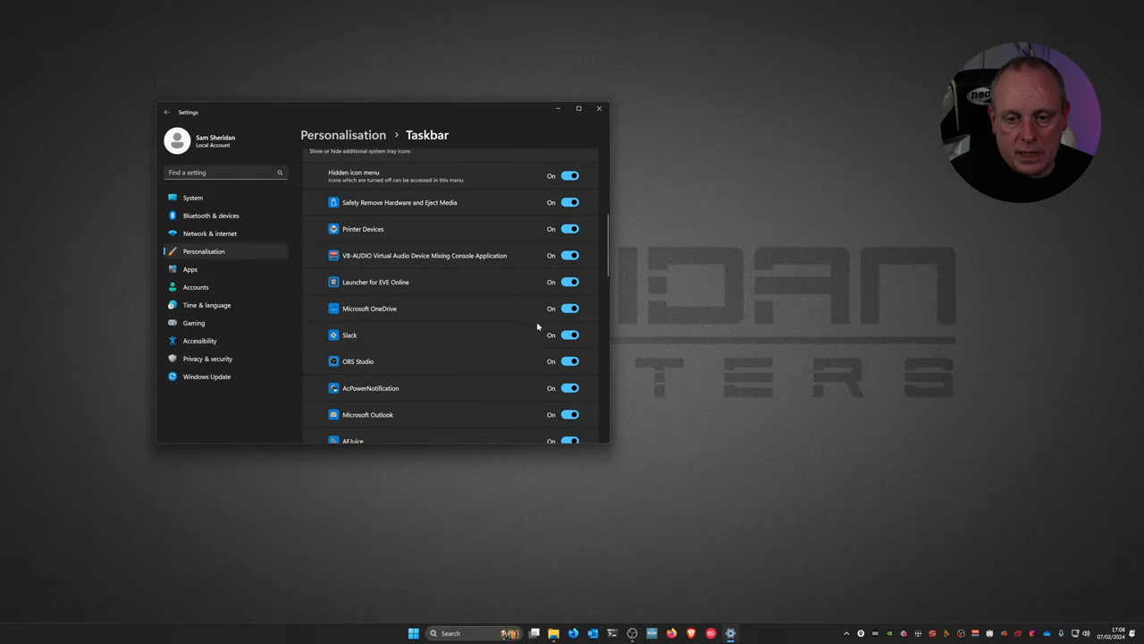
{"action": "scroll", "scroll_direction": "down", "scroll_amount": 3}
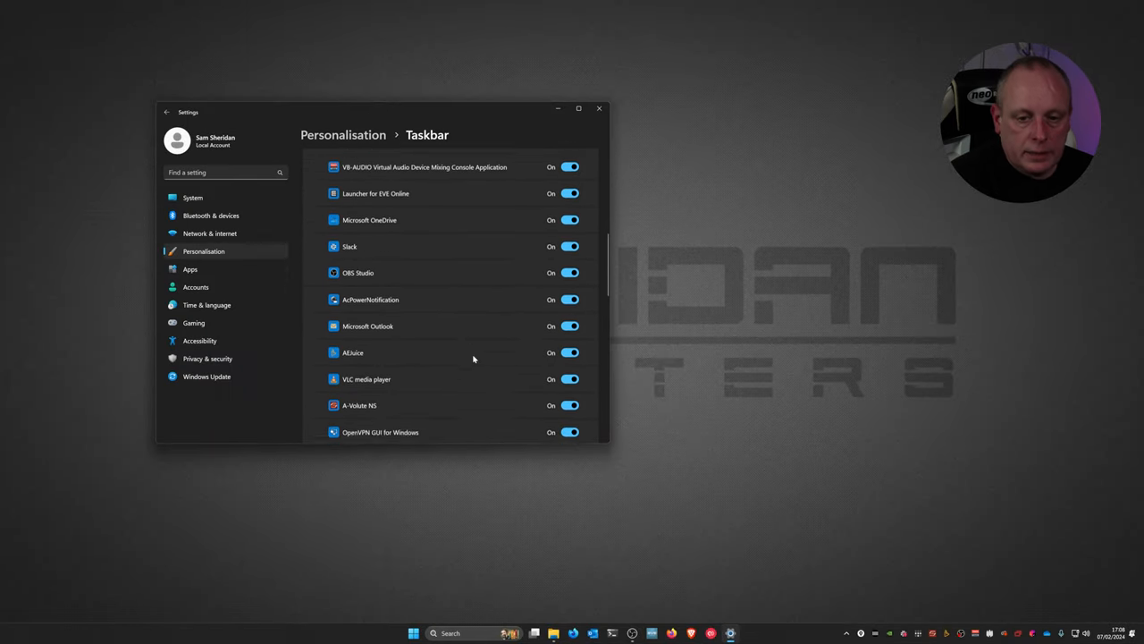
{"action": "scroll", "scroll_direction": "down", "scroll_amount": 3}
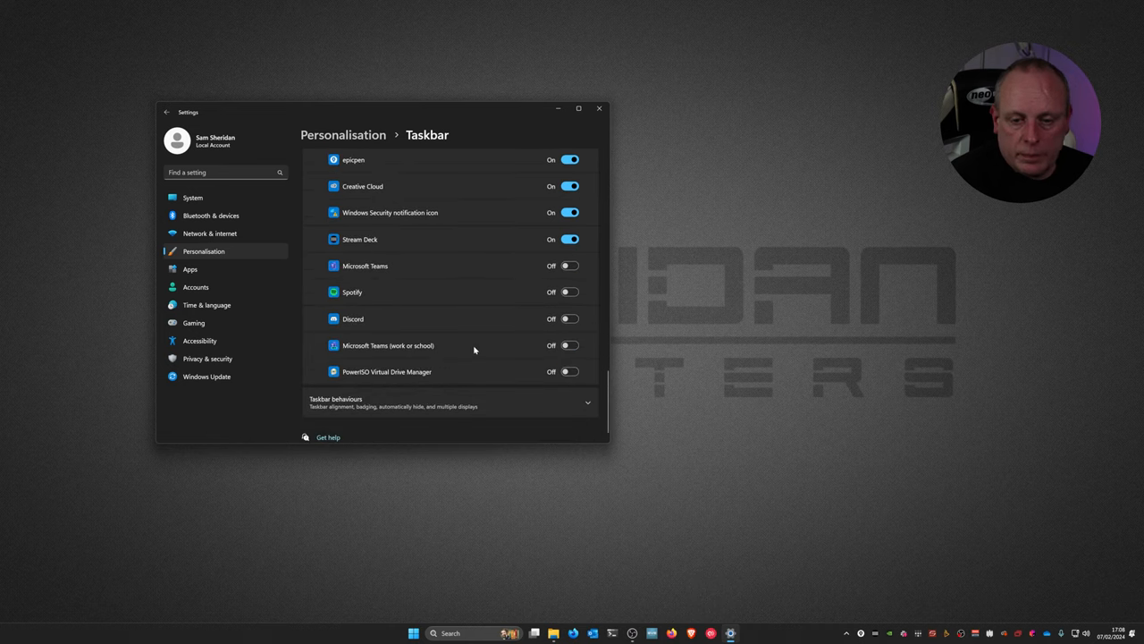
{"action": "scroll", "scroll_direction": "up", "scroll_amount": 3}
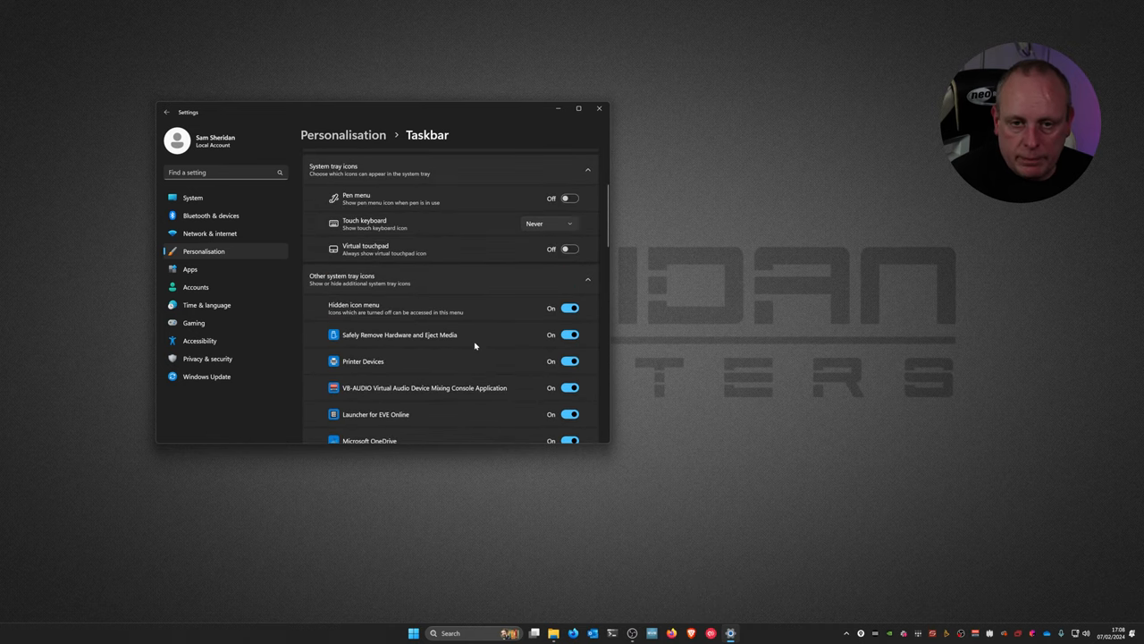
{"action": "mouse_move", "coordinate": [757, 515]}
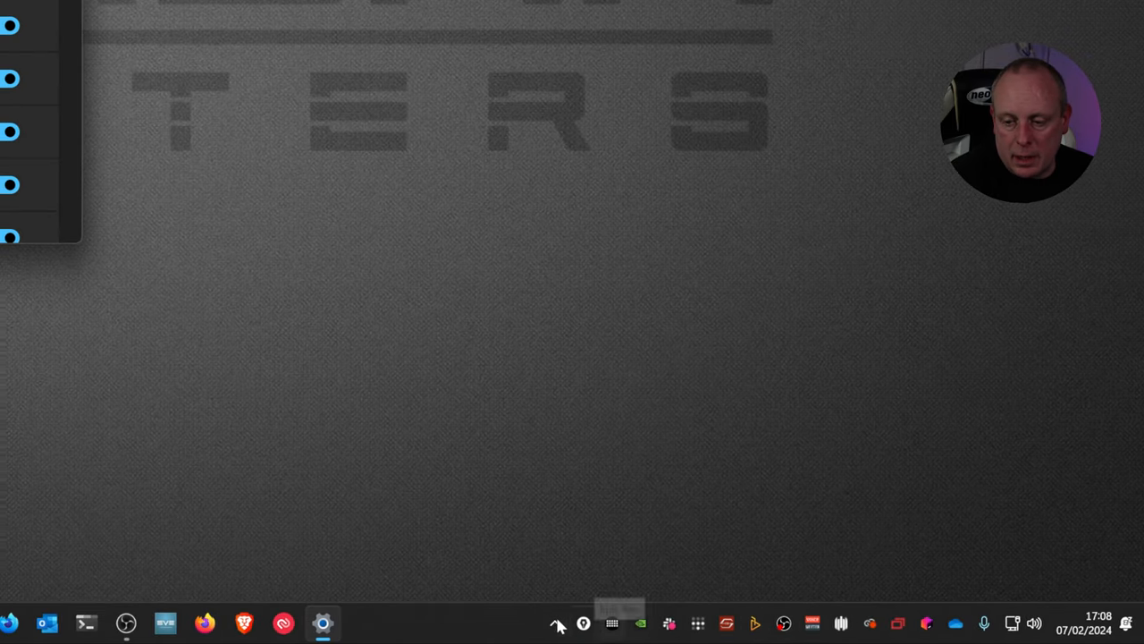
{"action": "left_click", "coordinate": [557, 623]}
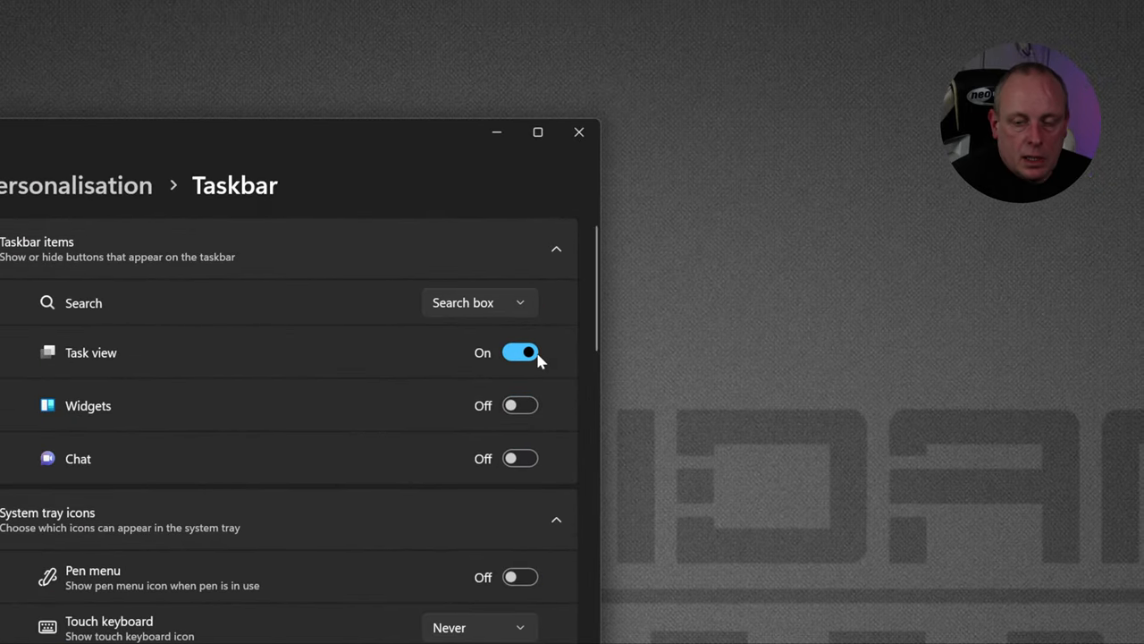
{"action": "mouse_move", "coordinate": [346, 300]}
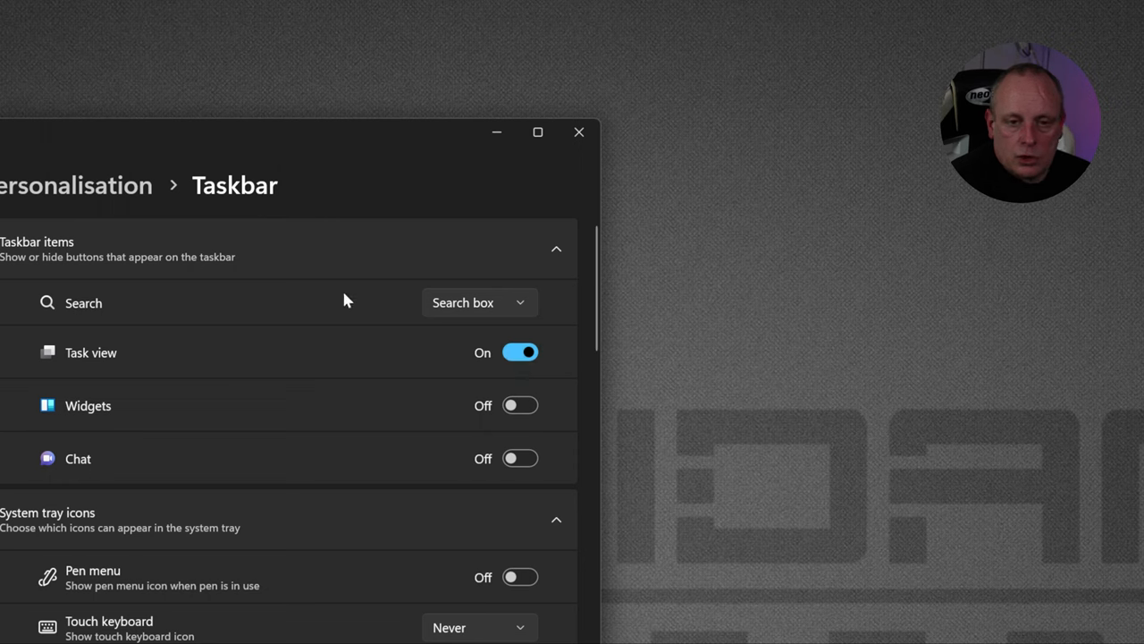
{"action": "mouse_move", "coordinate": [343, 301]}
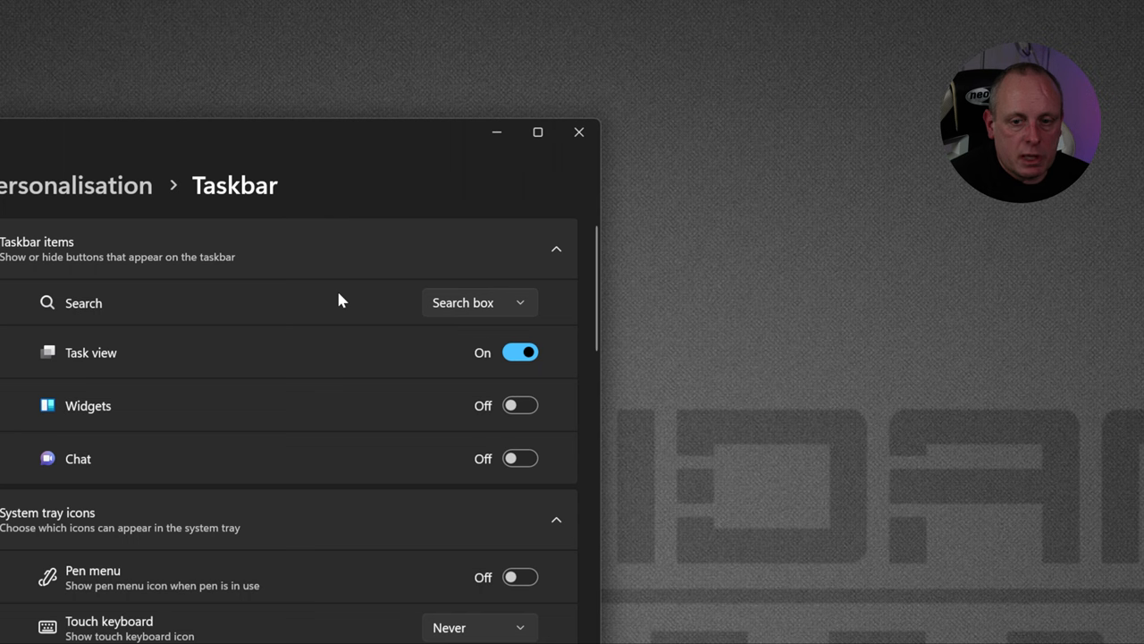
{"action": "mouse_move", "coordinate": [572, 117]}
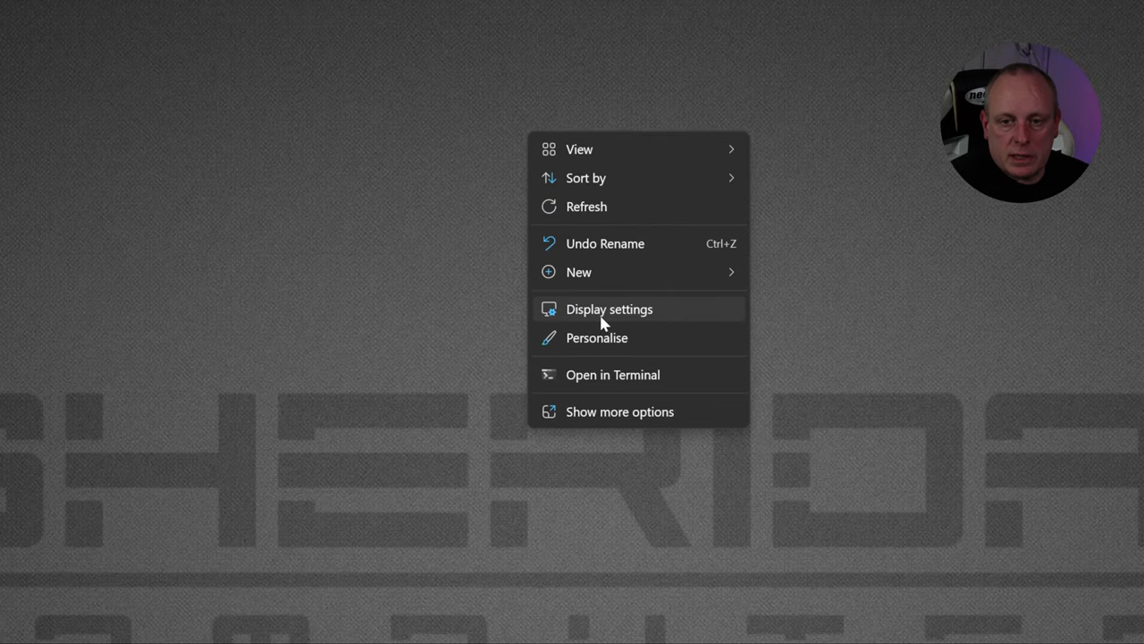
Open Display settings and select display 2, then display 1 in the three-monitor arrangement
{"action": "left_click", "coordinate": [609, 309]}
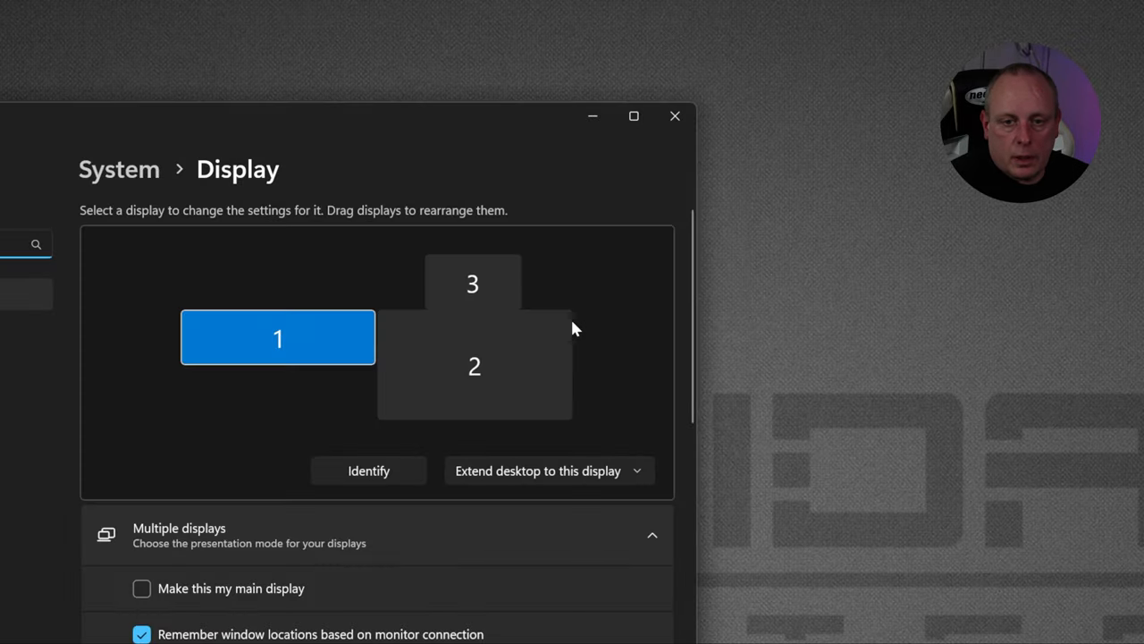
{"action": "left_click", "coordinate": [474, 365]}
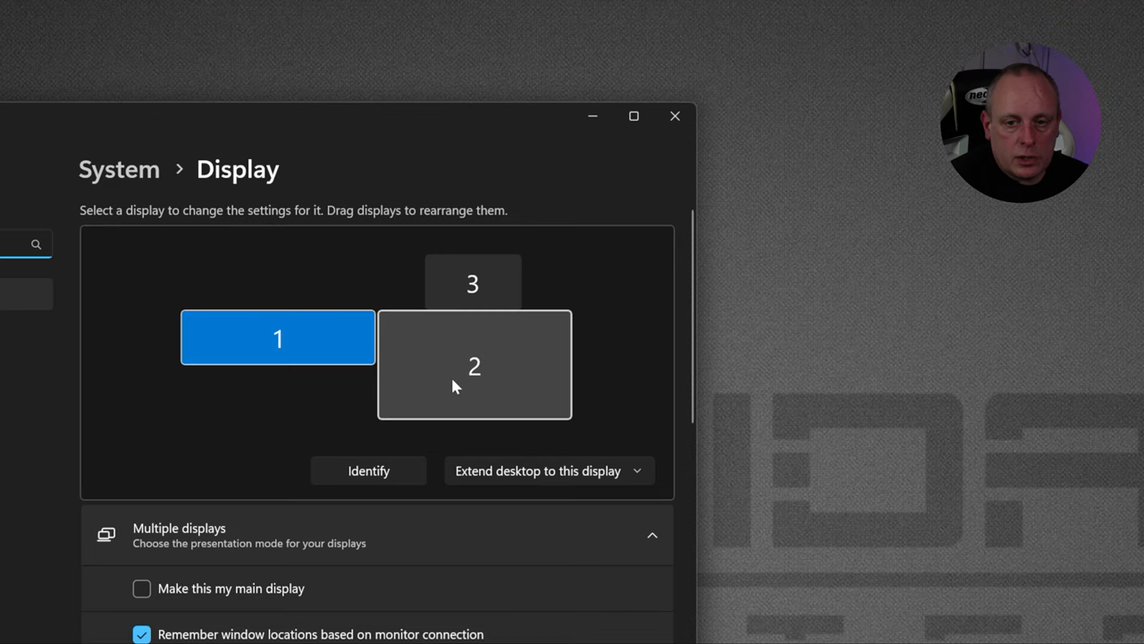
{"action": "mouse_move", "coordinate": [463, 336]}
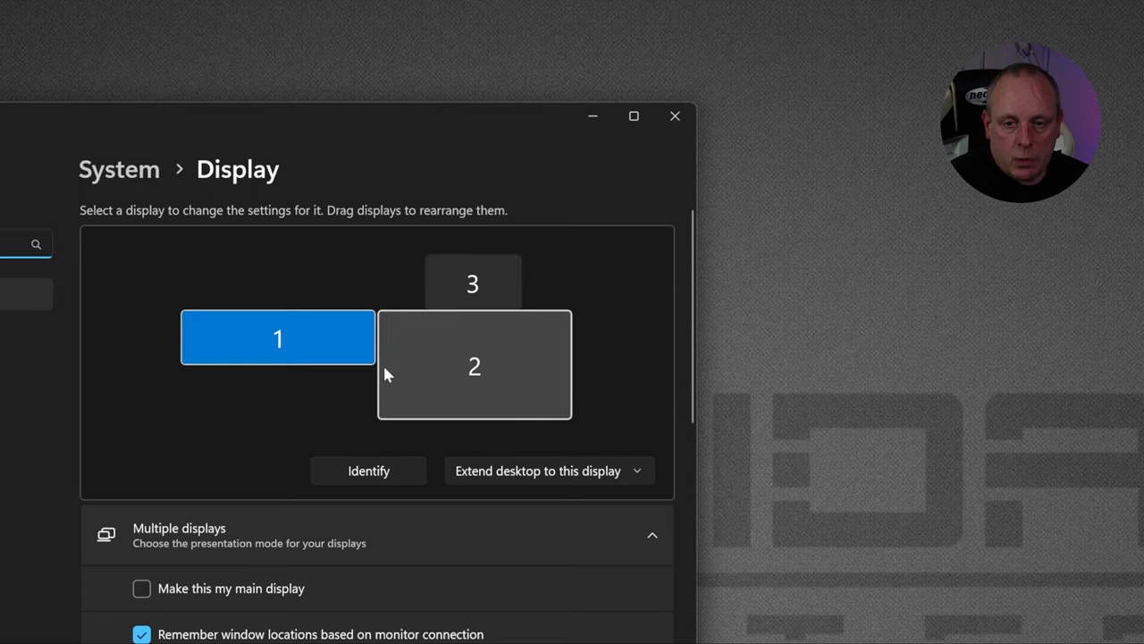
{"action": "mouse_move", "coordinate": [513, 369]}
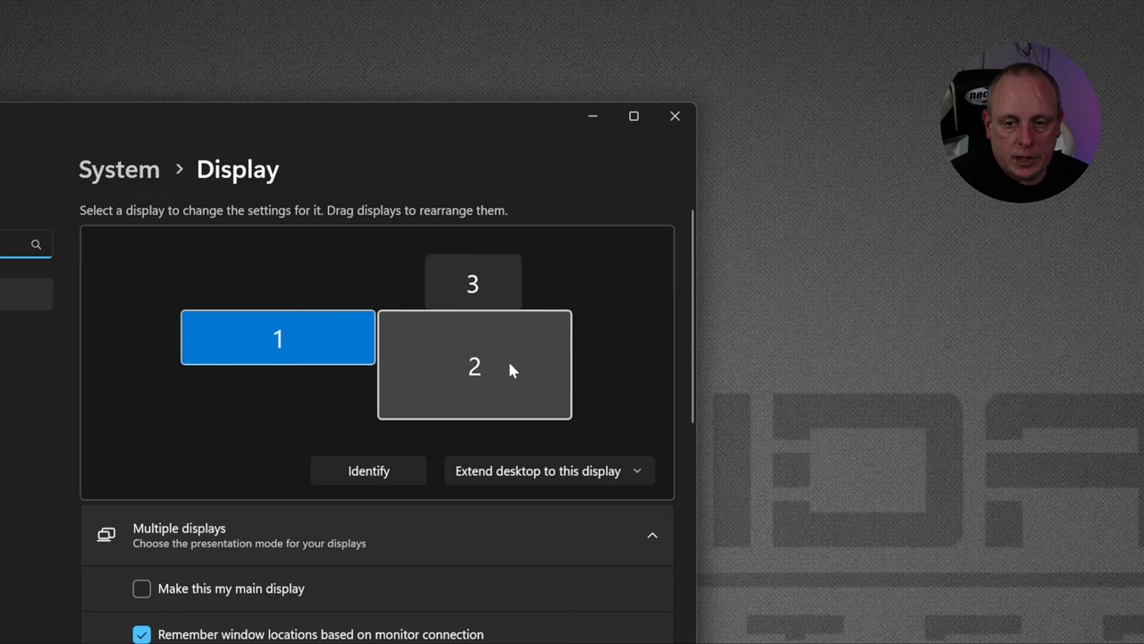
{"action": "mouse_move", "coordinate": [505, 370]}
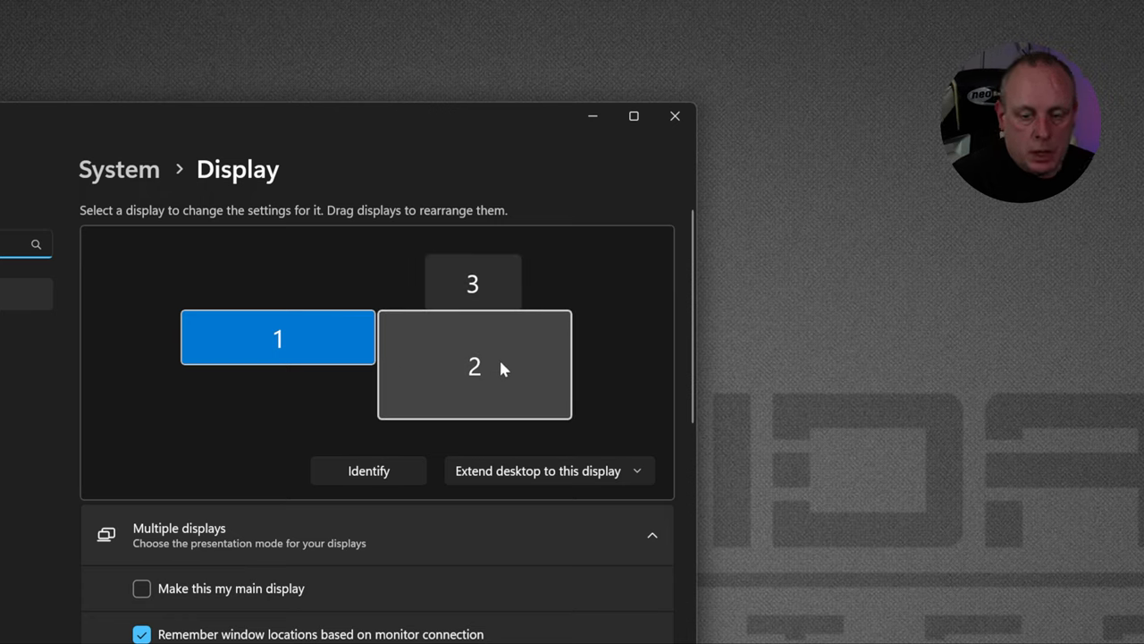
{"action": "left_click", "coordinate": [277, 337]}
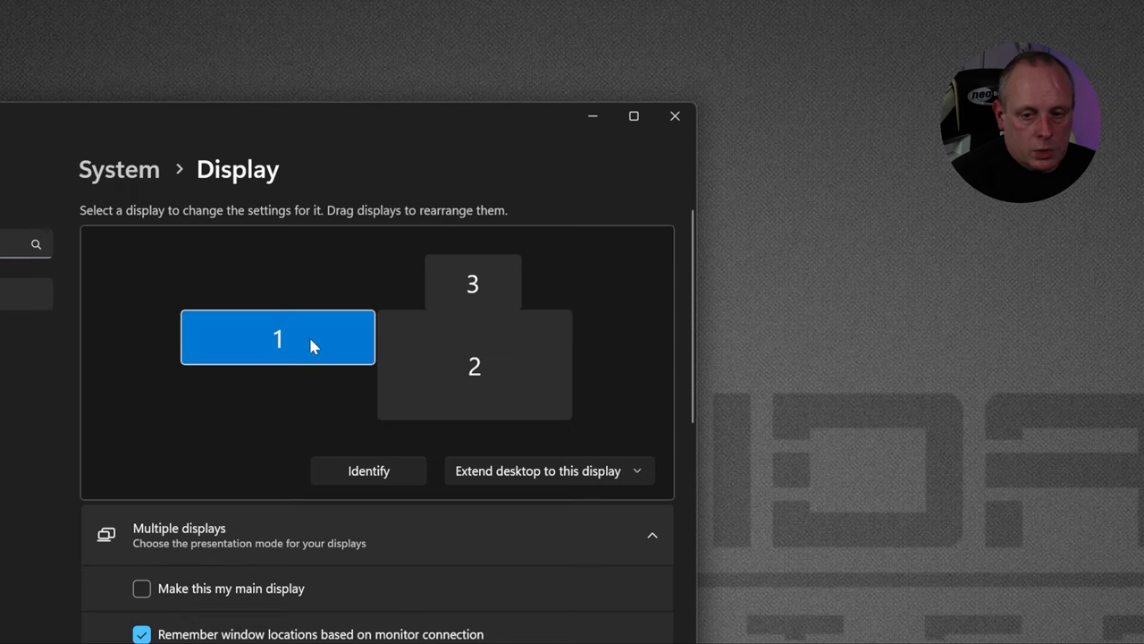
{"action": "mouse_move", "coordinate": [239, 597]}
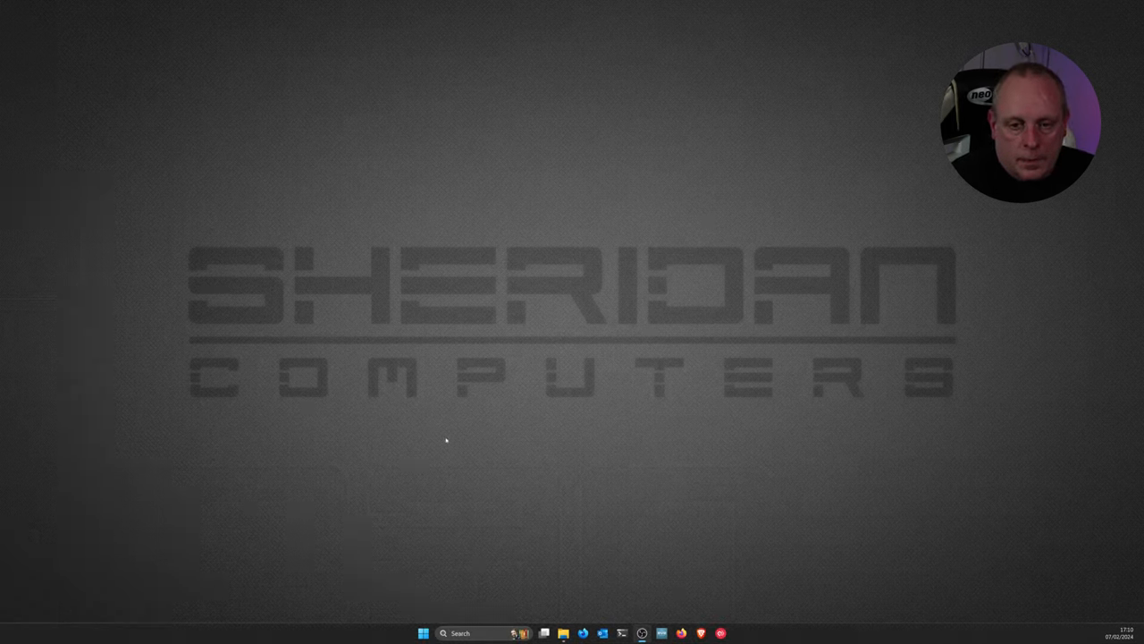
{"action": "mouse_move", "coordinate": [491, 400]}
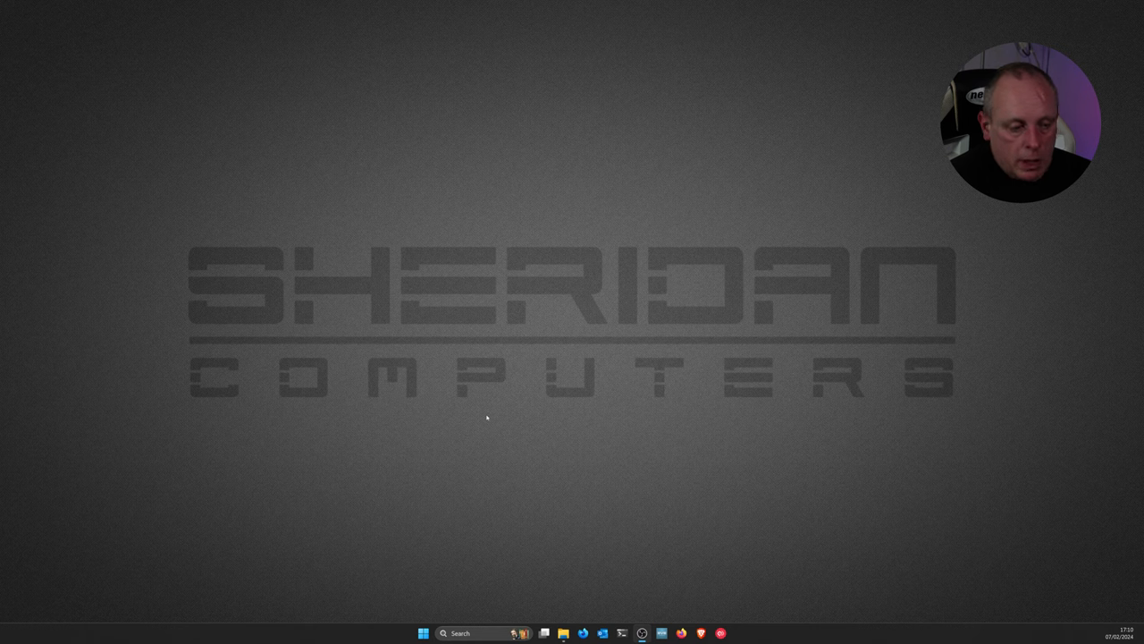
{"action": "mouse_move", "coordinate": [456, 418]}
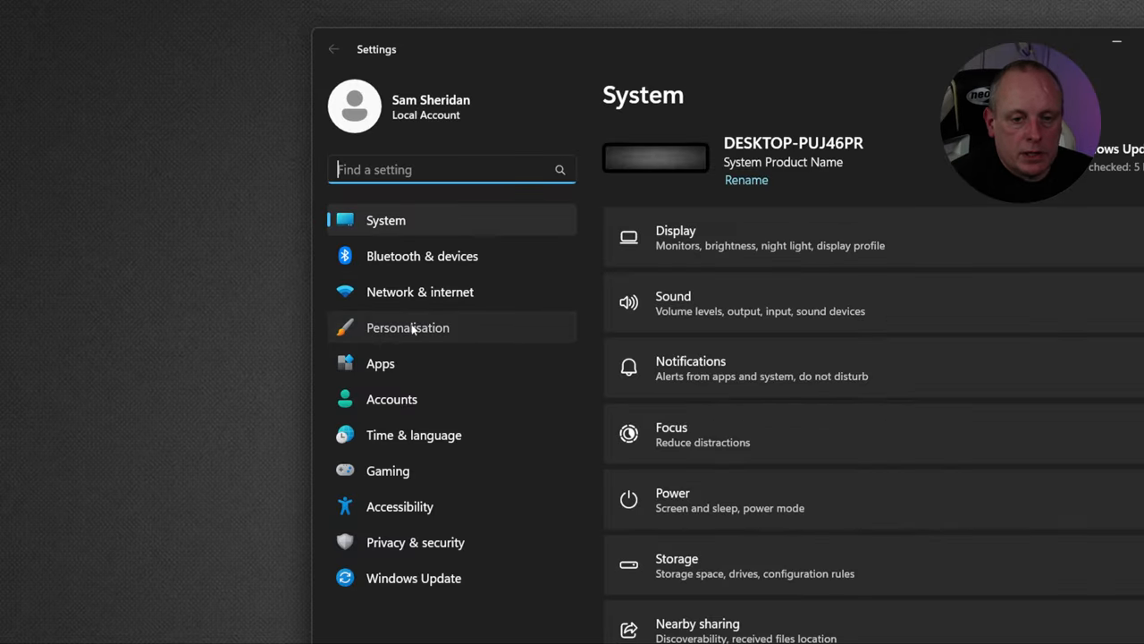
Open Personalisation > Taskbar and scroll down to the system tray icon sections
{"action": "left_click", "coordinate": [407, 327]}
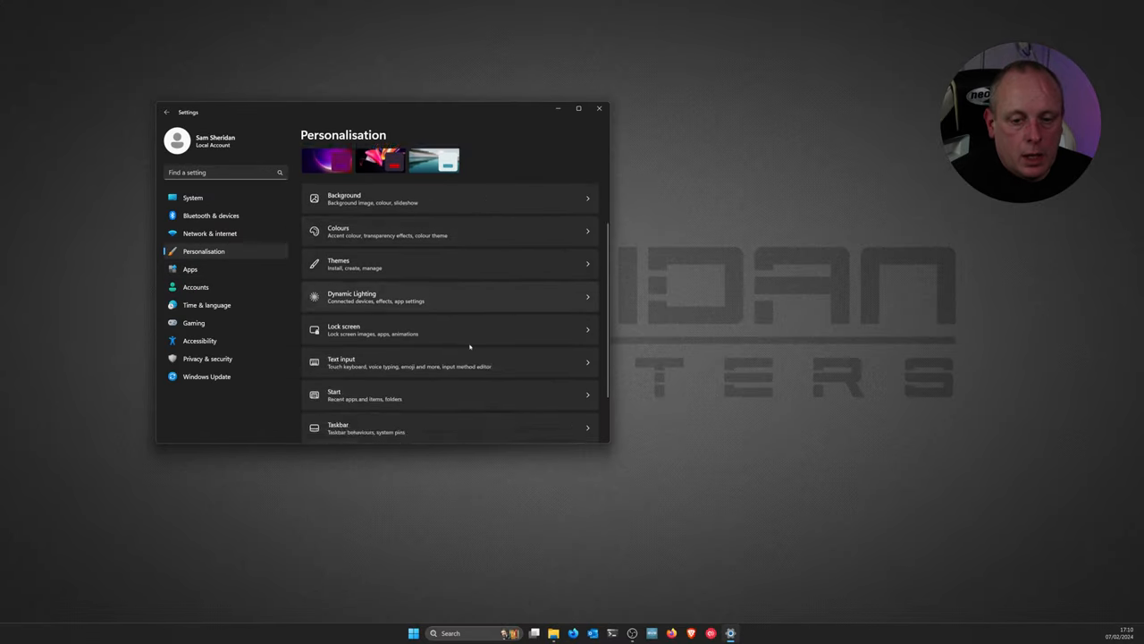
{"action": "left_click", "coordinate": [578, 108]}
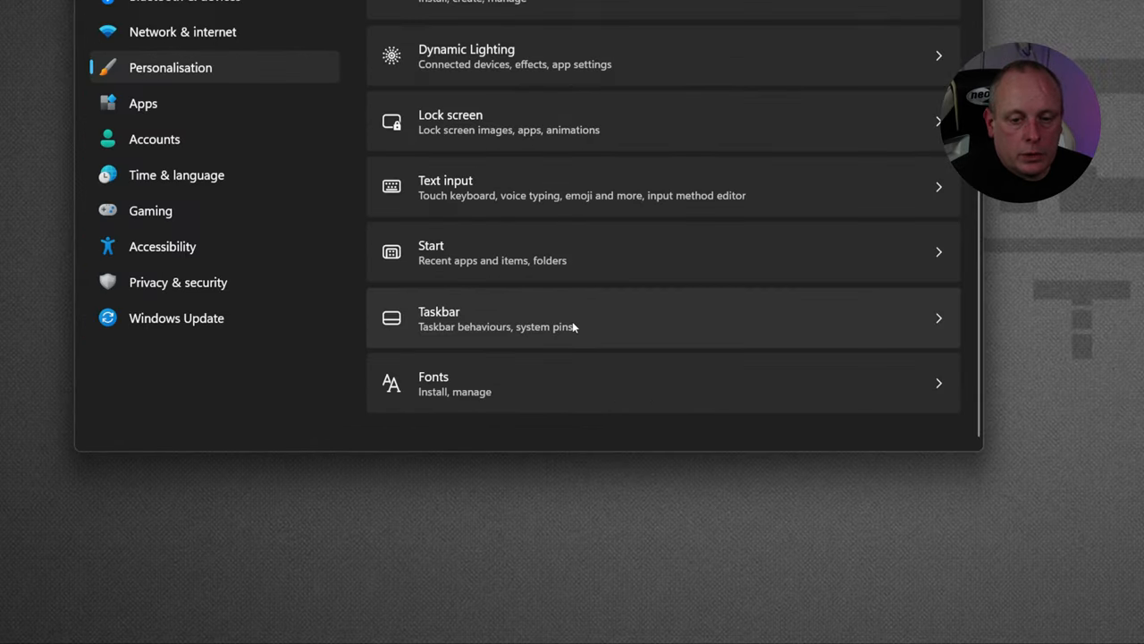
{"action": "left_click", "coordinate": [662, 319]}
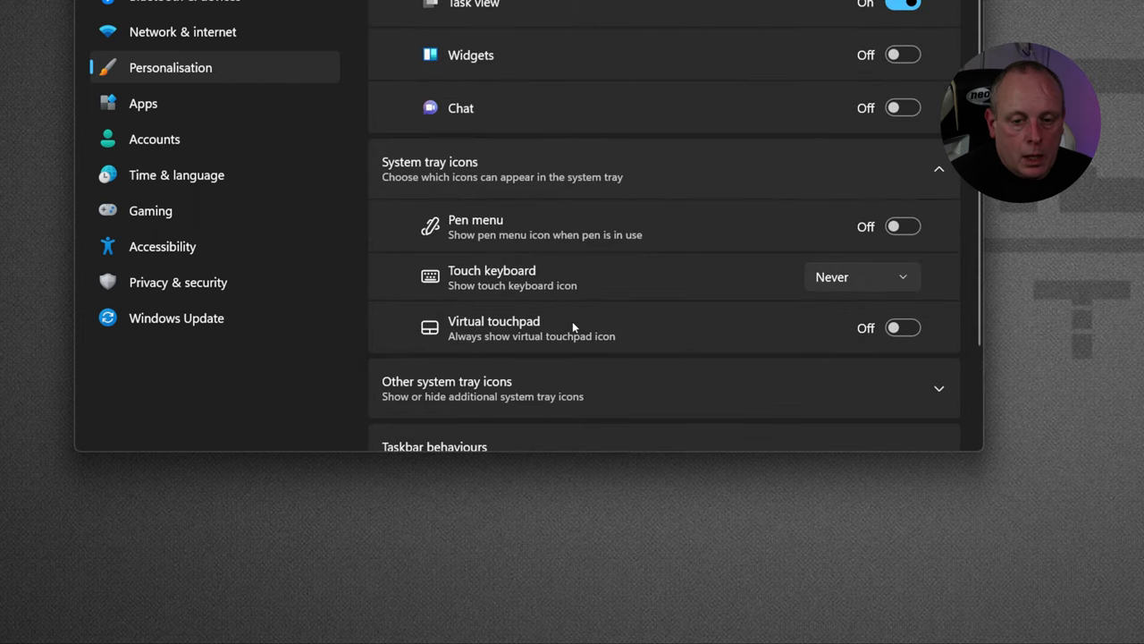
{"action": "scroll", "scroll_direction": "down", "scroll_amount": 3}
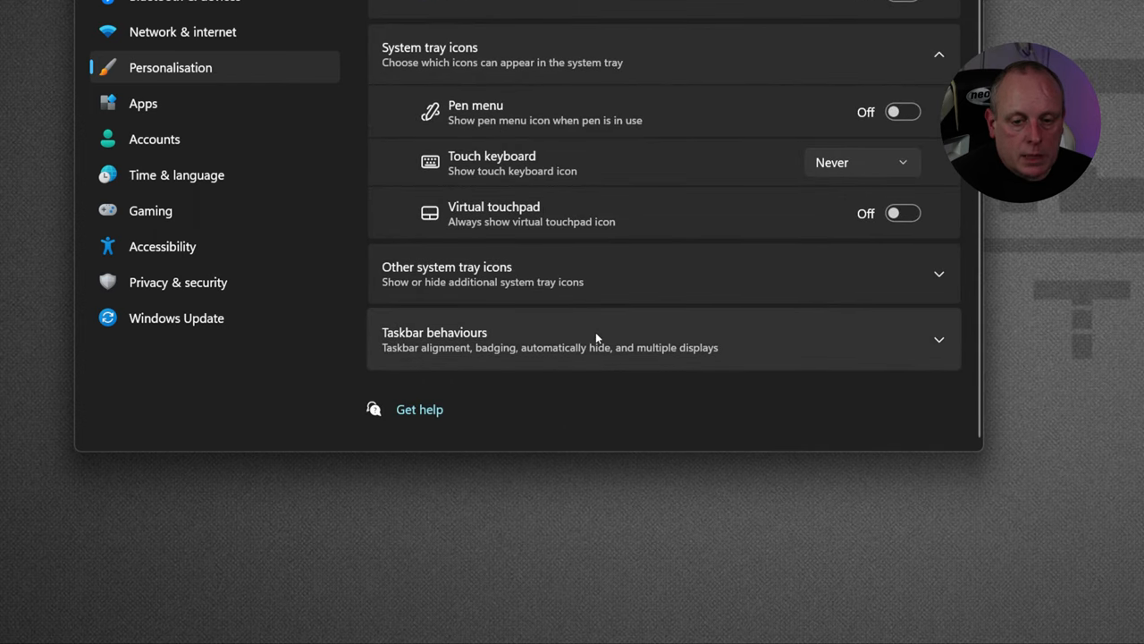
Expand Taskbar behaviours and set multi-display apps to 'Taskbar where window is open'
{"action": "left_click", "coordinate": [662, 339]}
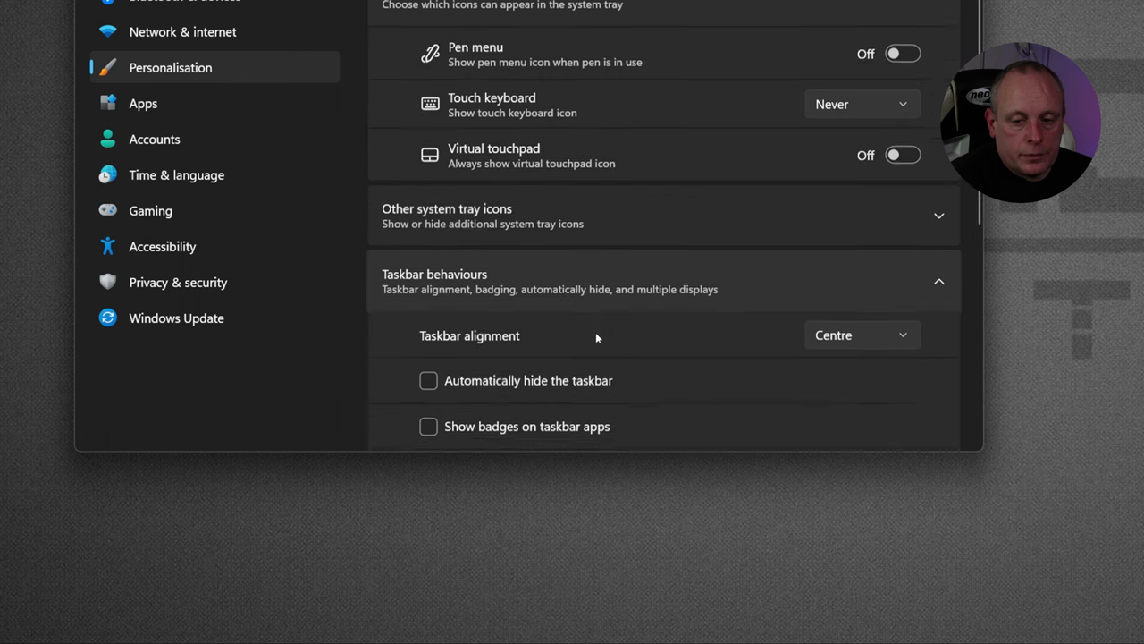
{"action": "scroll", "scroll_direction": "down", "scroll_amount": 3}
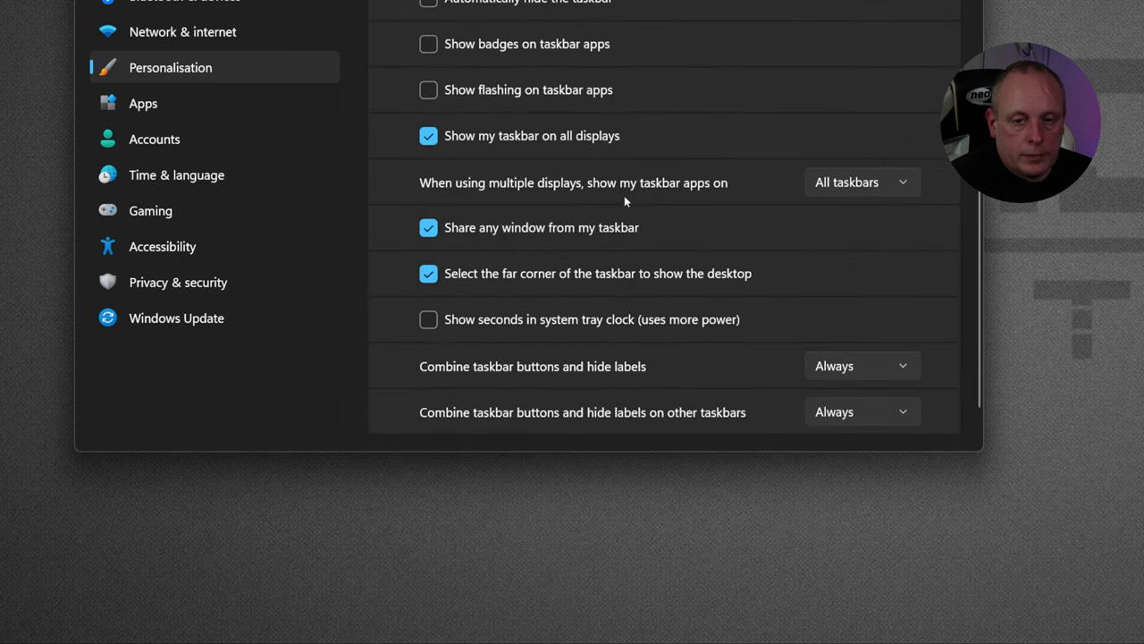
{"action": "scroll", "scroll_direction": "down", "scroll_amount": 3}
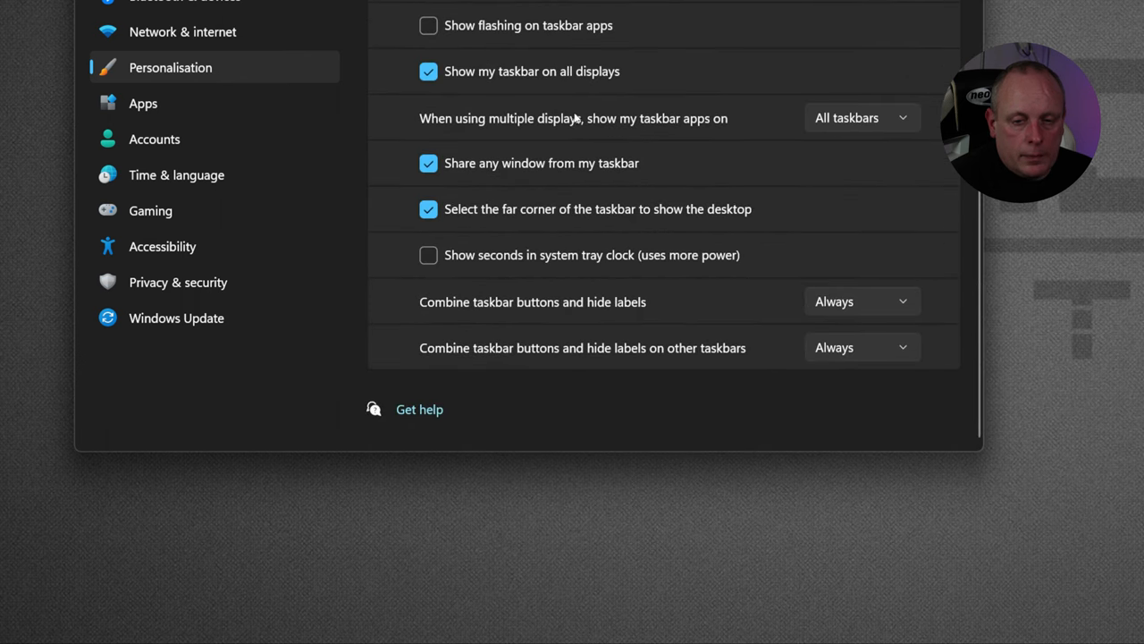
{"action": "mouse_move", "coordinate": [648, 126]}
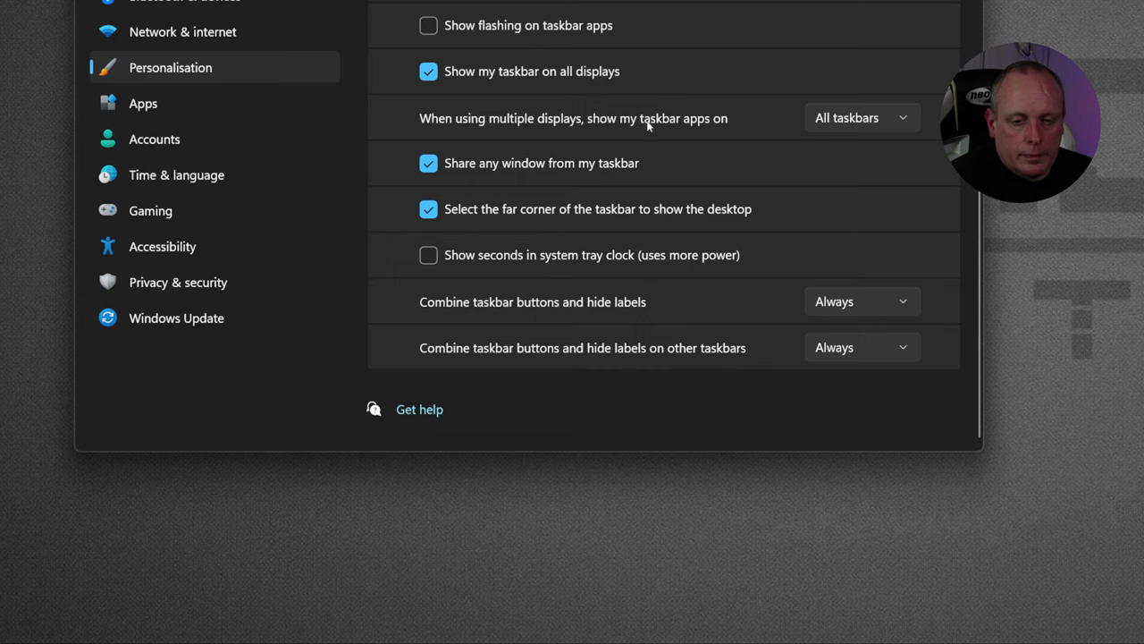
{"action": "mouse_move", "coordinate": [652, 129]}
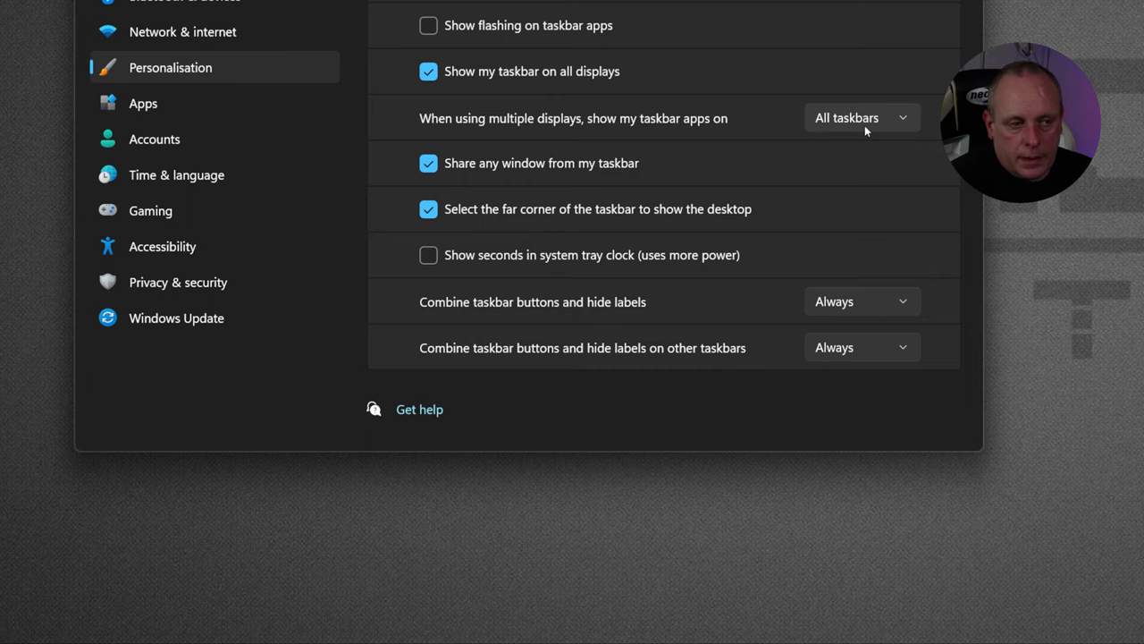
{"action": "left_click", "coordinate": [861, 117]}
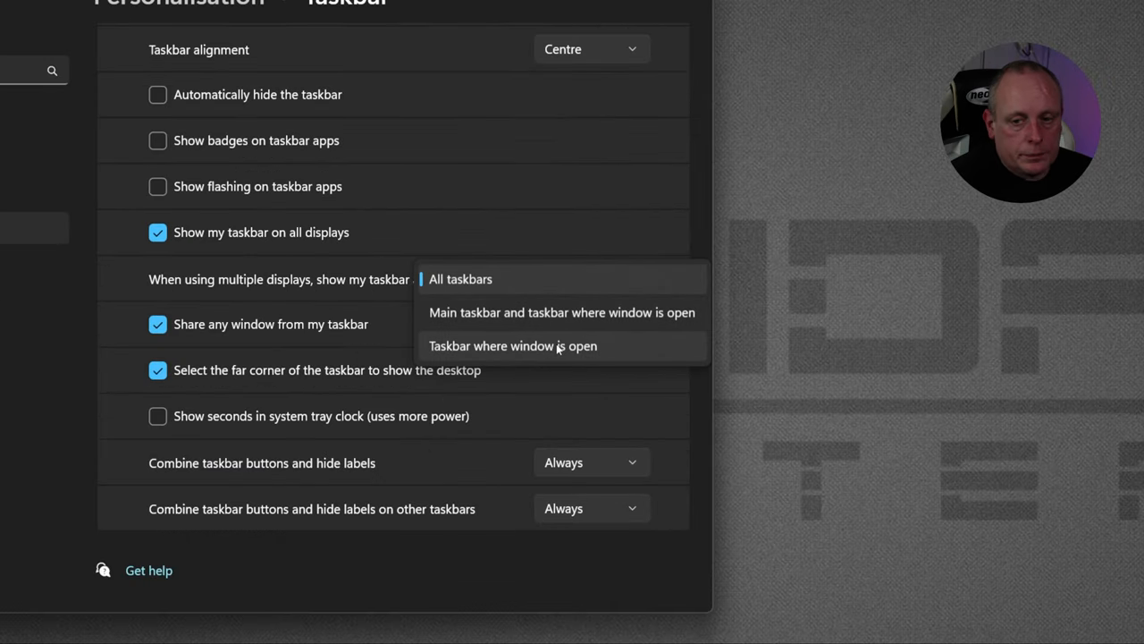
{"action": "left_click", "coordinate": [512, 345]}
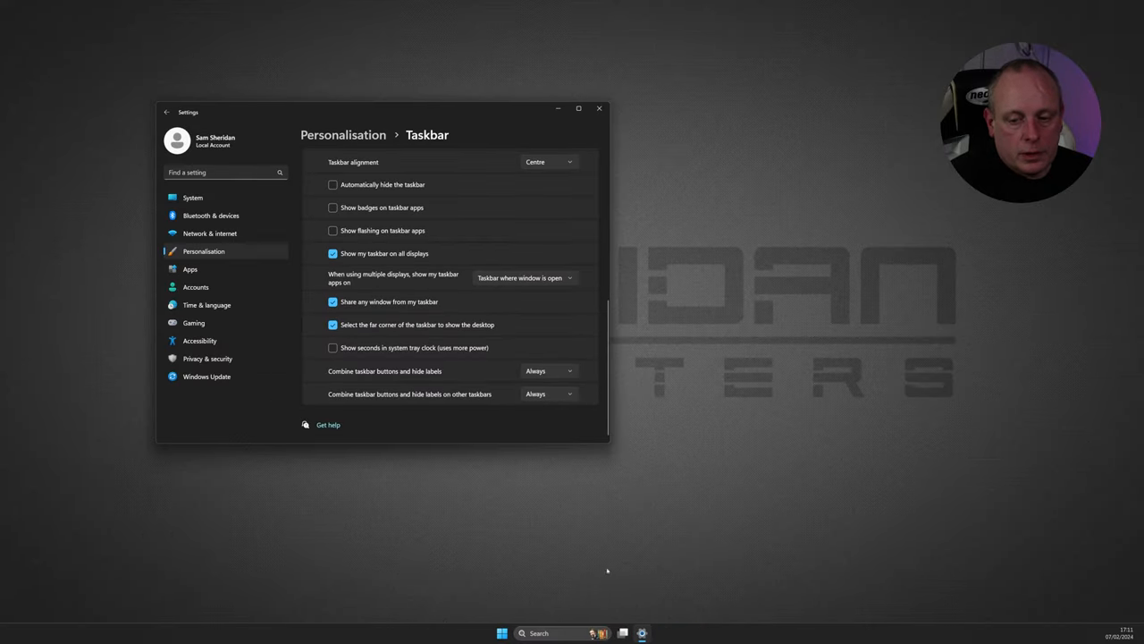
{"action": "mouse_move", "coordinate": [725, 586]}
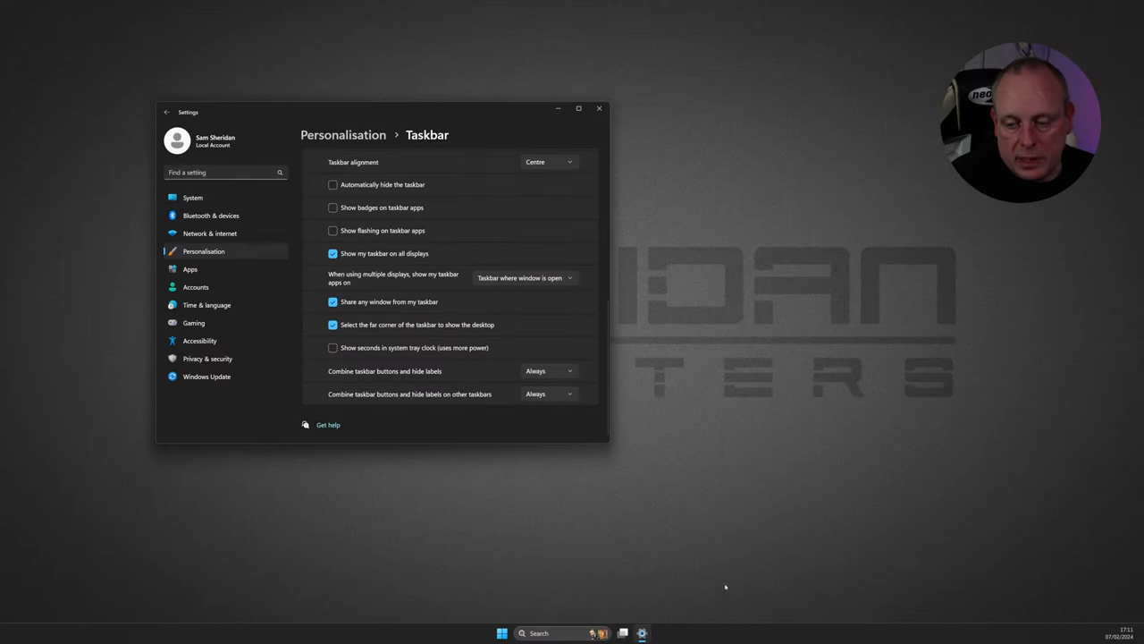
{"action": "mouse_move", "coordinate": [657, 615]}
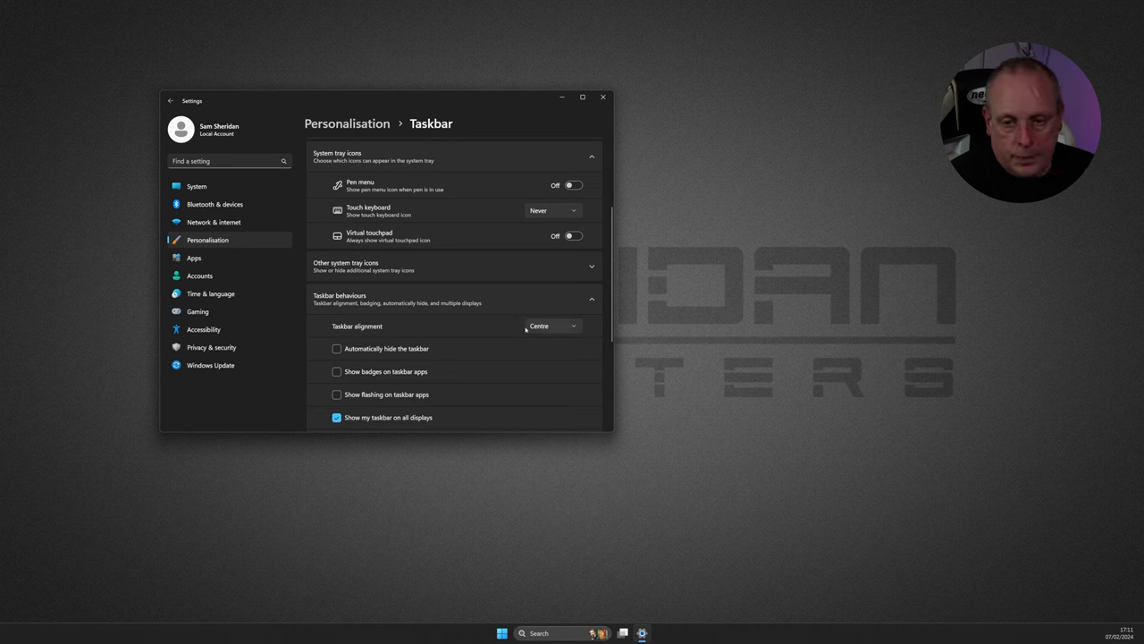
{"action": "mouse_move", "coordinate": [568, 225]}
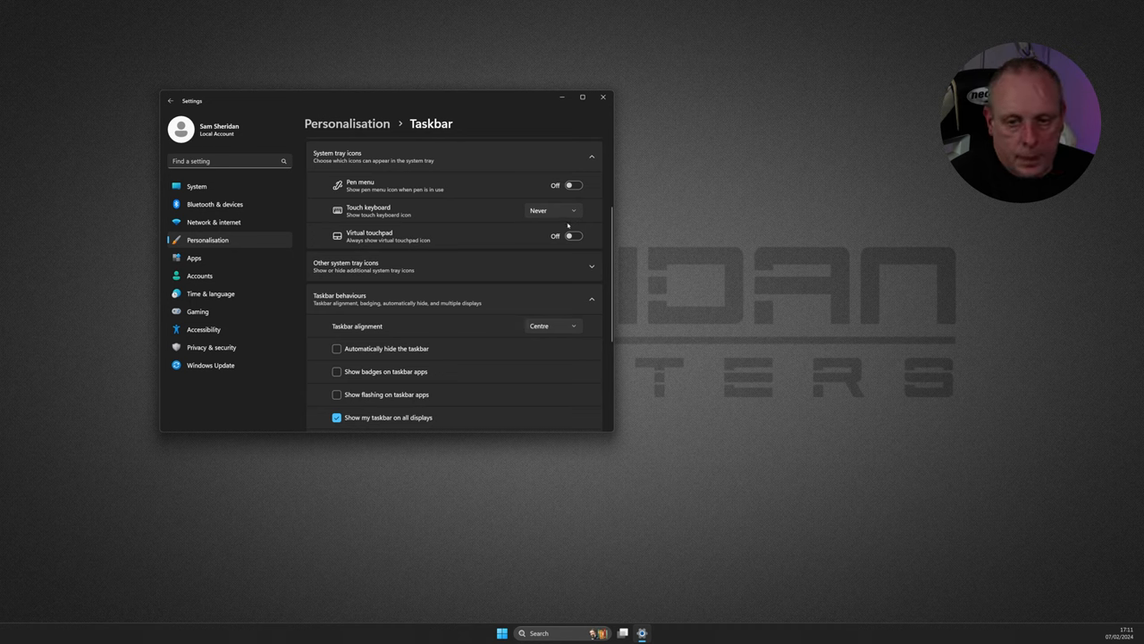
Keep apps on the taskbar where window is open and untick 'Show my taskbar on all displays'
{"action": "scroll", "scroll_direction": "down", "scroll_amount": 3}
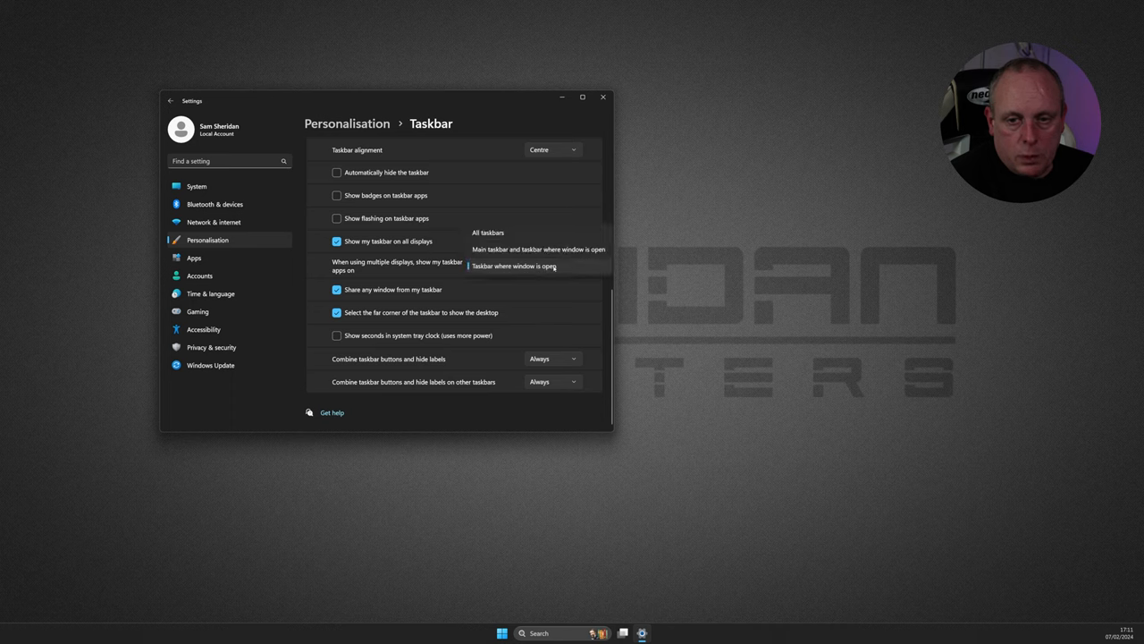
{"action": "left_click", "coordinate": [512, 265]}
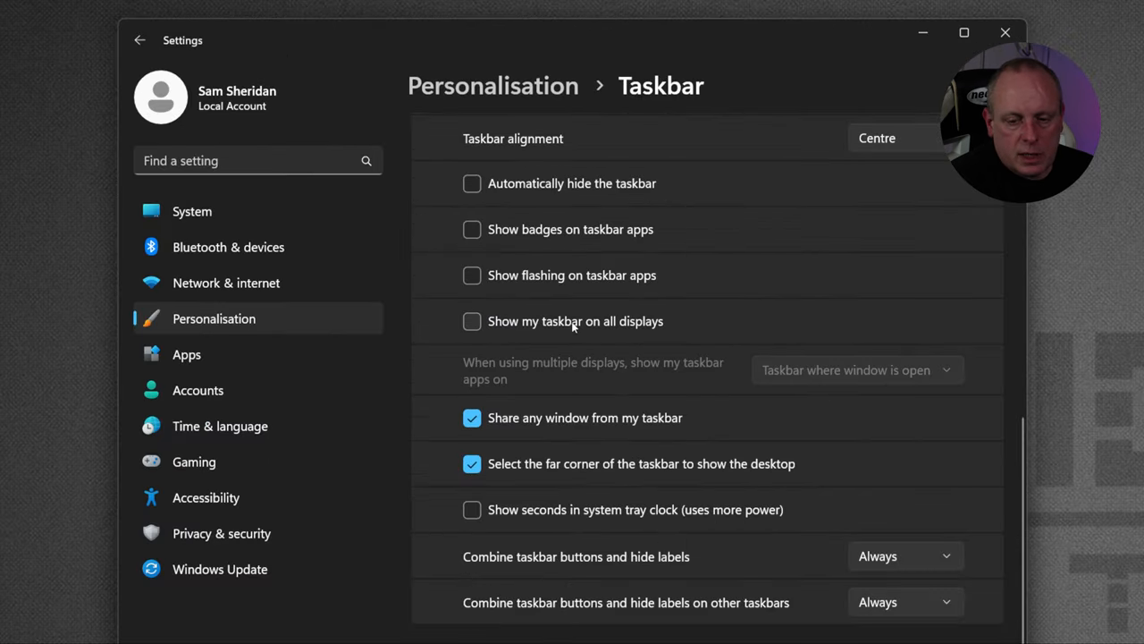
{"action": "left_click", "coordinate": [963, 33]}
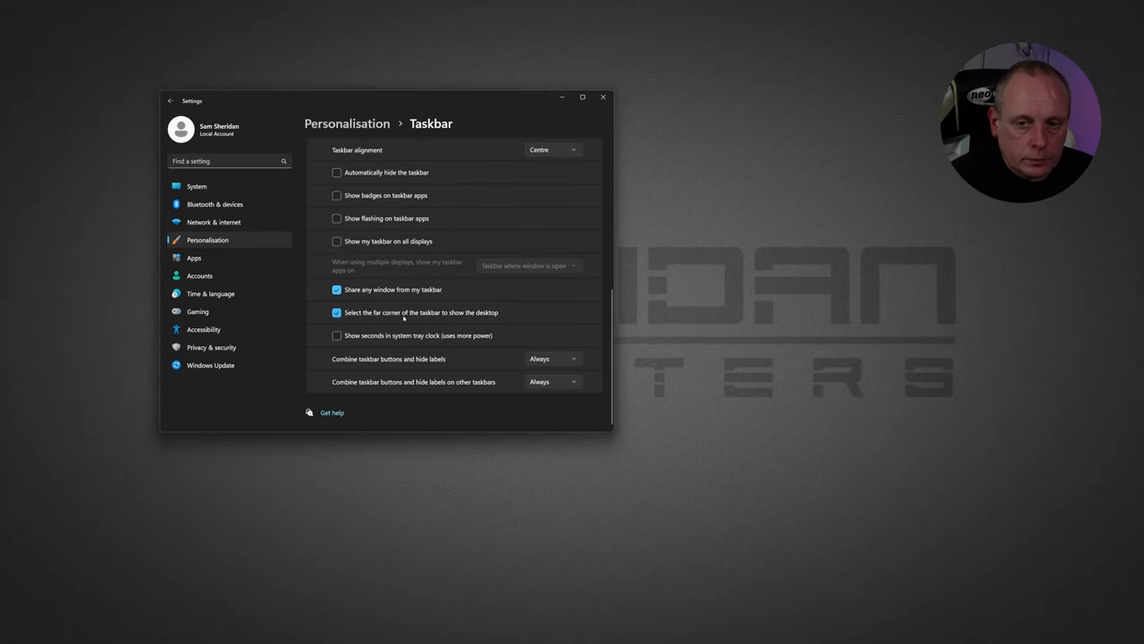
{"action": "scroll", "scroll_direction": "up", "scroll_amount": 3}
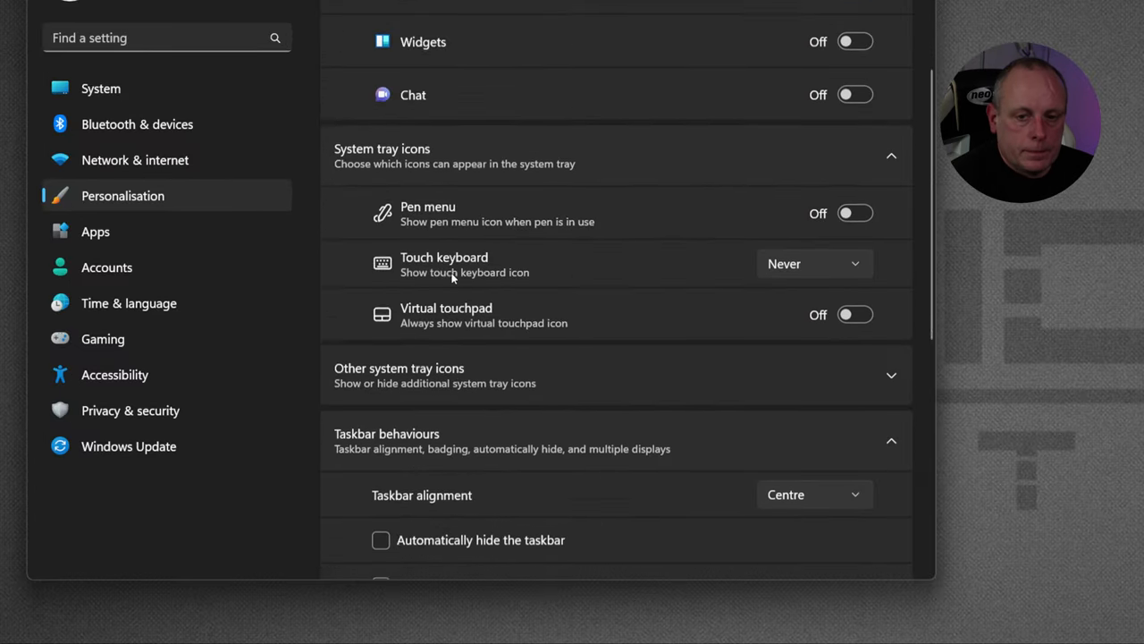
{"action": "scroll", "scroll_direction": "down", "scroll_amount": 3}
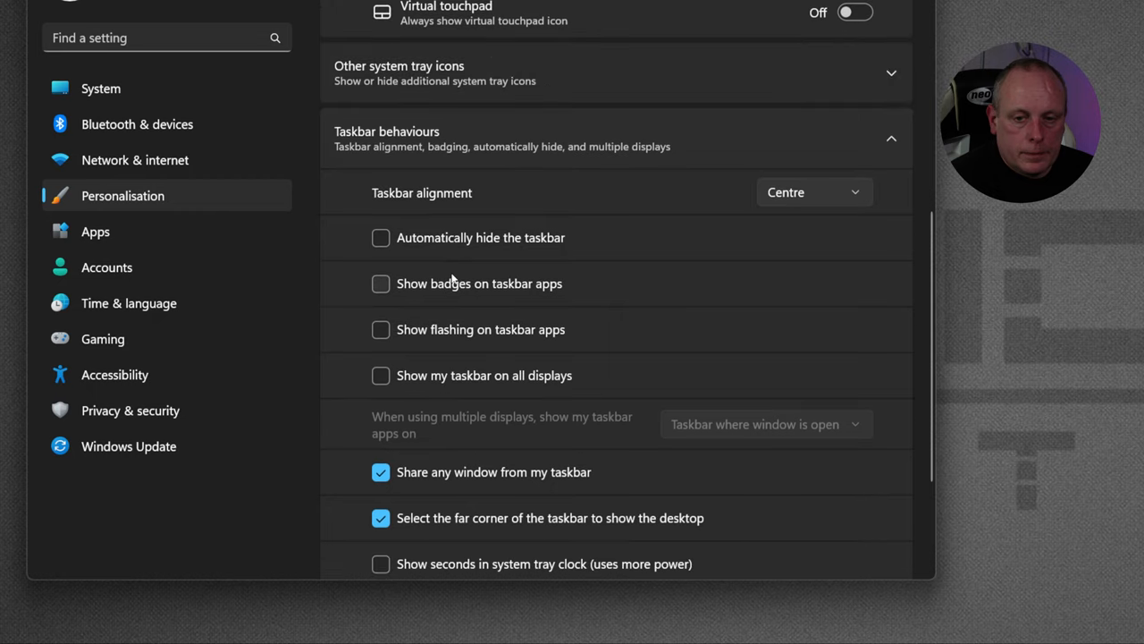
{"action": "scroll", "scroll_direction": "down", "scroll_amount": 3}
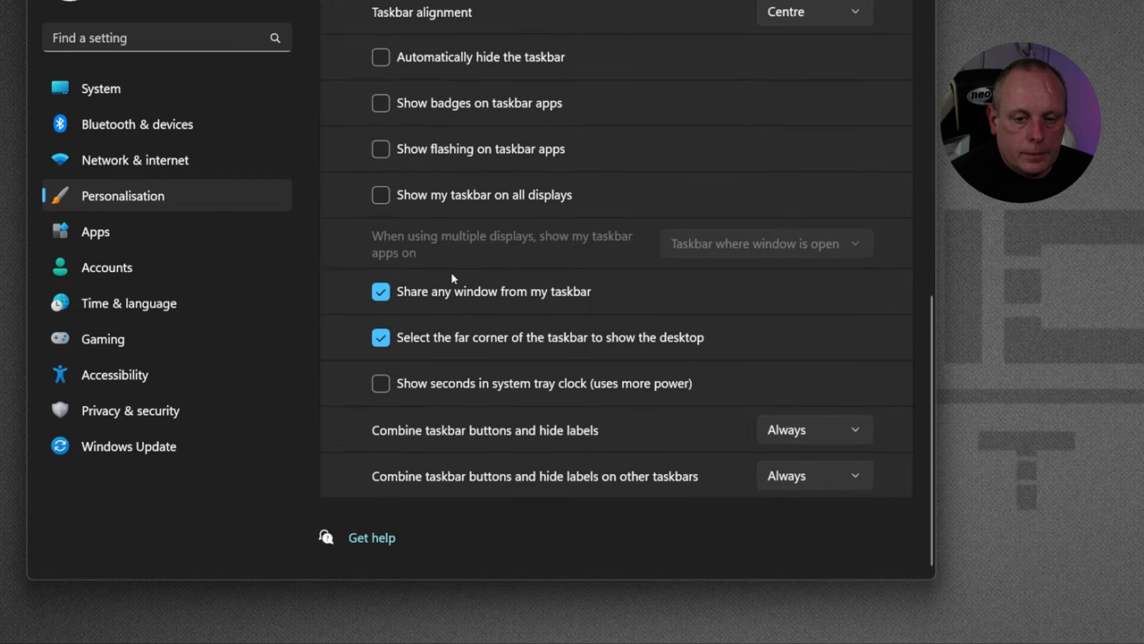
{"action": "scroll", "scroll_direction": "up", "scroll_amount": 3}
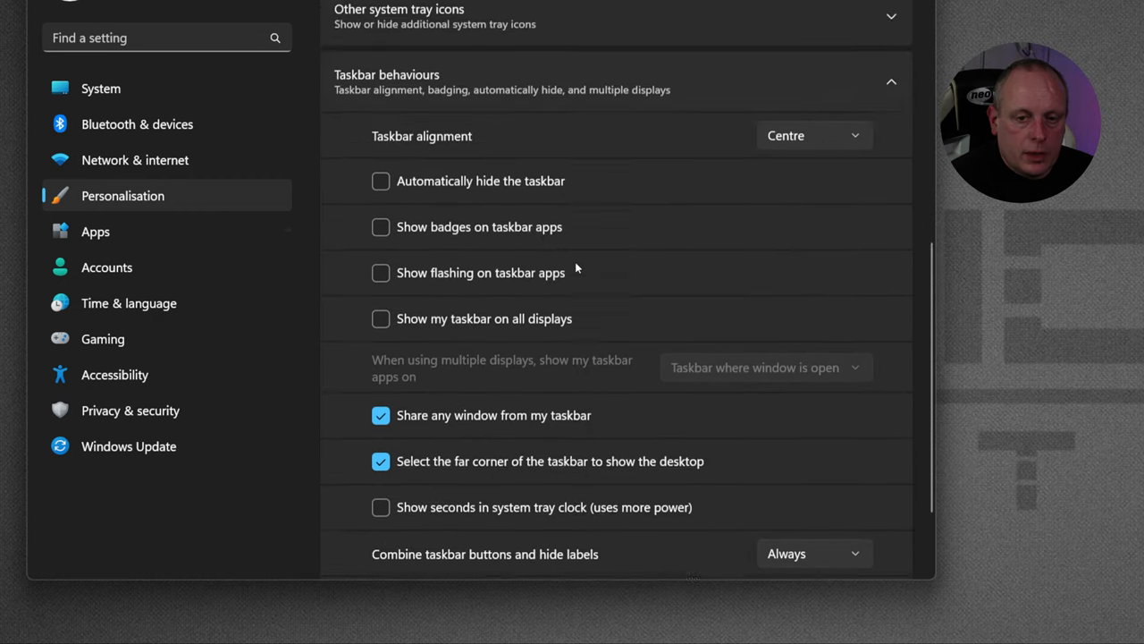
{"action": "scroll", "scroll_direction": "up", "scroll_amount": 3}
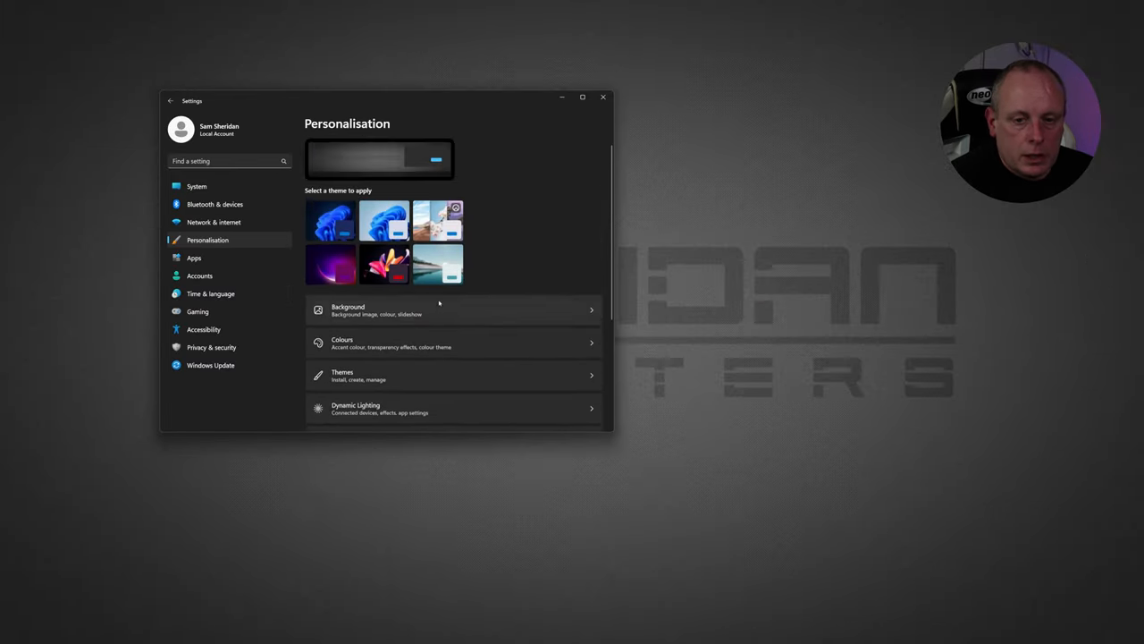
Scroll the Personalisation page to view Background, Colours, Themes, Dynamic Lighting and Lock screen
{"action": "scroll", "scroll_direction": "down", "scroll_amount": 3}
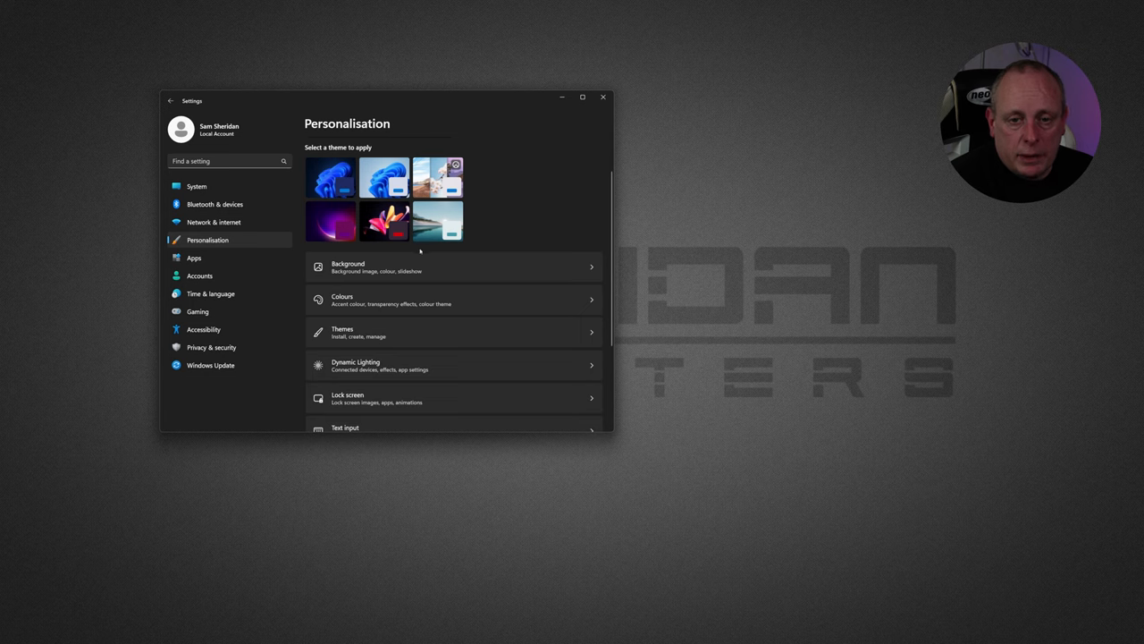
{"action": "mouse_move", "coordinate": [310, 219]}
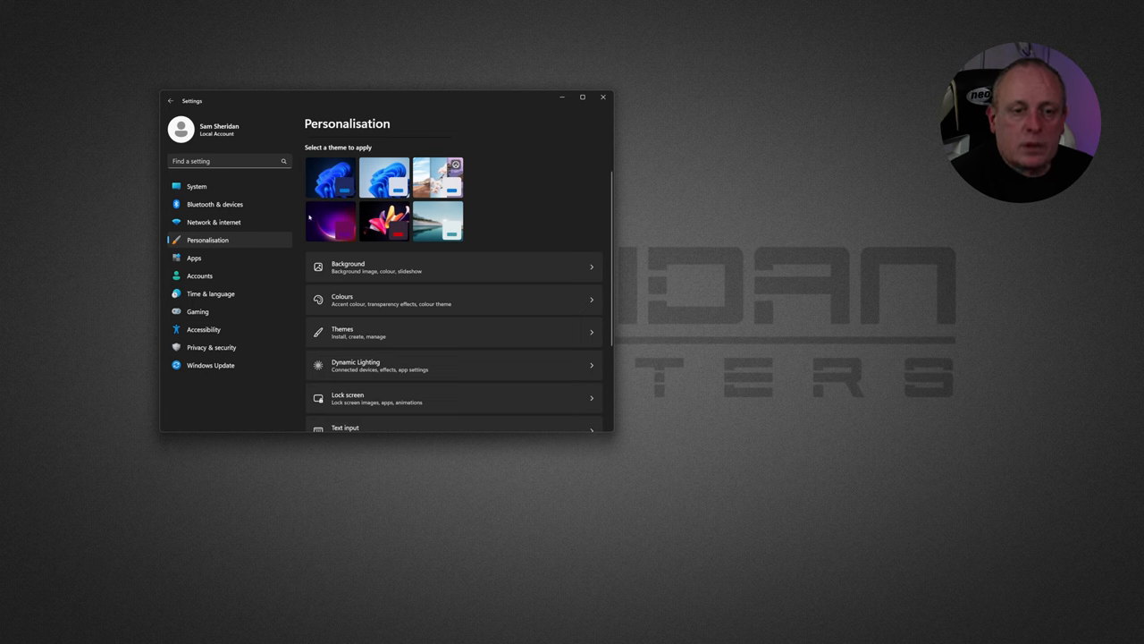
{"action": "mouse_move", "coordinate": [331, 221]}
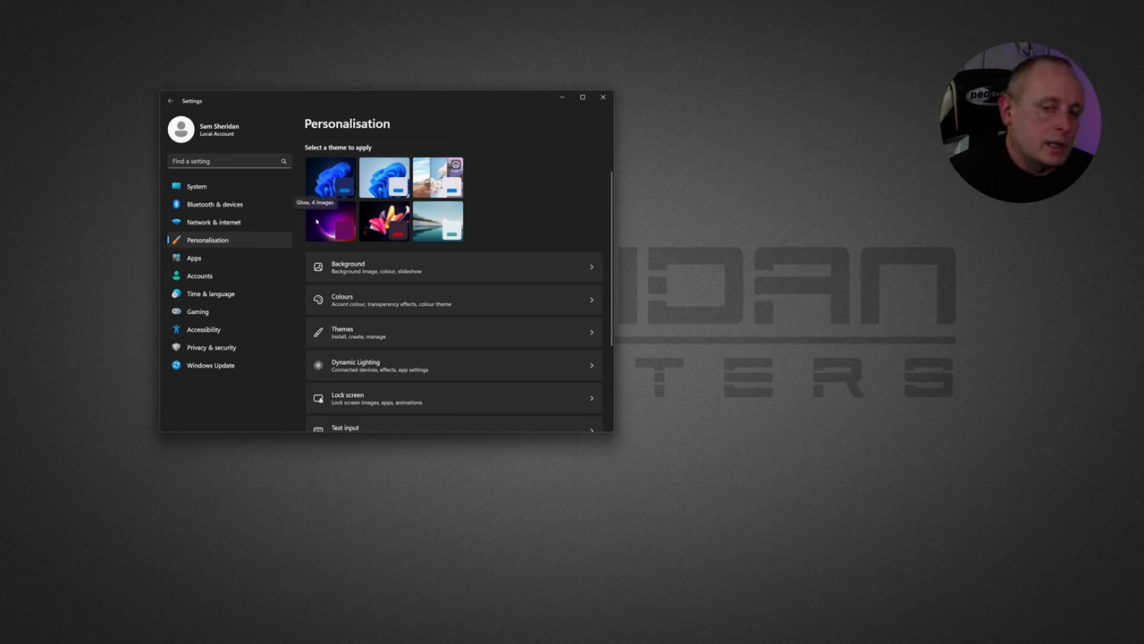